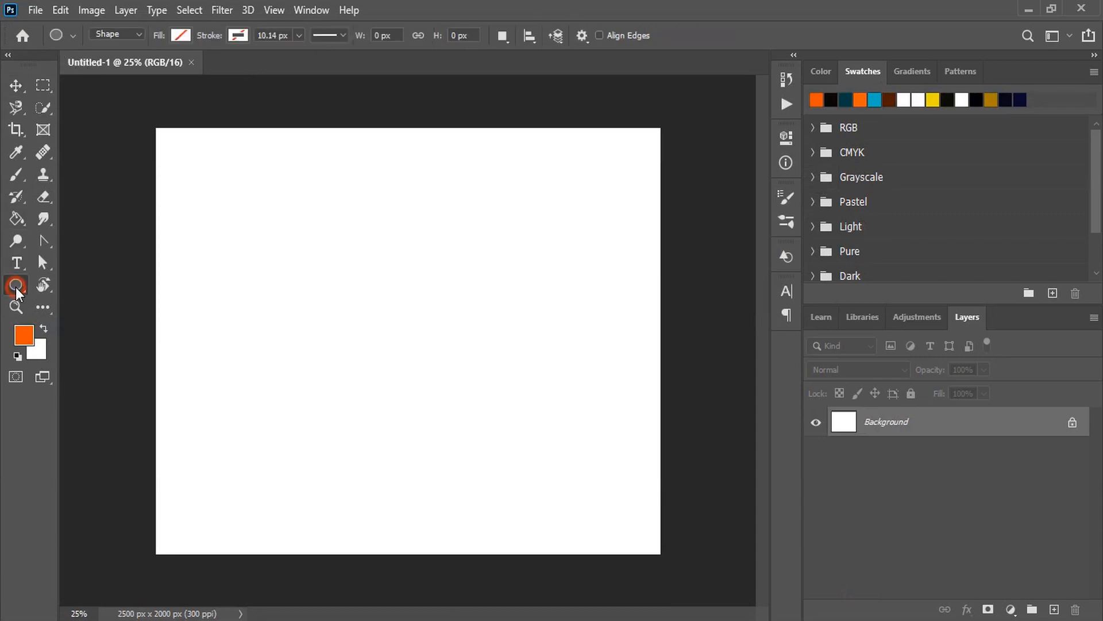
Draw a black circle, then shrink a blue copy above it to leave a black rim
left_click_drag(383, 330, 407, 366)
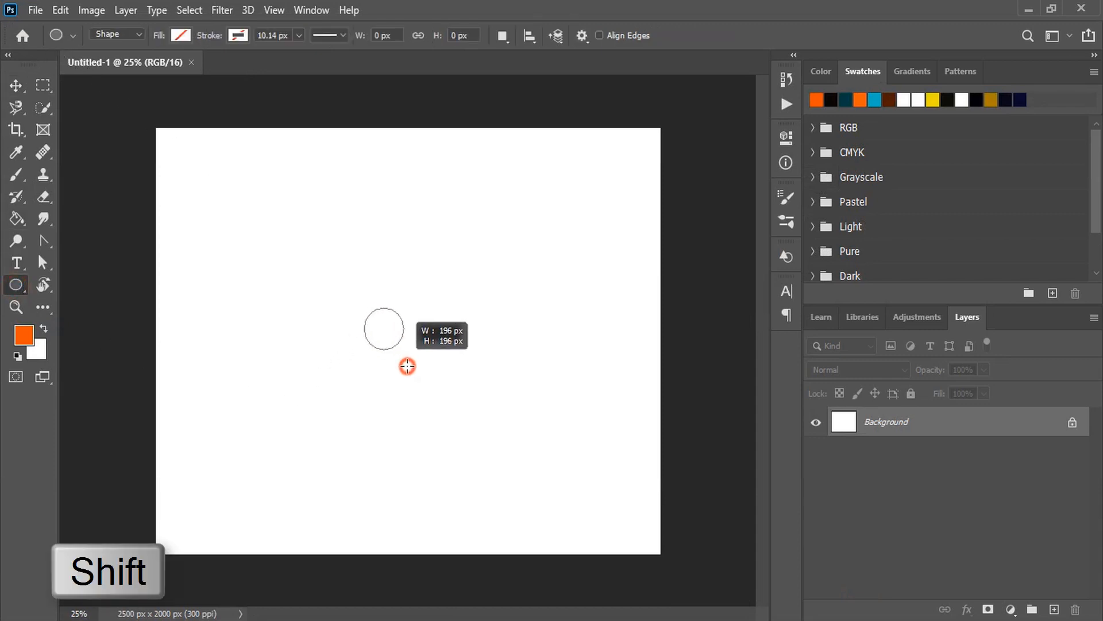
left_click_drag(407, 366, 510, 489)
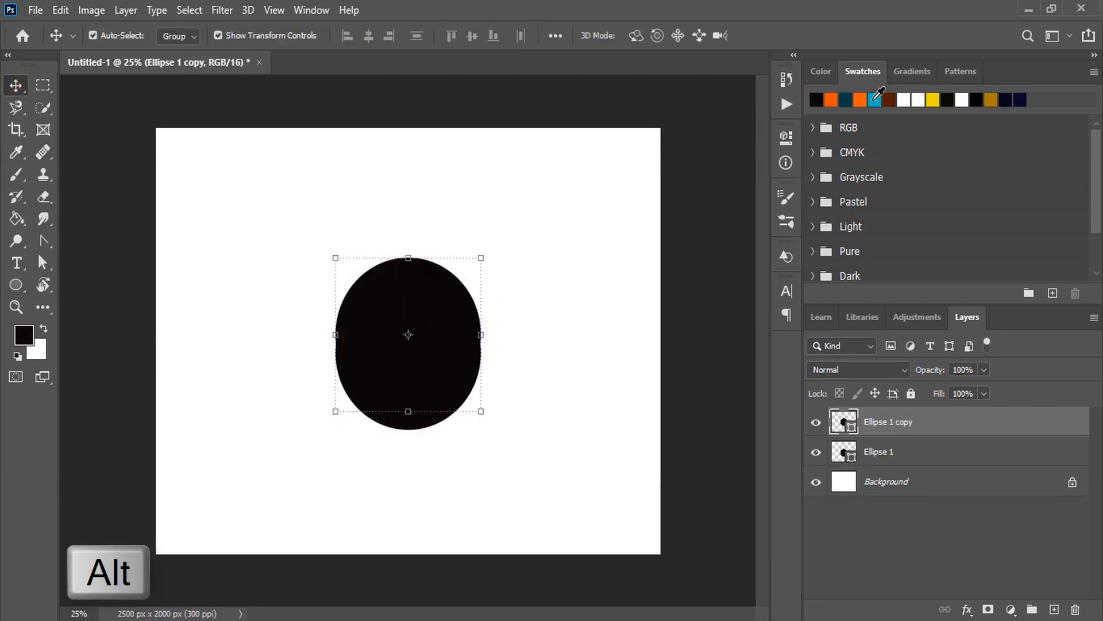
left_click(815, 99)
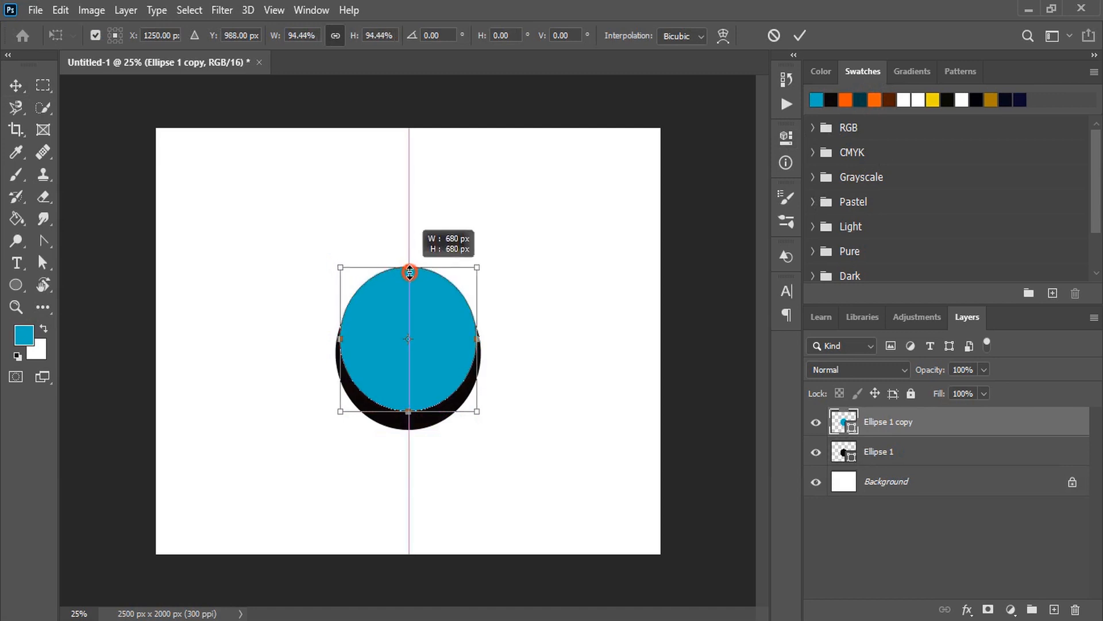
left_click_drag(409, 270, 408, 276)
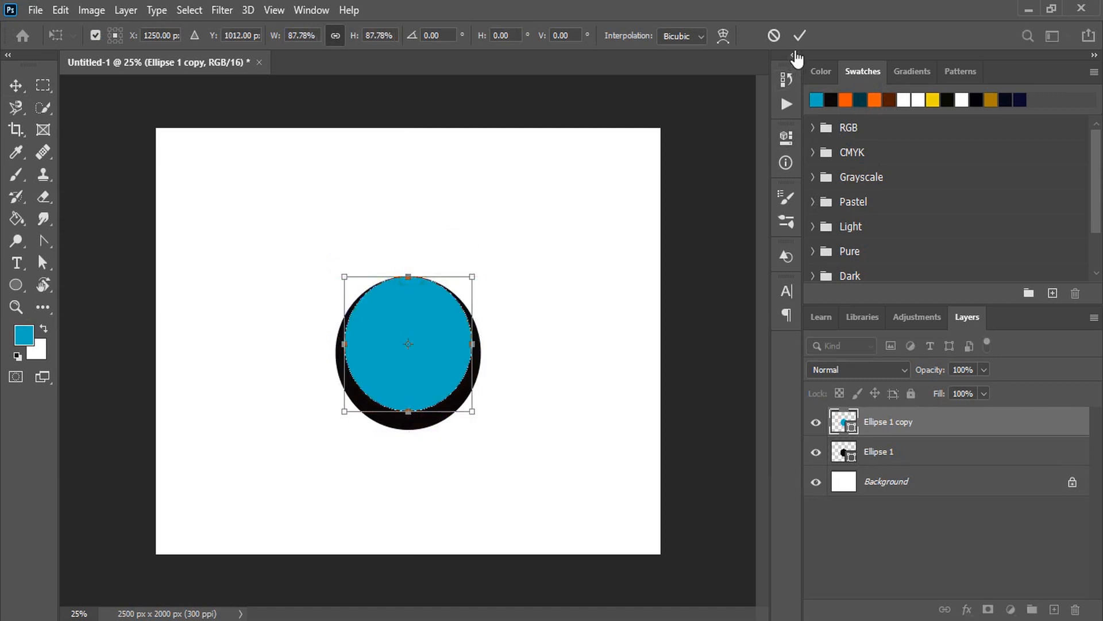
left_click(799, 36)
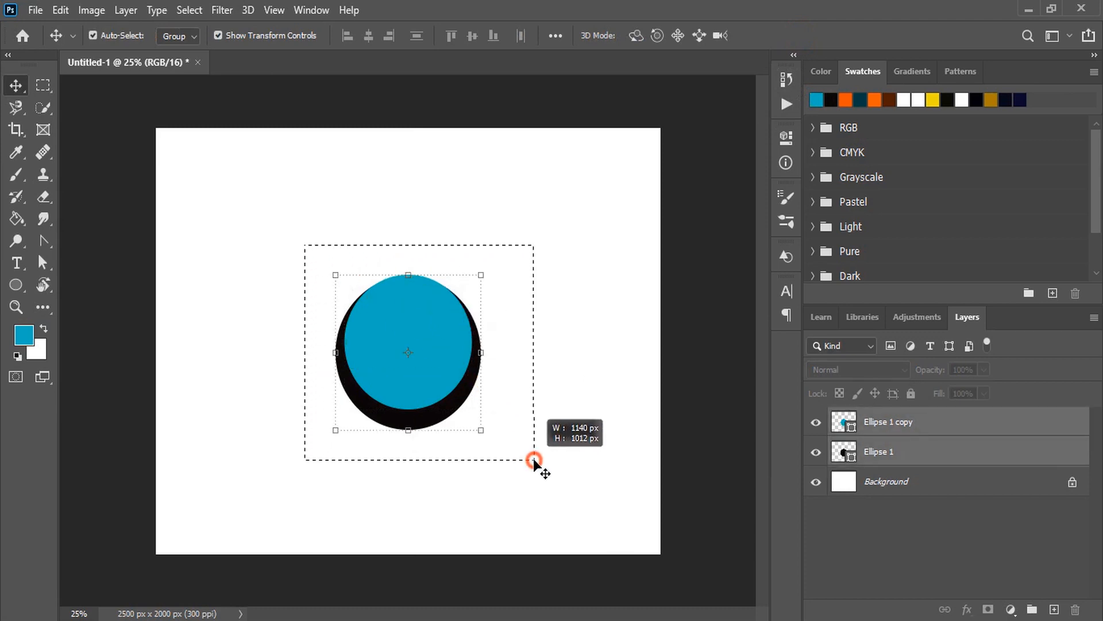
Combine both ellipse layers with Subtract Front Shape to leave a blue crescent
left_click(126, 10)
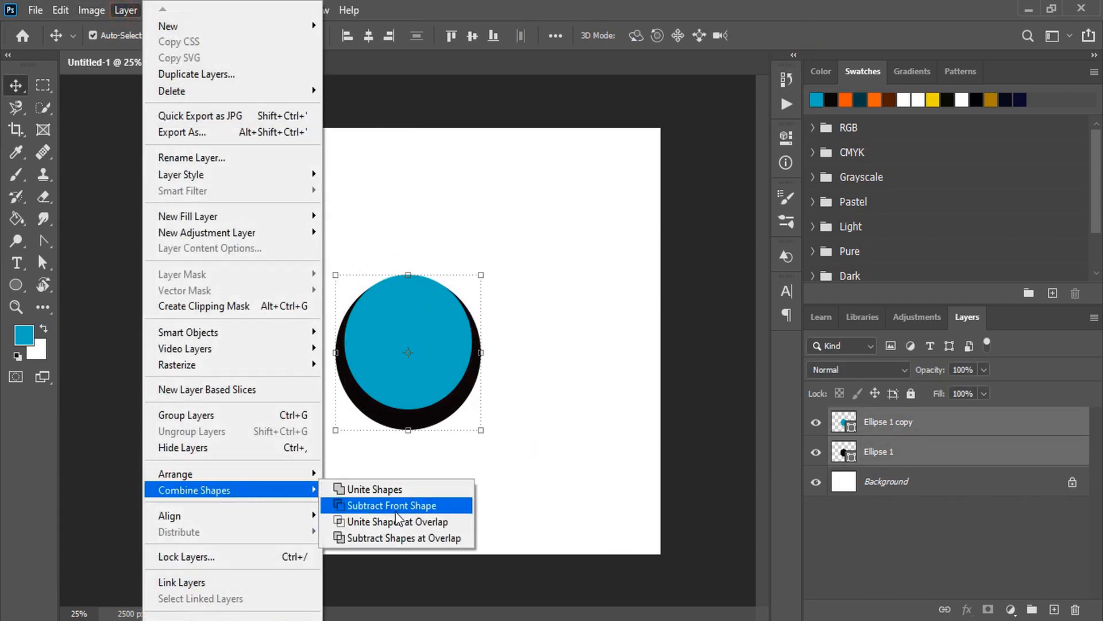
left_click(392, 505)
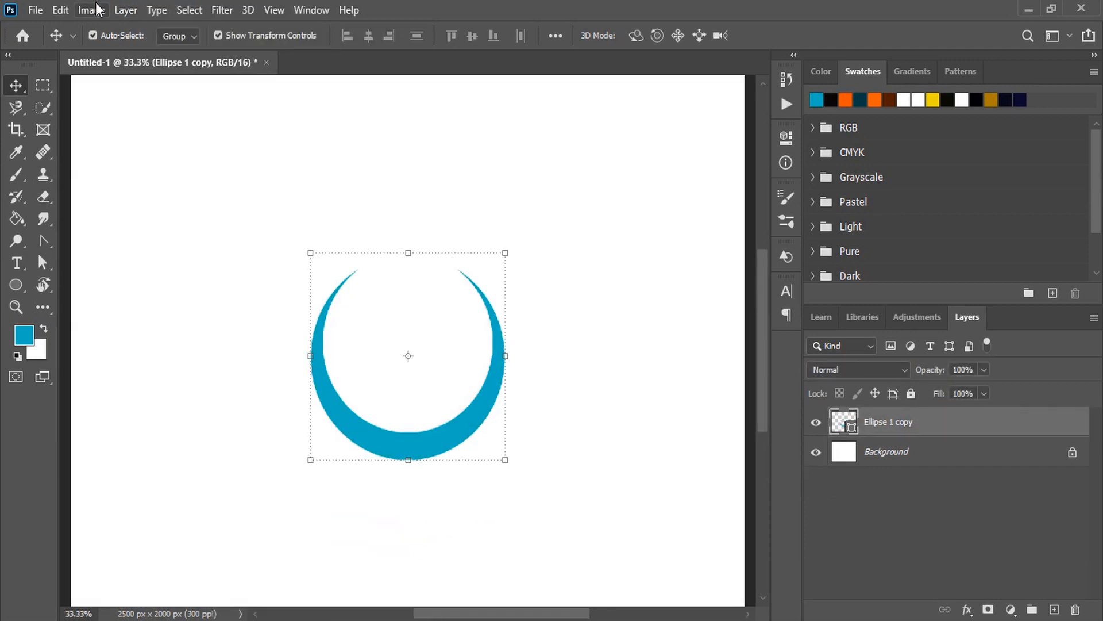
Duplicate the crescent, flip the copy vertically and scale it down inside the original
left_click(59, 10)
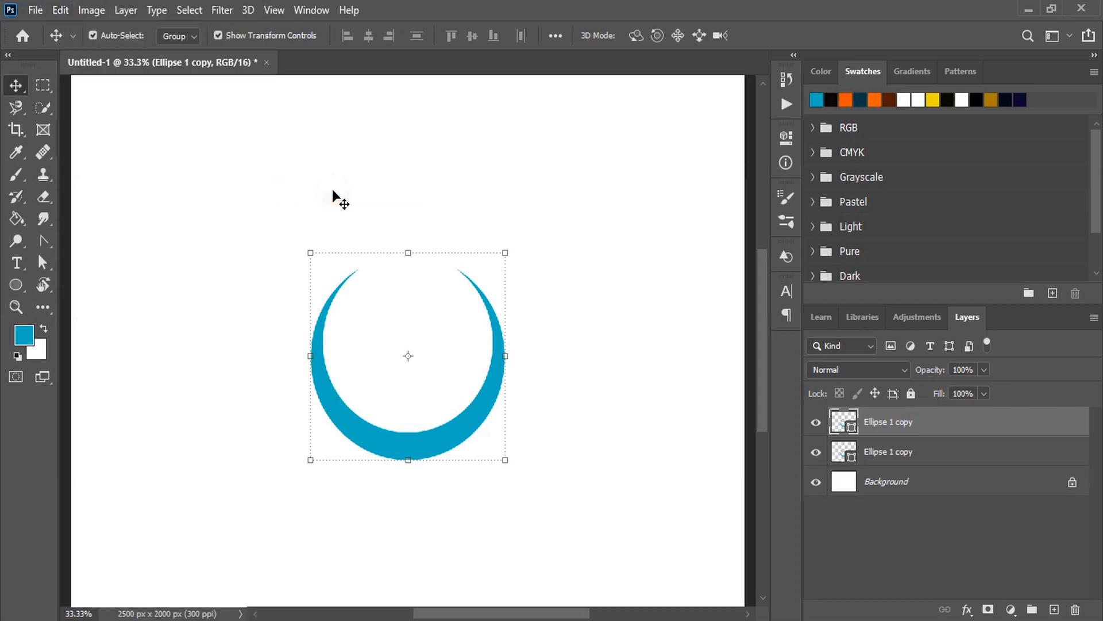
left_click(59, 10)
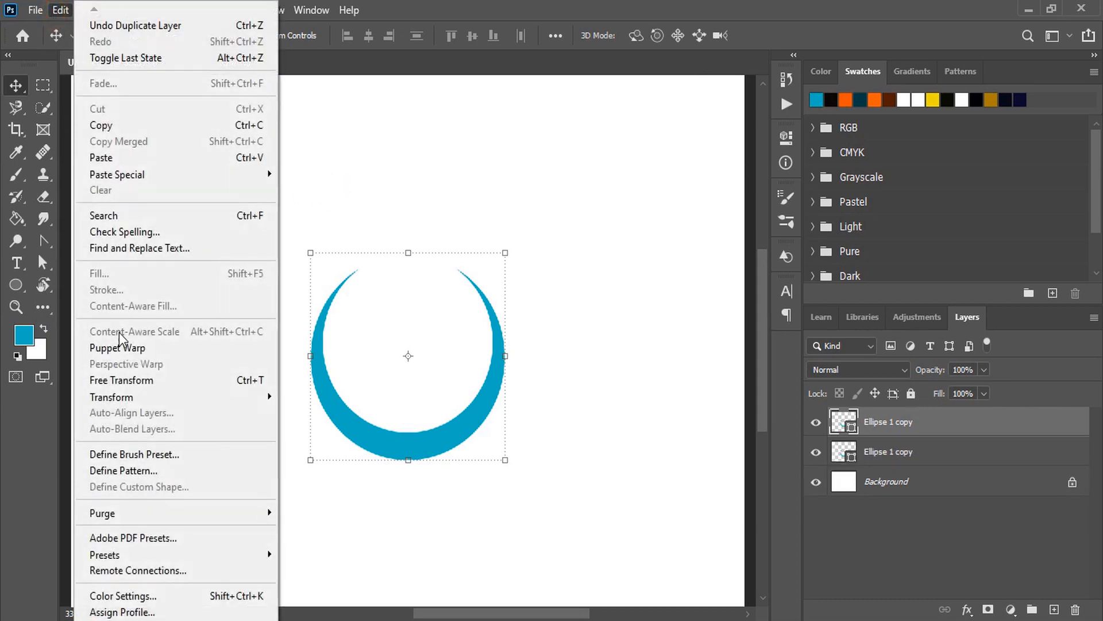
mouse_move(111, 397)
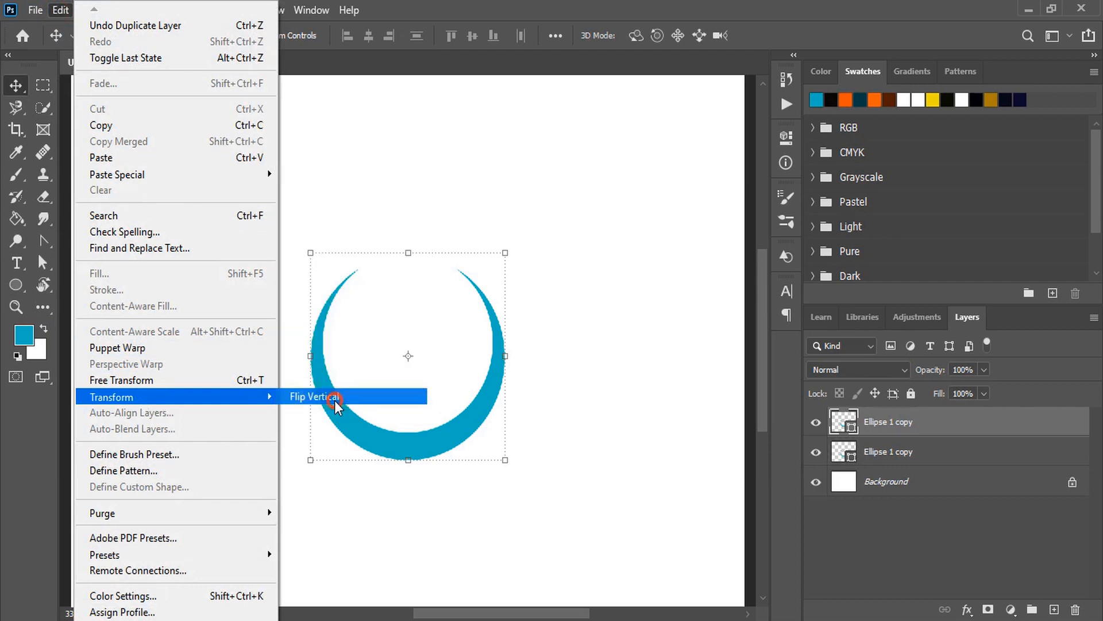
left_click(313, 397)
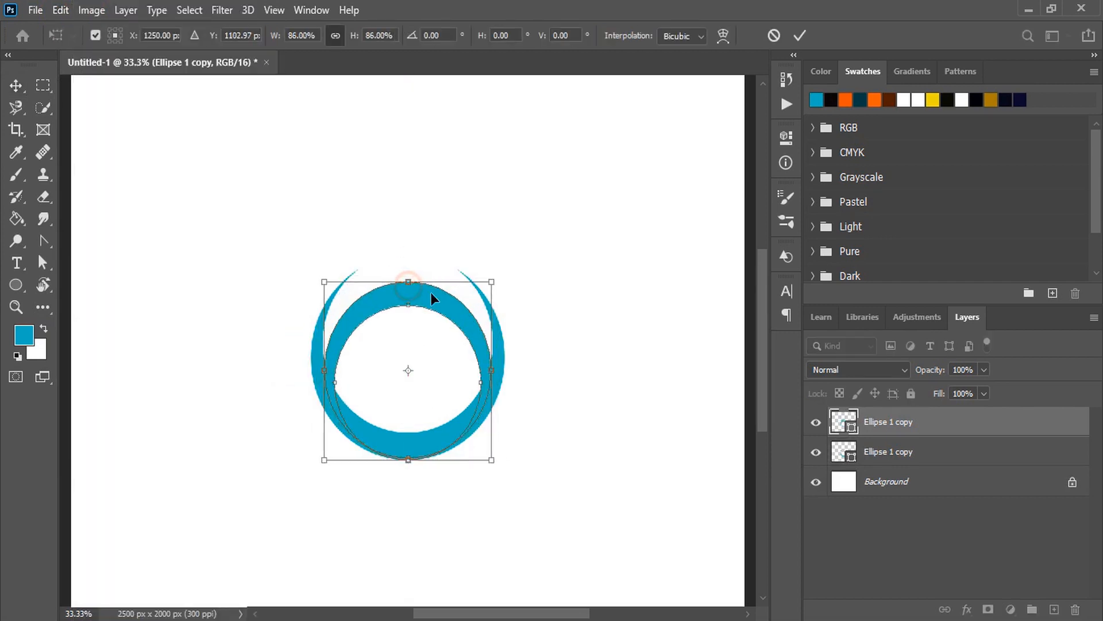
key("up")
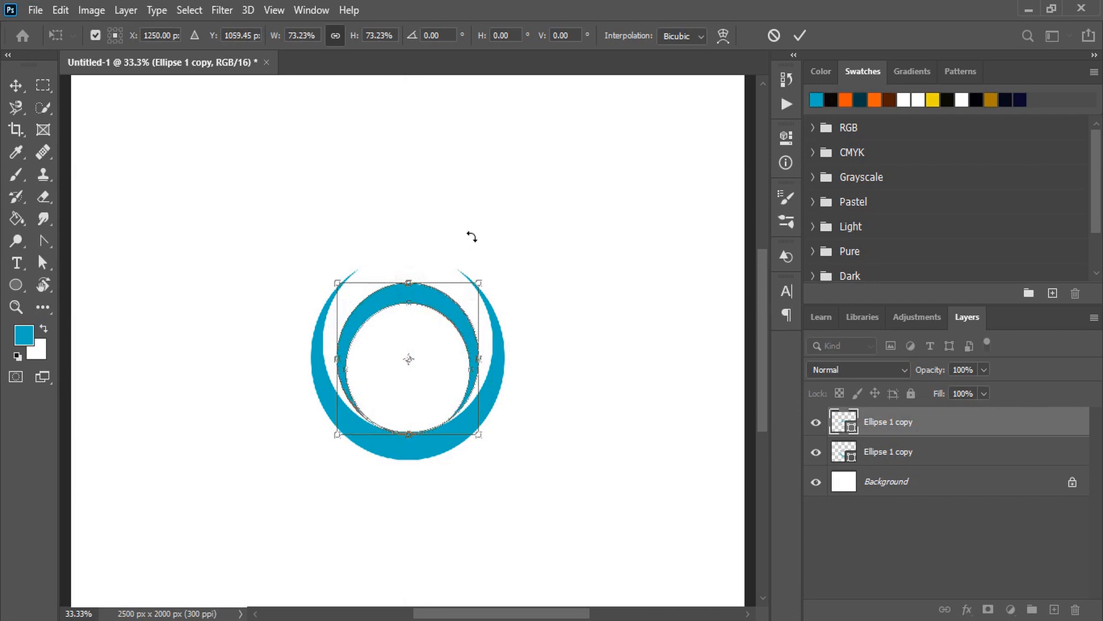
key("up")
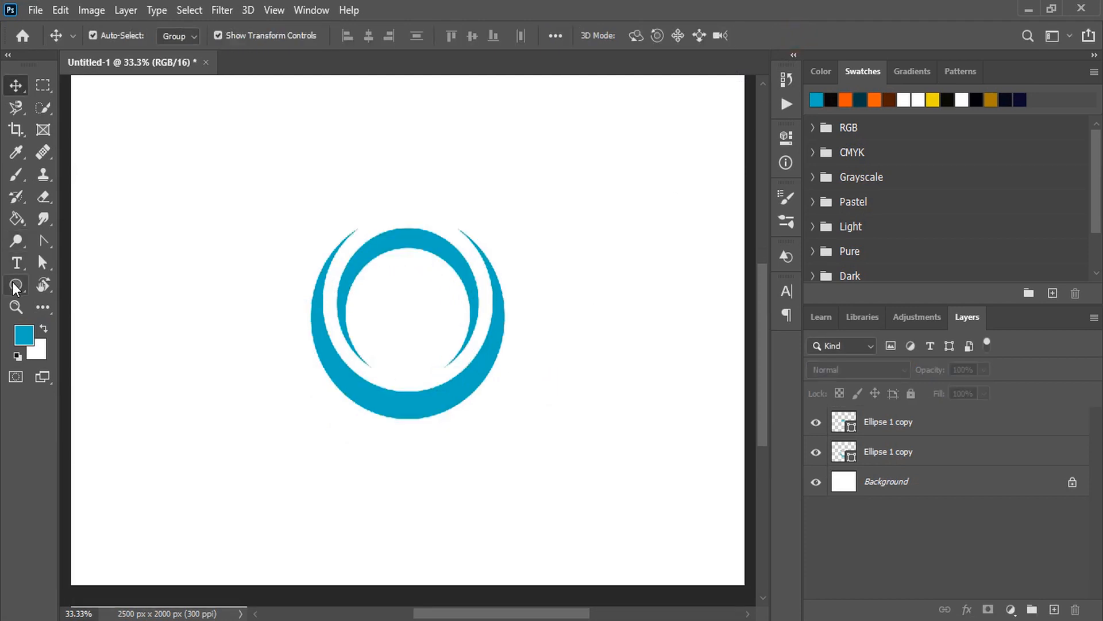
Draw a black-filled rectangle over the bottom of the crescents
left_click(16, 285)
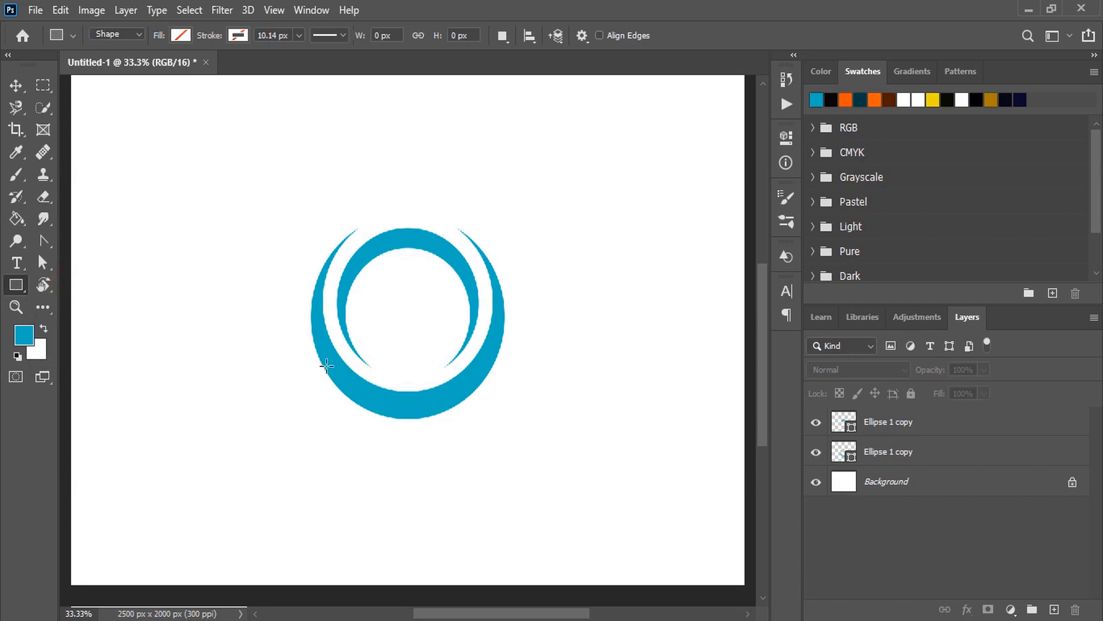
left_click_drag(326, 364, 498, 476)
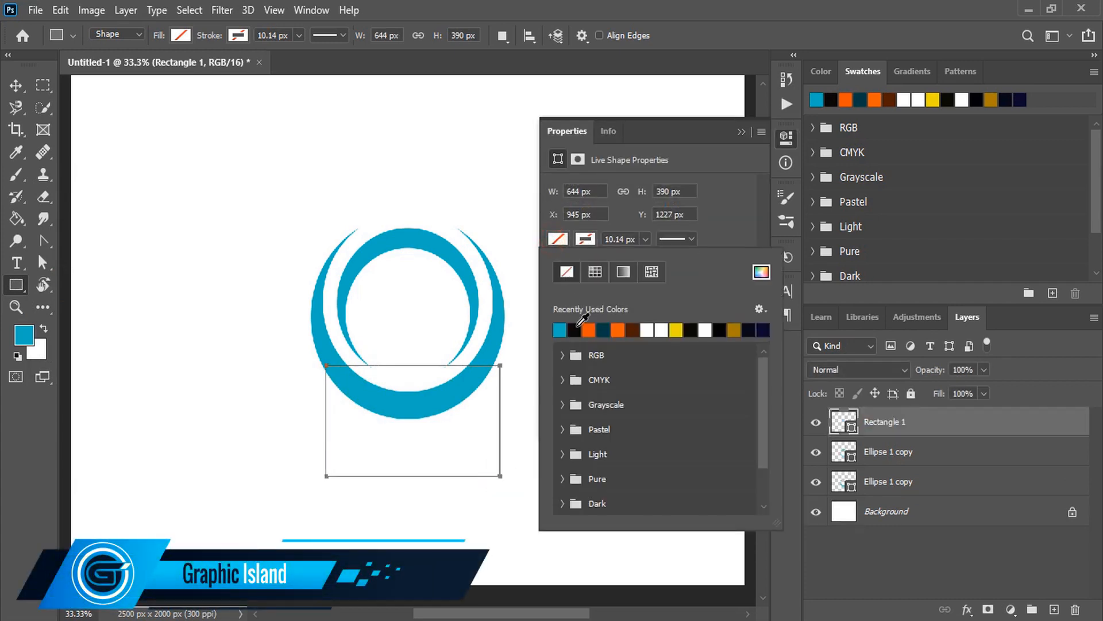
left_click(572, 330)
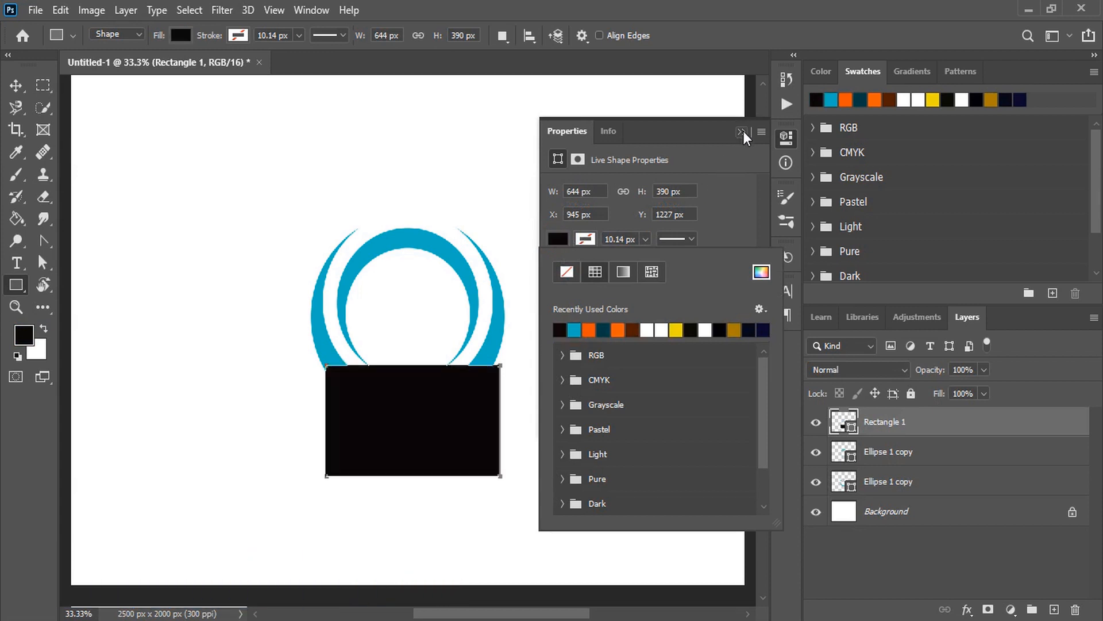
left_click(745, 133)
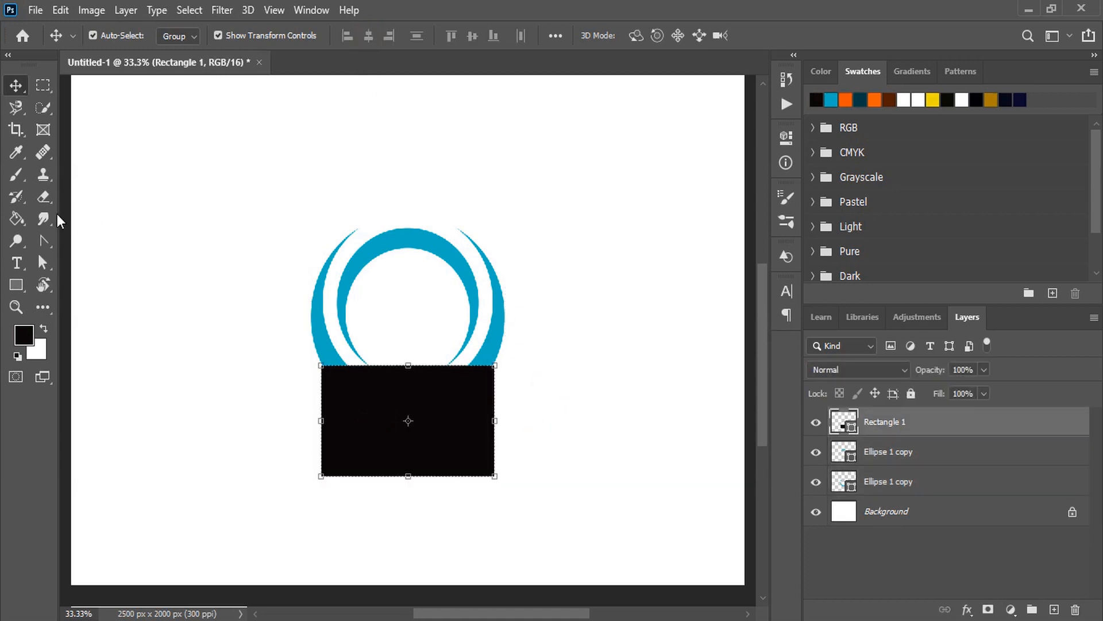
Convert the rectangle to a path and reshape its corners into a round-bottomed cup
left_click(43, 241)
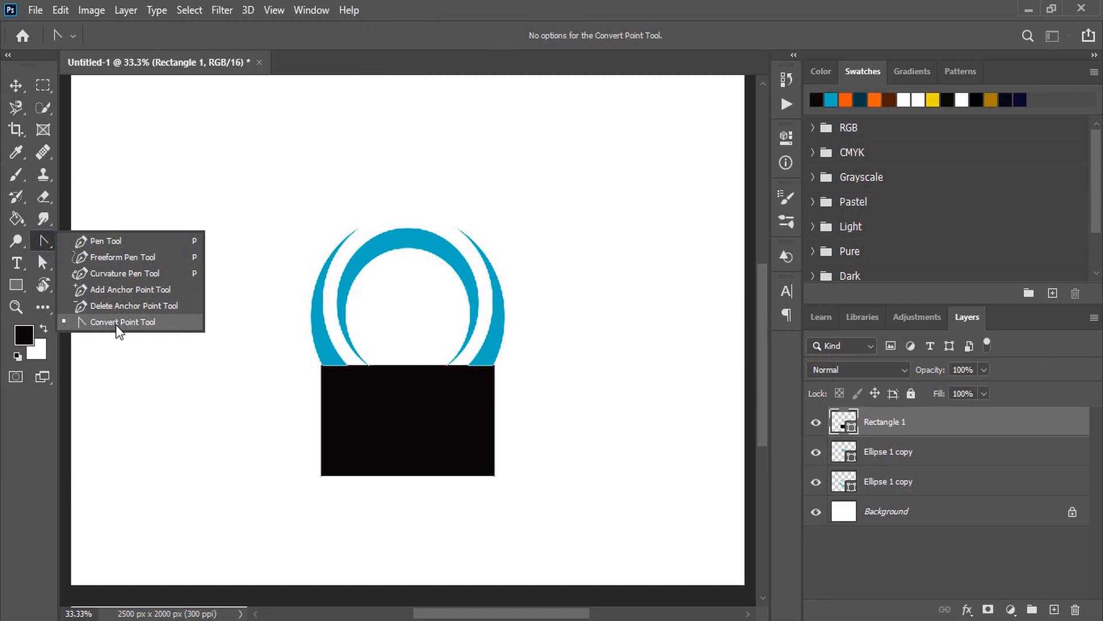
left_click(123, 321)
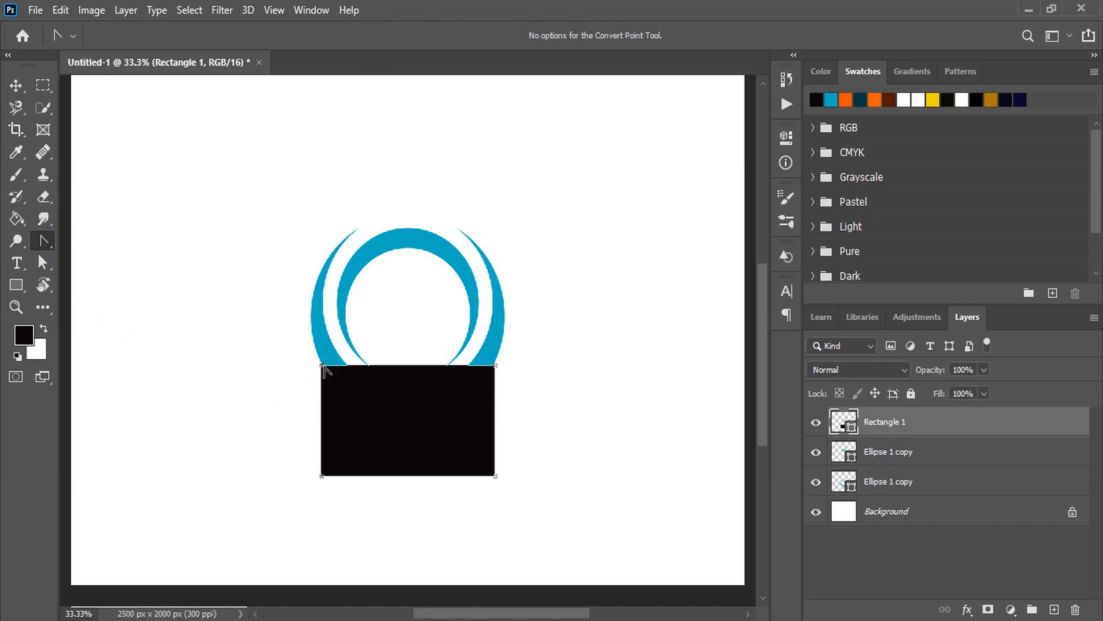
left_click(325, 371)
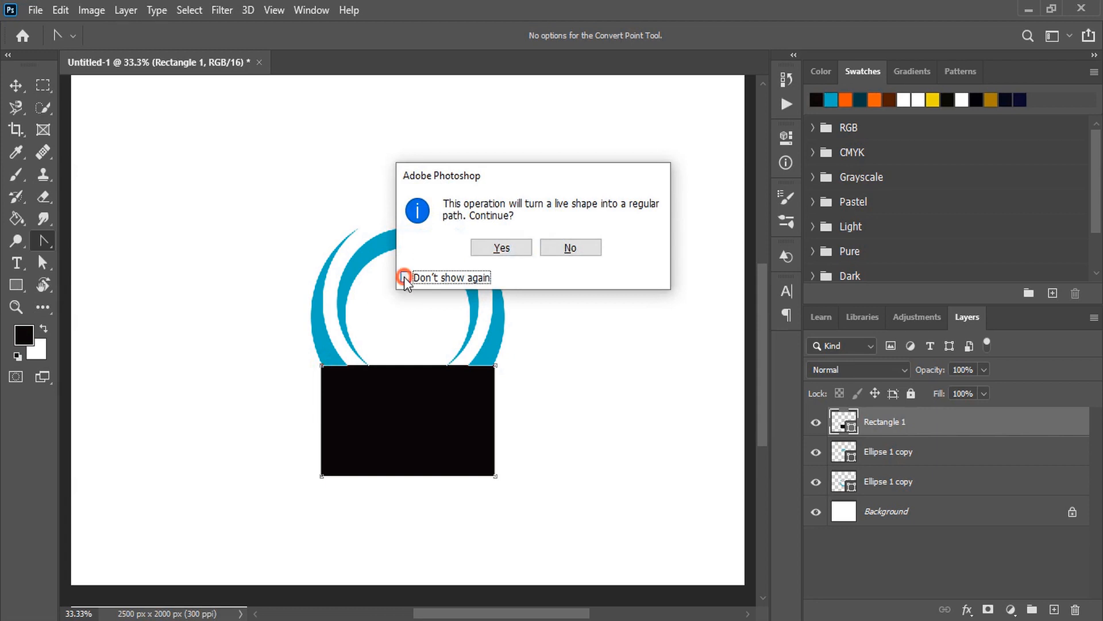
left_click(500, 247)
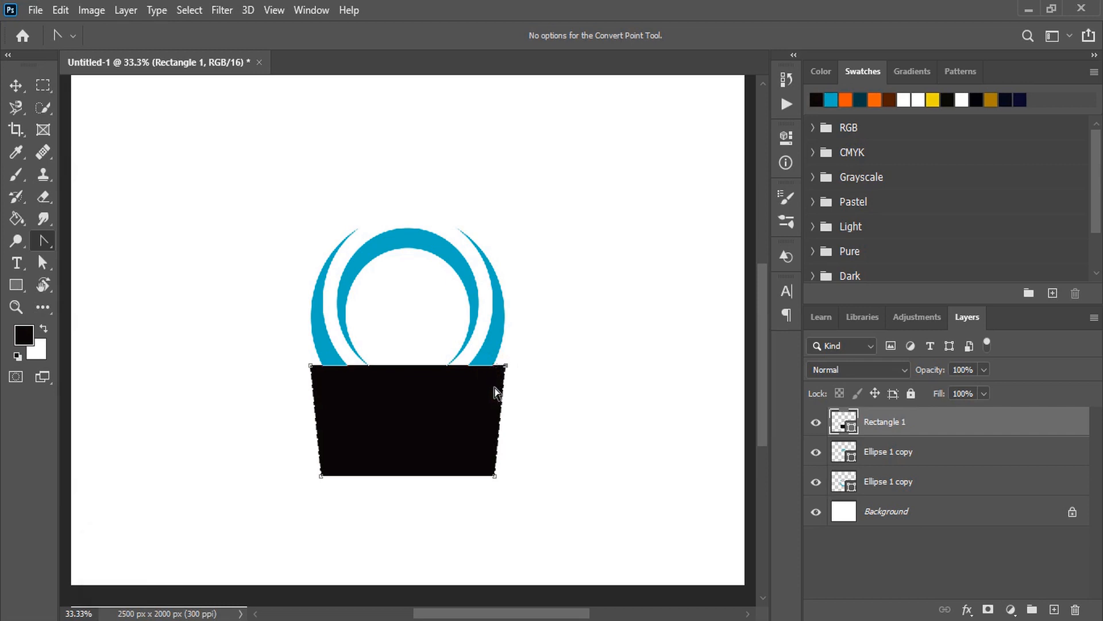
left_click(323, 473)
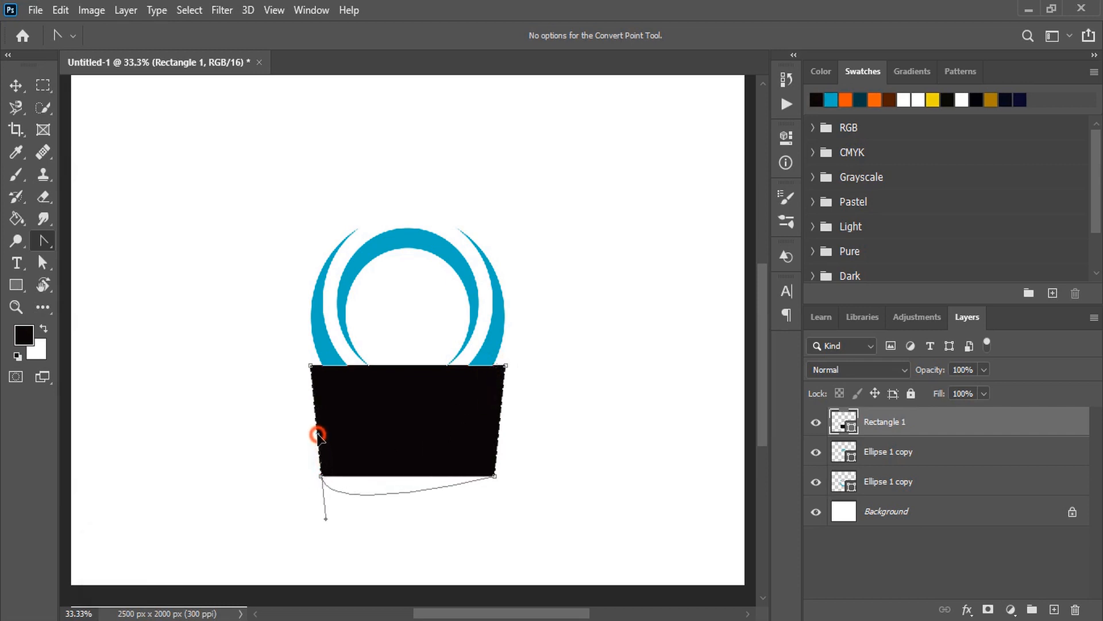
left_click_drag(317, 435, 315, 385)
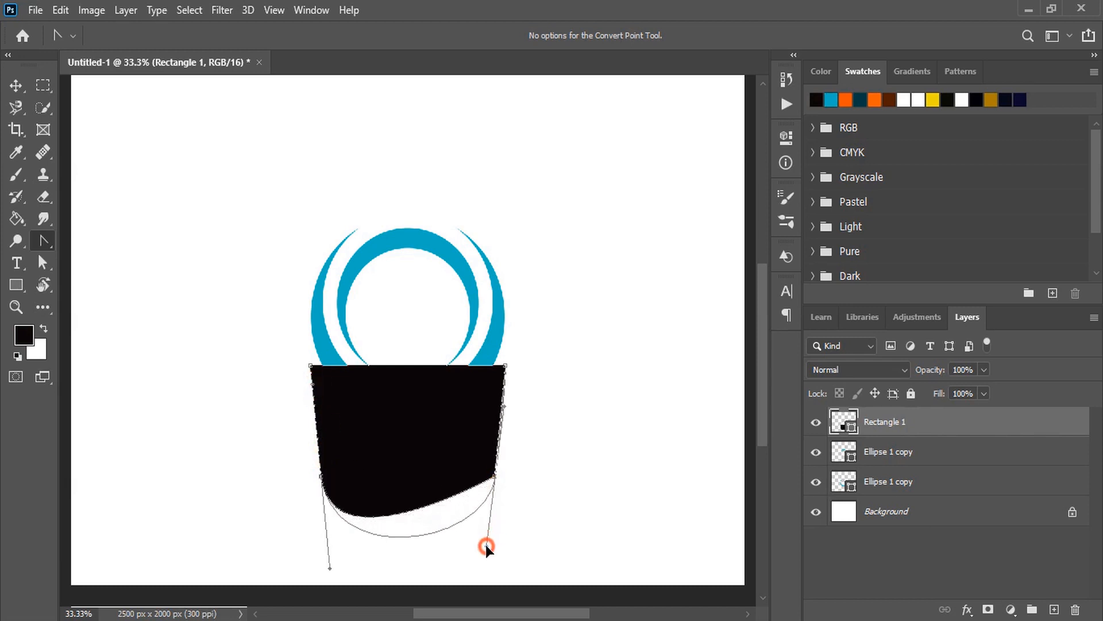
left_click_drag(486, 545, 489, 560)
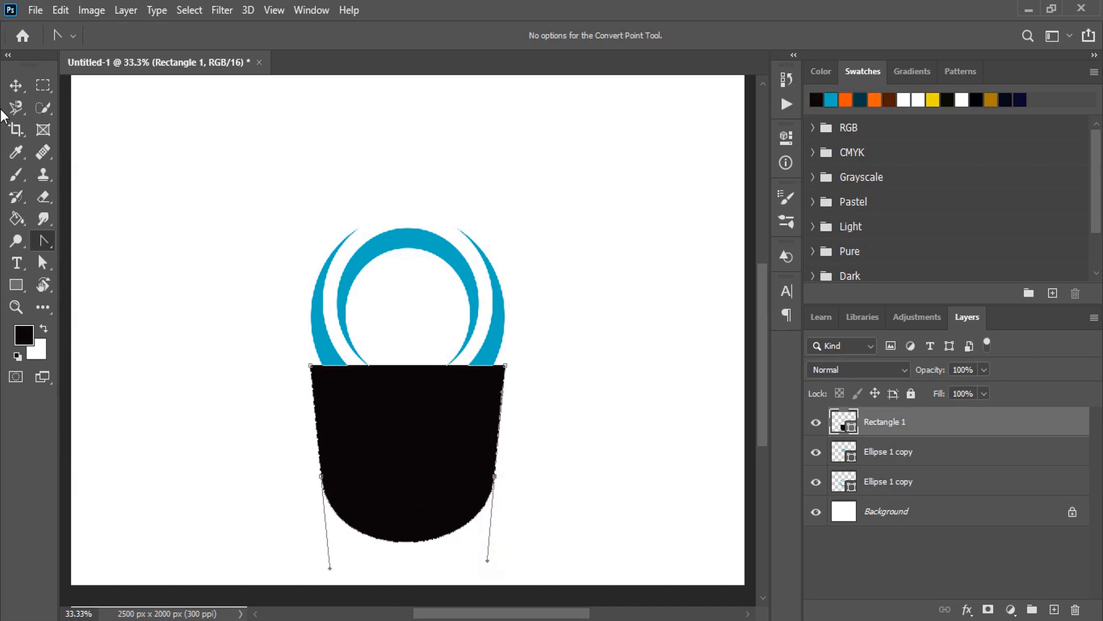
Move the Rectangle 1 cup layer beneath the Ellipse crescent layers
left_click(16, 85)
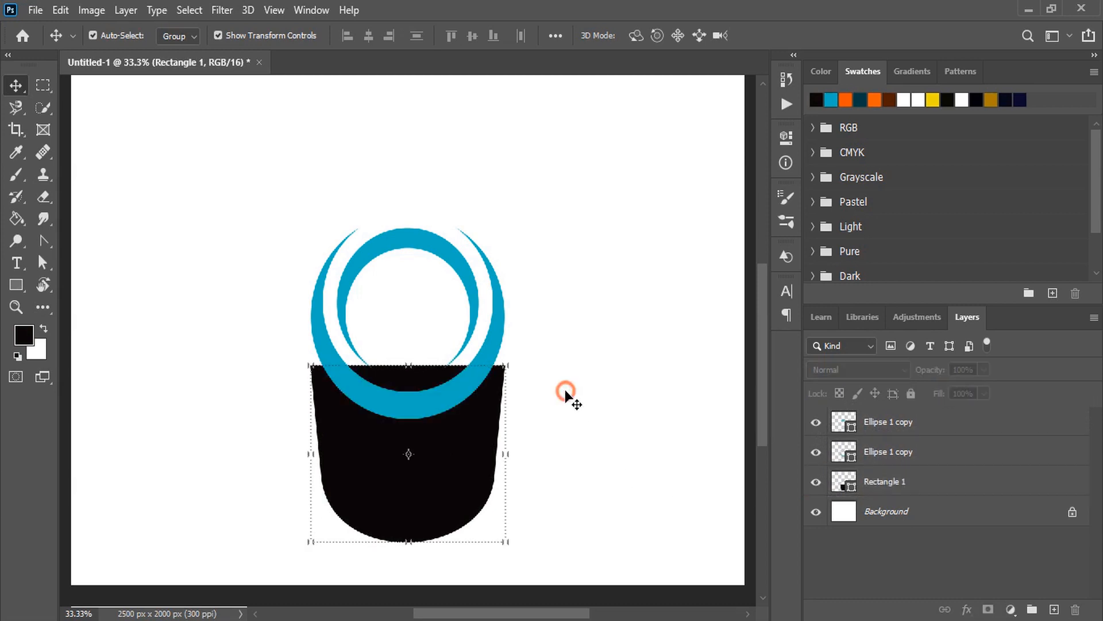
left_click(884, 481)
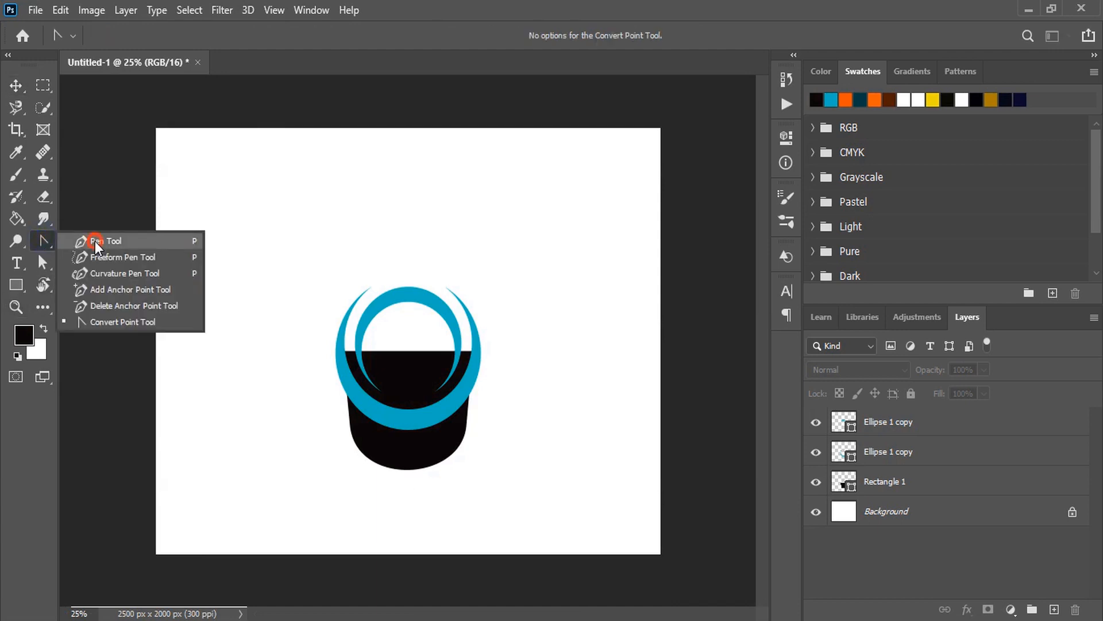
Pen-trace a black sprout with a curving stem and round leaf
left_click(106, 240)
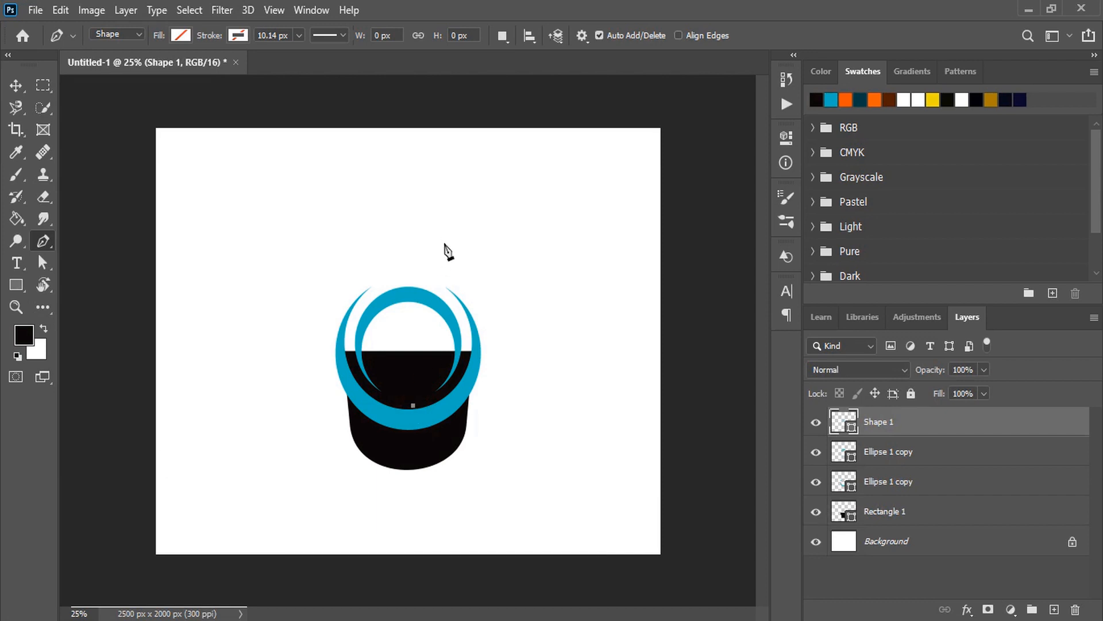
left_click_drag(413, 404, 477, 220)
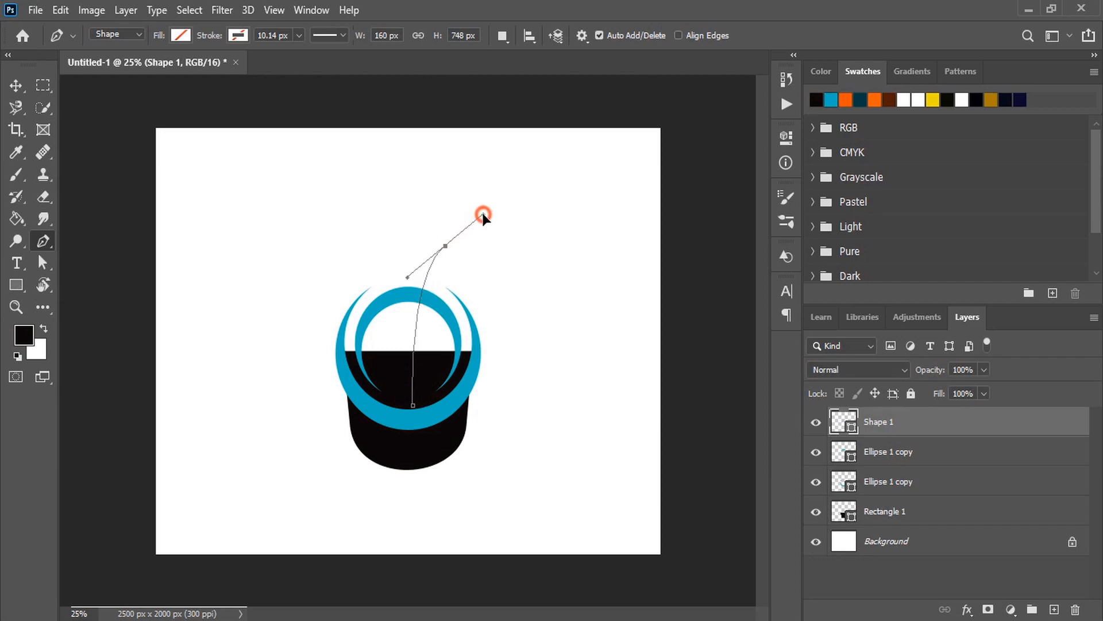
left_click_drag(483, 214, 476, 233)
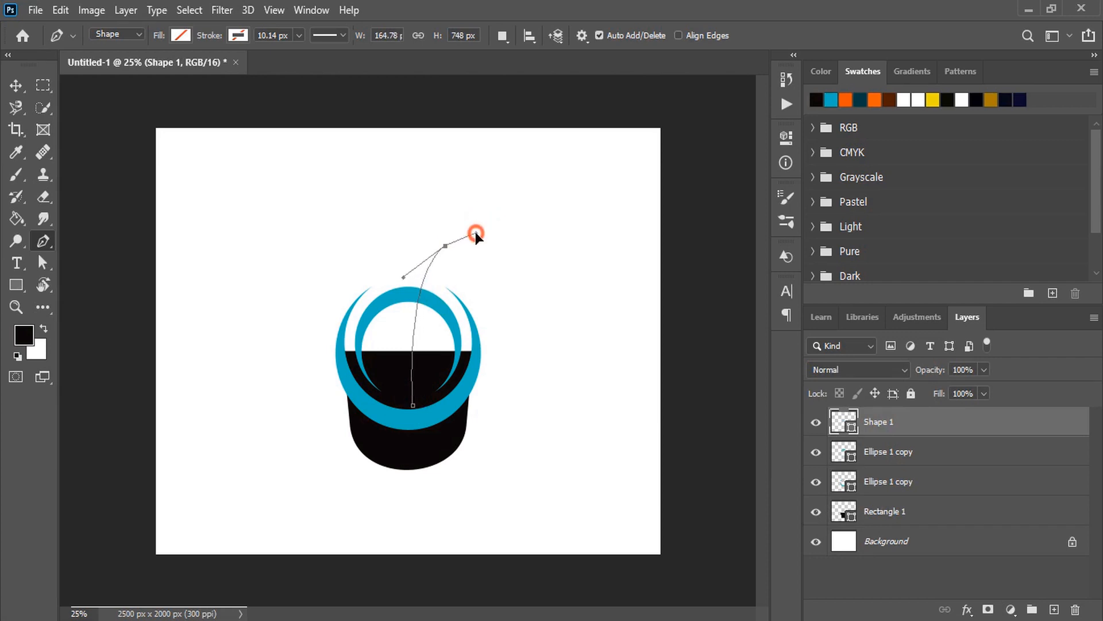
left_click(549, 196)
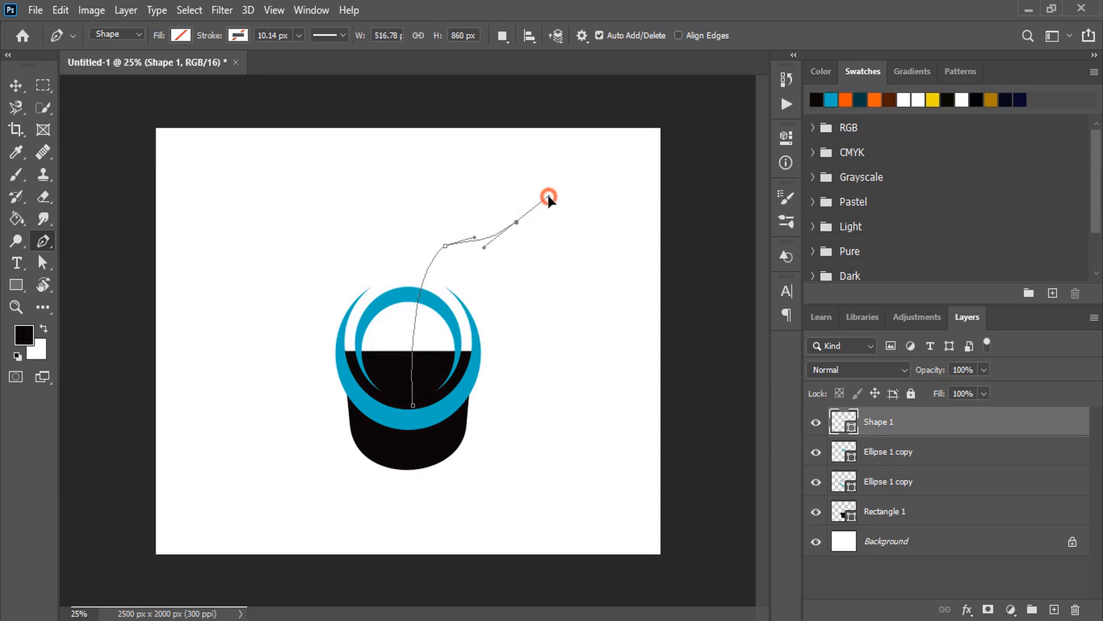
left_click_drag(549, 195, 368, 181)
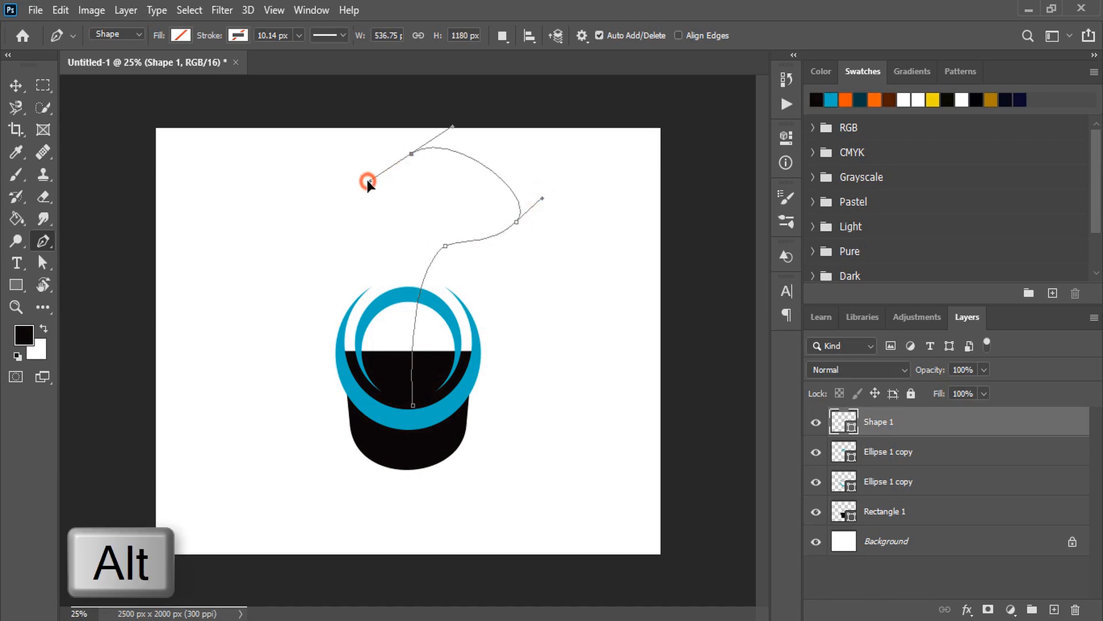
left_click_drag(367, 181, 411, 239)
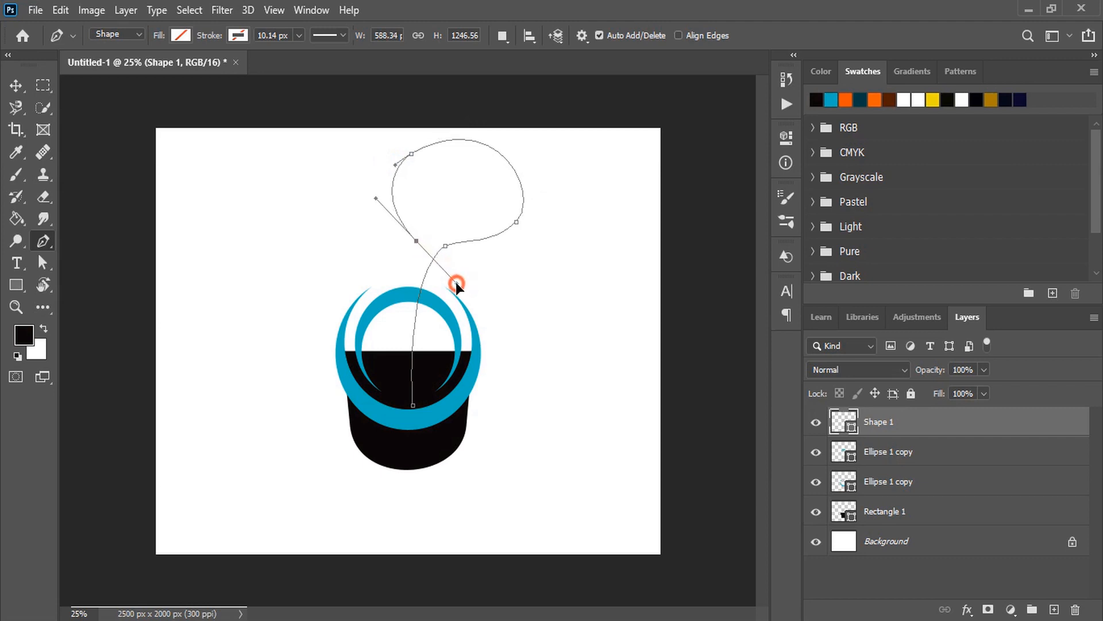
left_click_drag(457, 283, 419, 238)
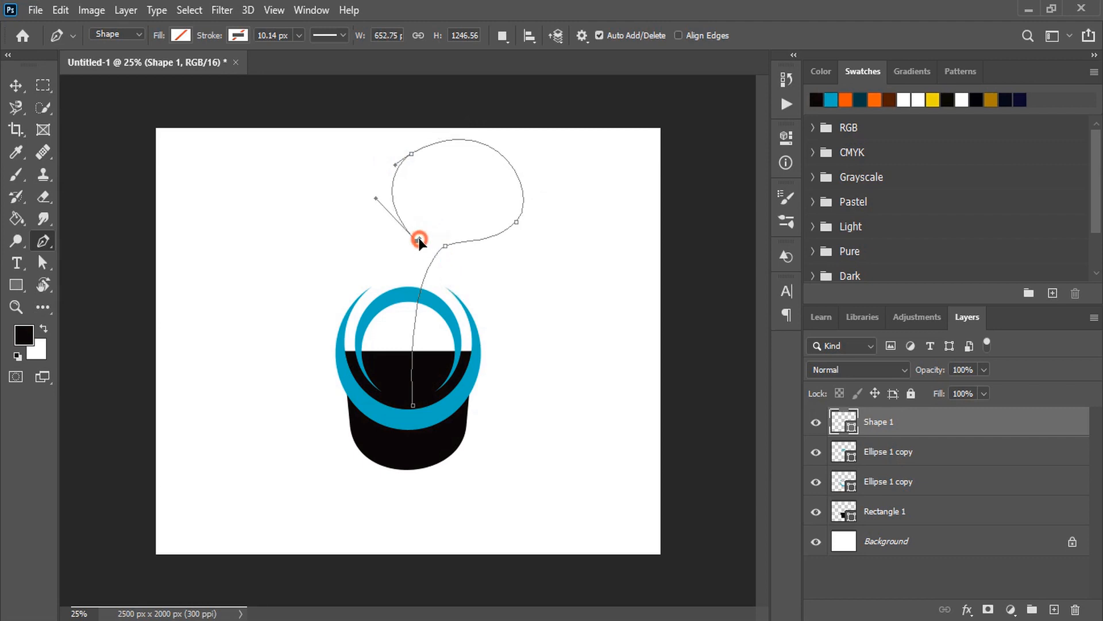
left_click_drag(419, 239, 468, 204)
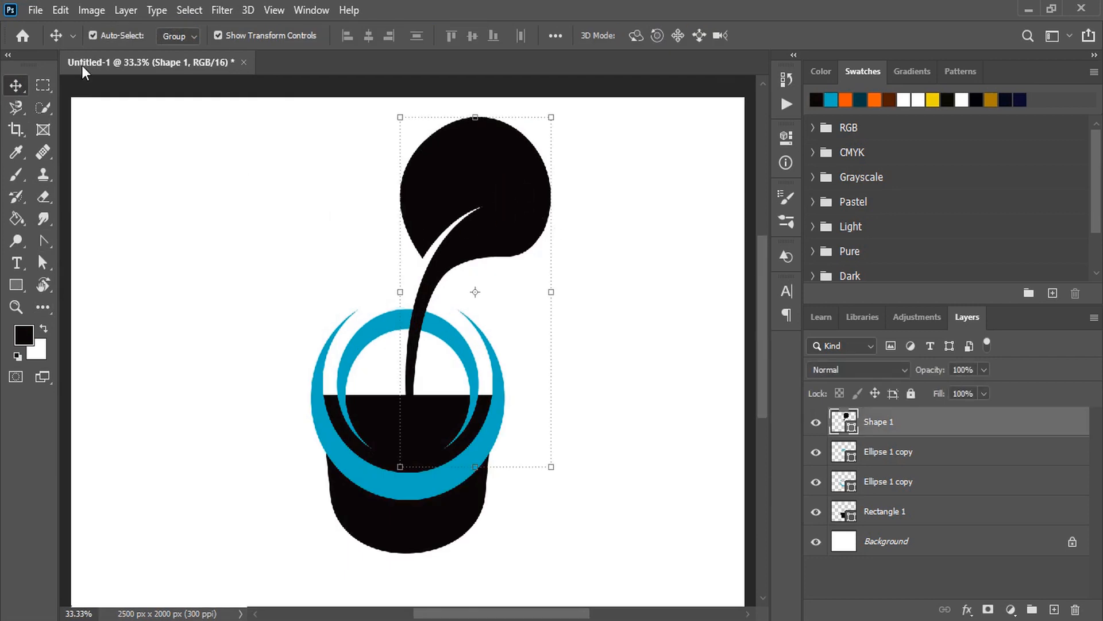
Duplicate the Shape 1 sprout, flip it horizontally and scale the copy smaller
left_click(60, 10)
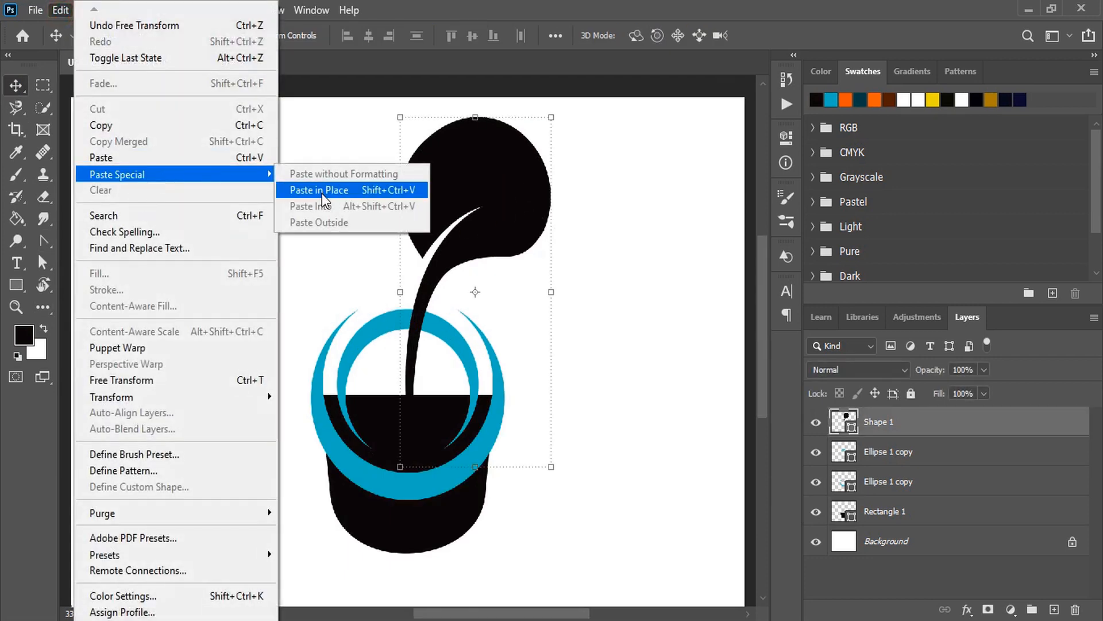
left_click(318, 191)
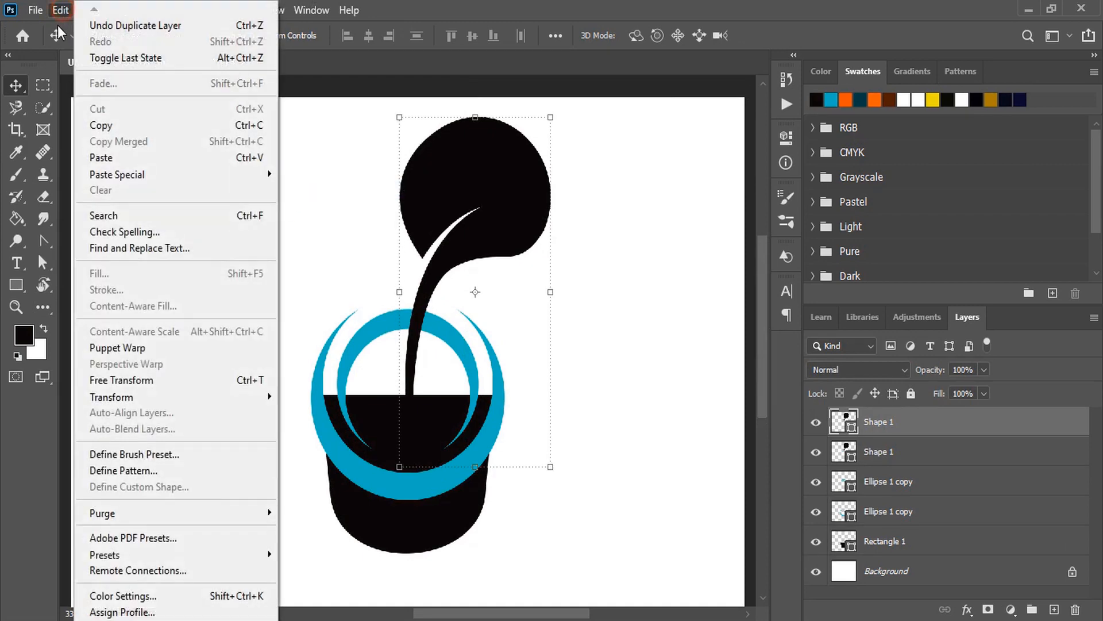
mouse_move(111, 397)
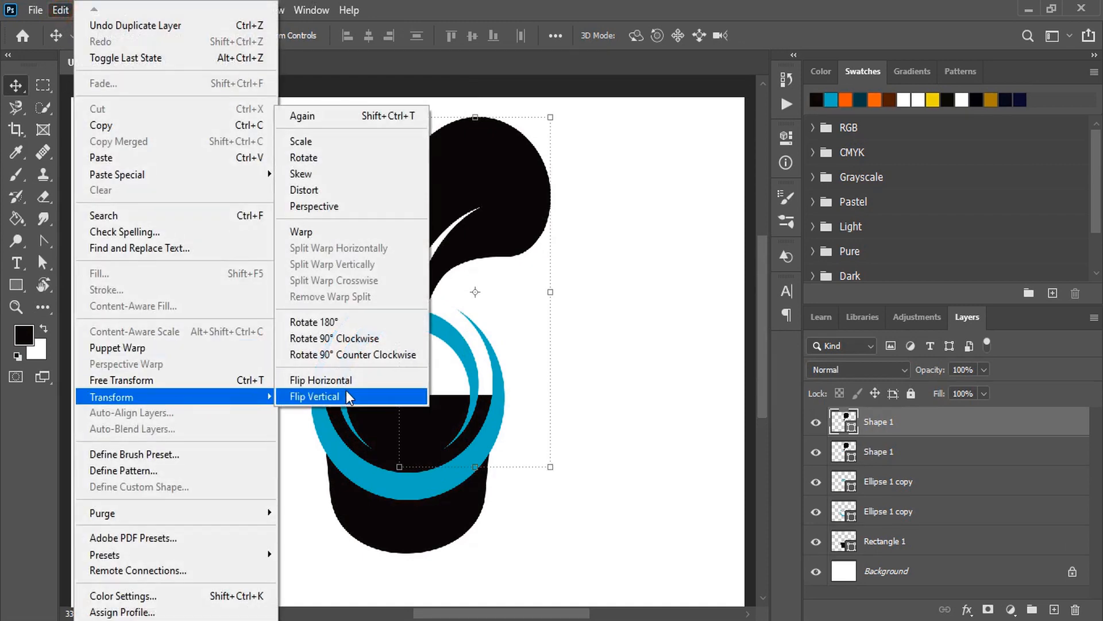
left_click(315, 395)
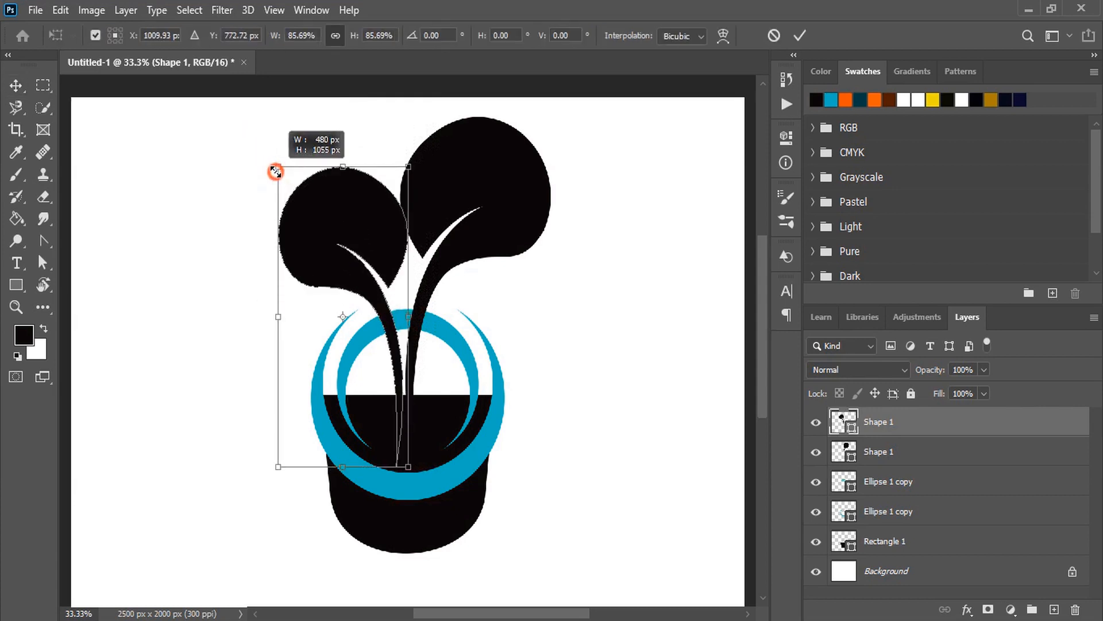
left_click_drag(275, 170, 287, 195)
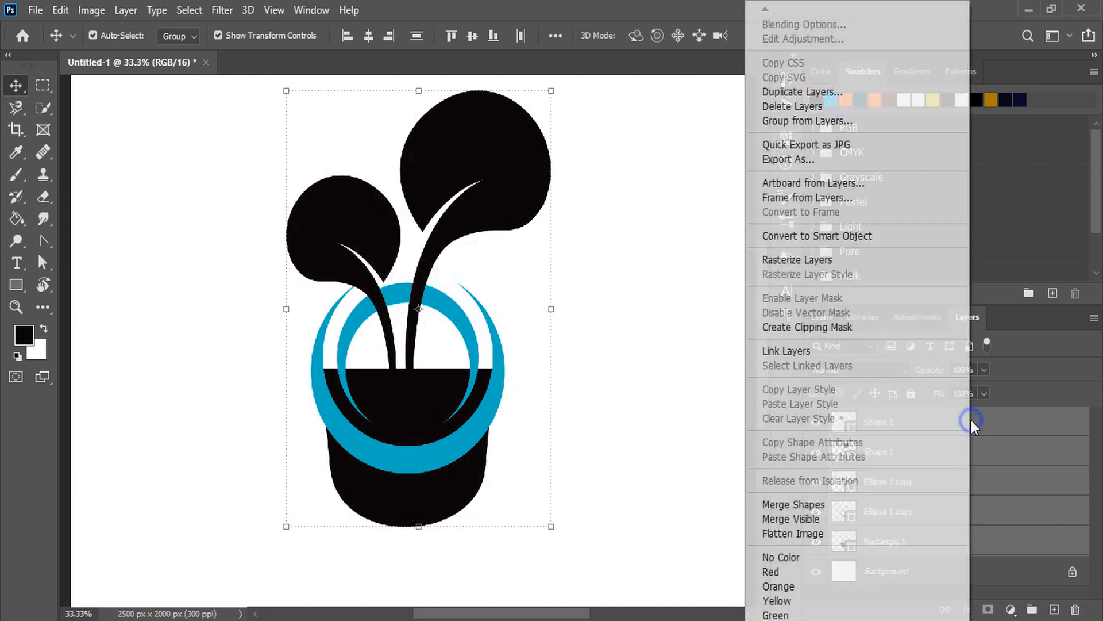
mouse_move(787, 351)
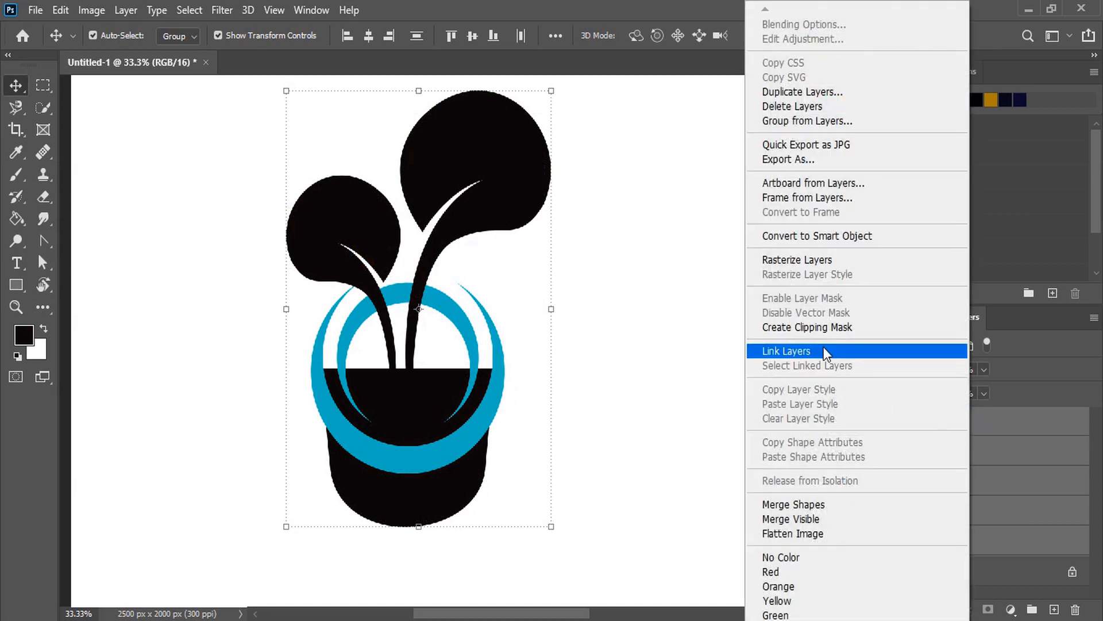
Apply Link Layers to the selected cup, ring and sprout layers
left_click(786, 351)
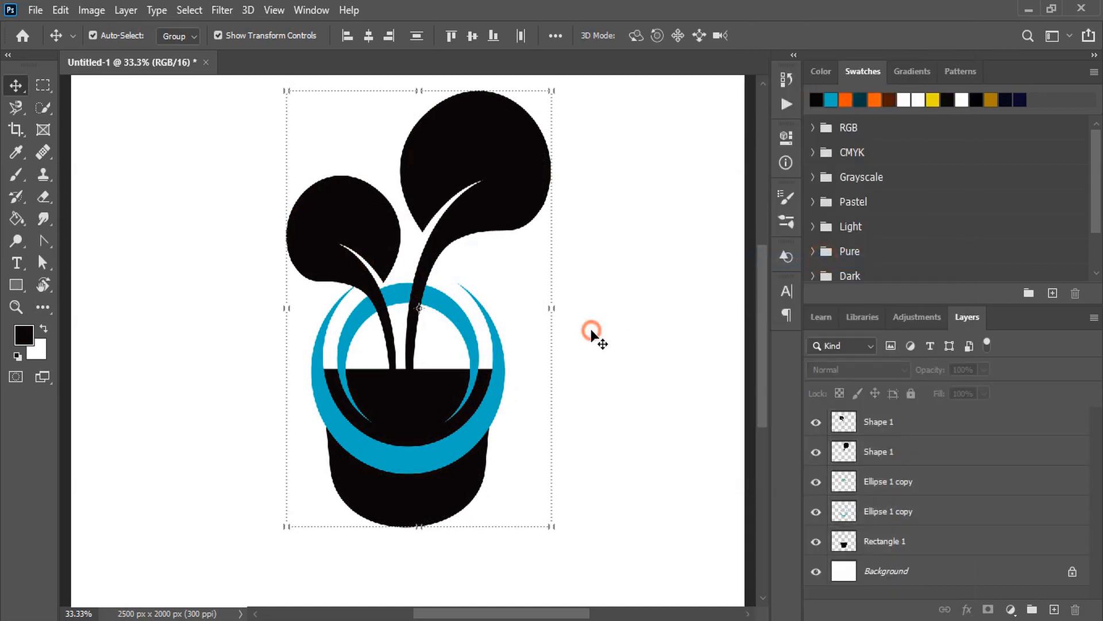
left_click(888, 511)
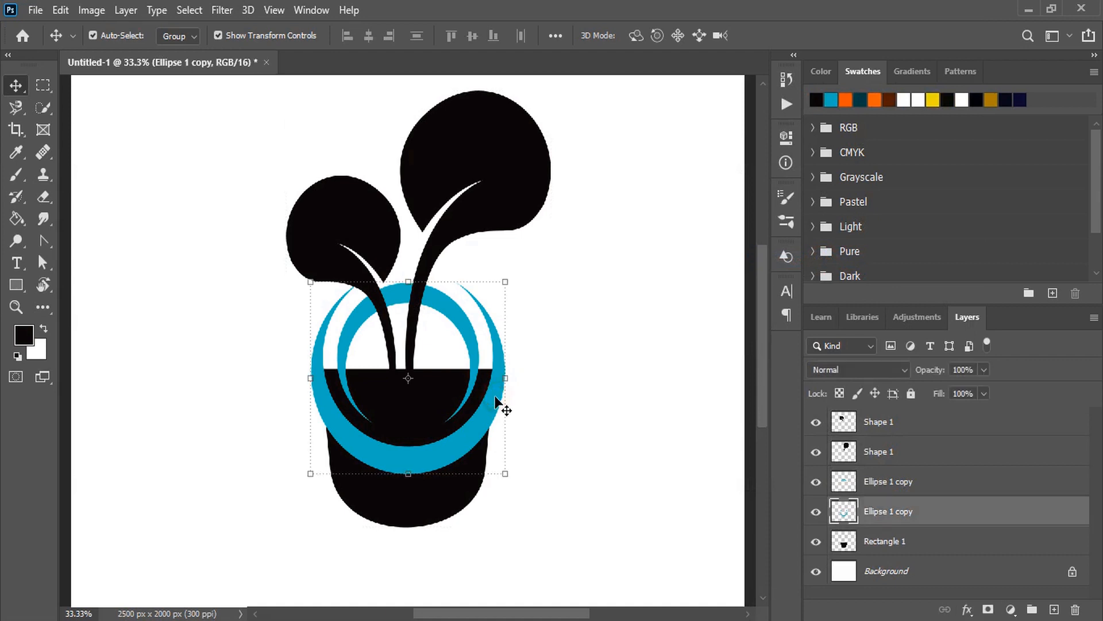
Expand the blue ring selection by 18 px and delete that area from the black pot
left_click(43, 107)
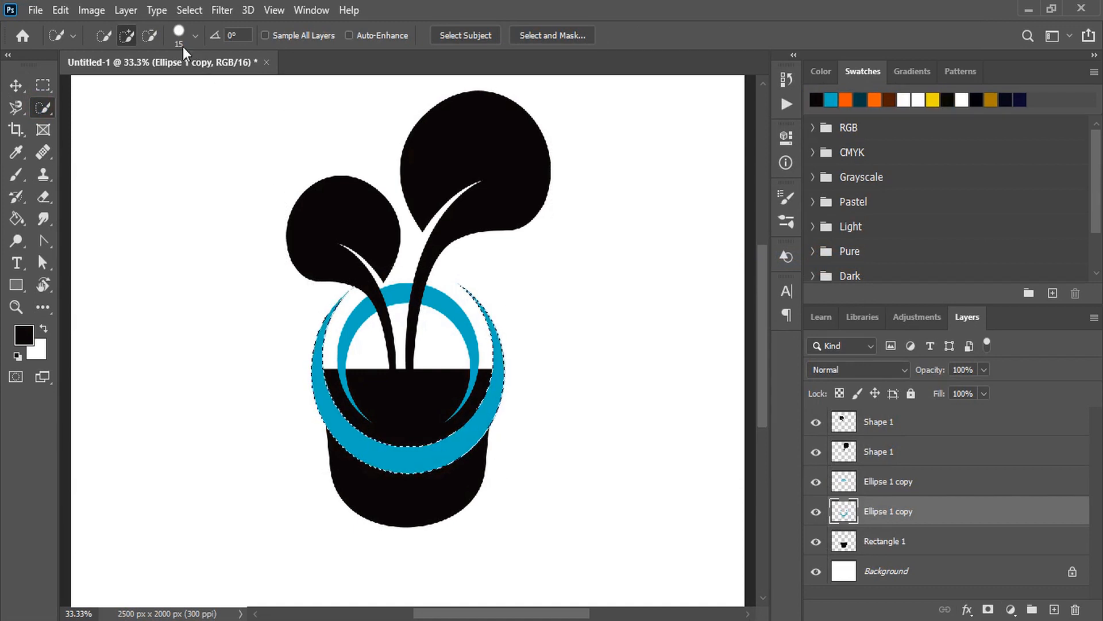
left_click(188, 10)
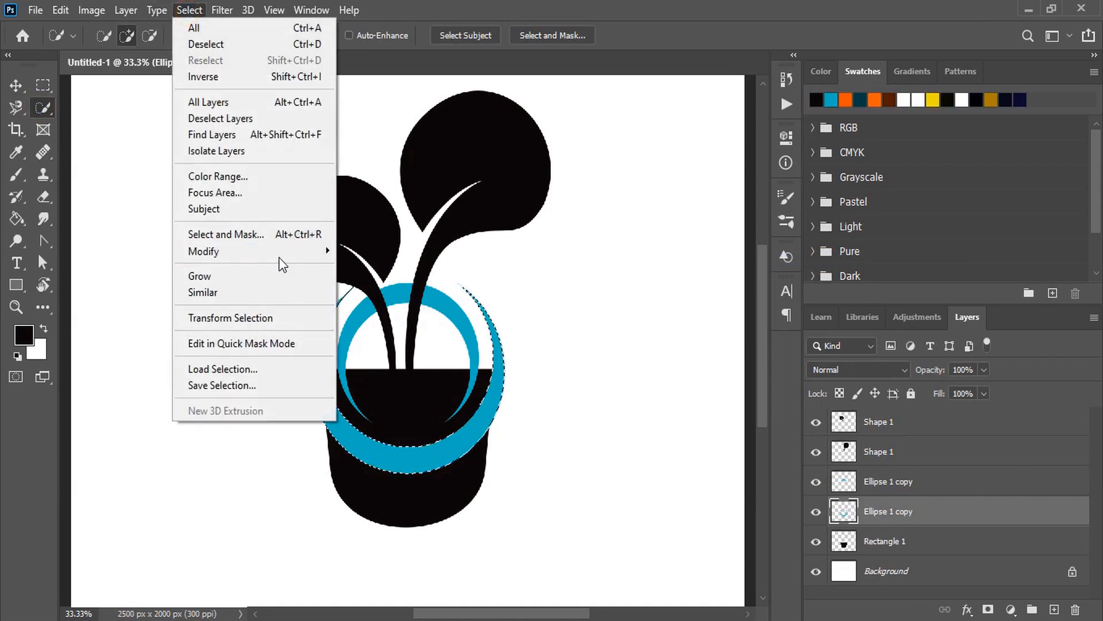
left_click(203, 251)
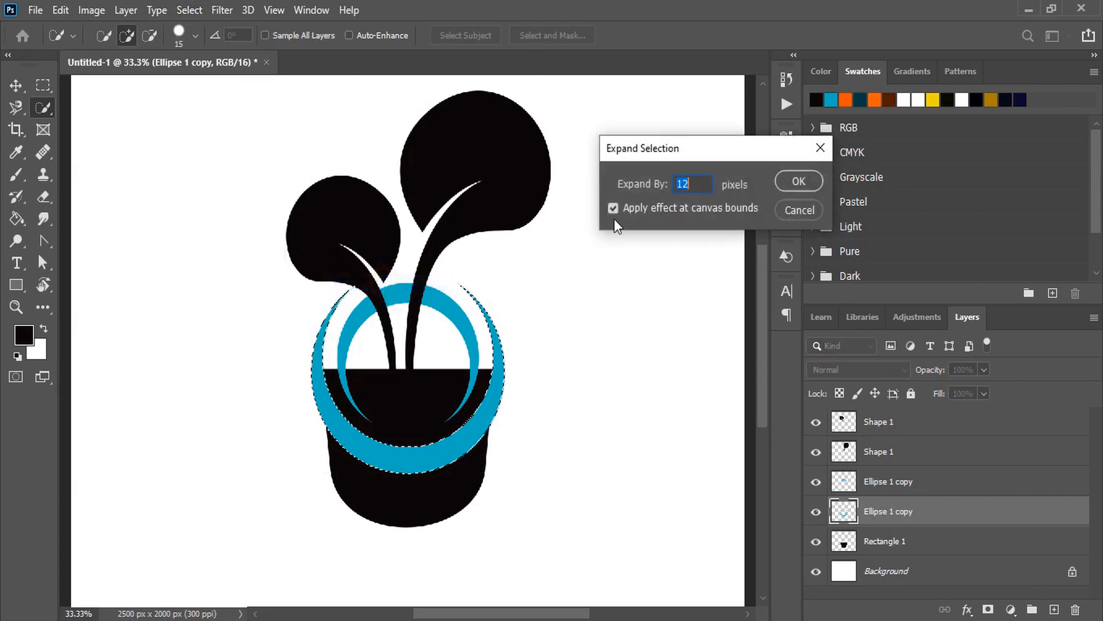
type("18")
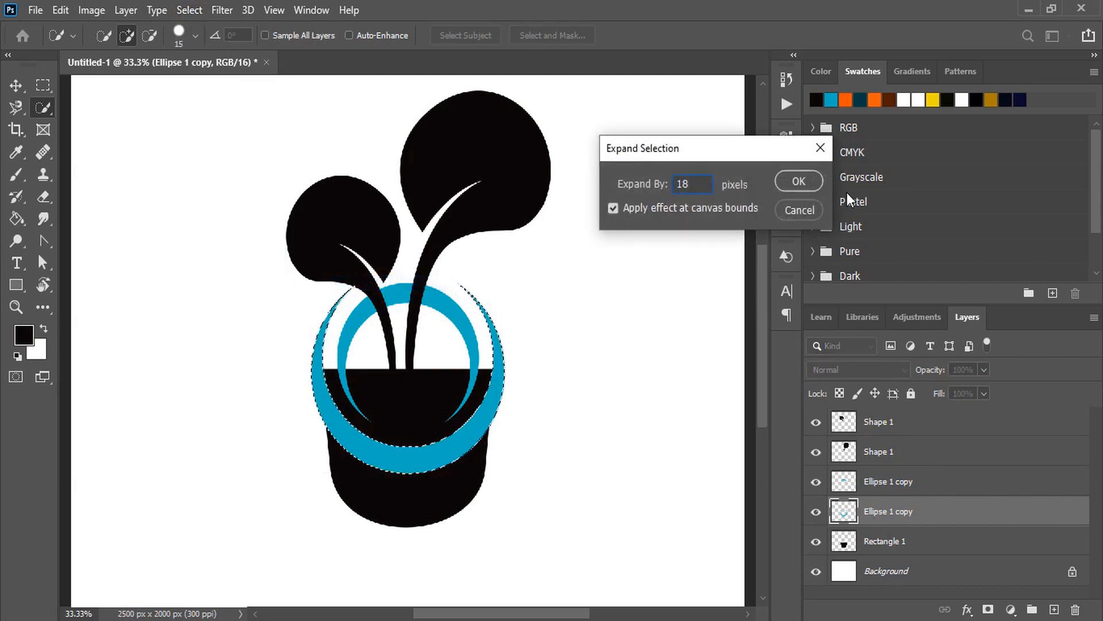
left_click(798, 181)
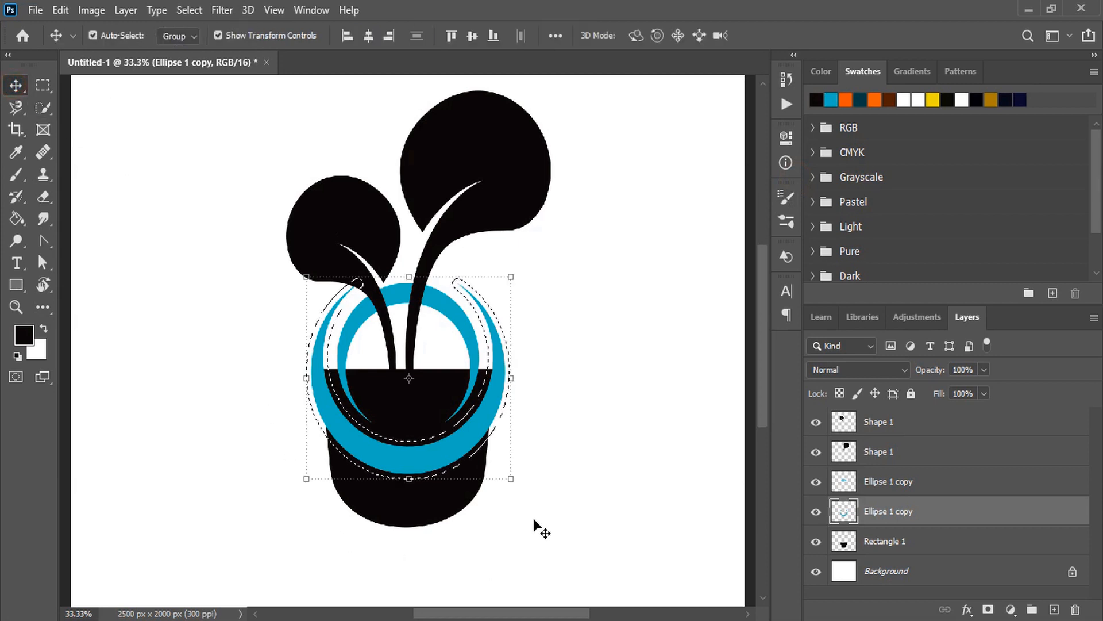
key("Delete")
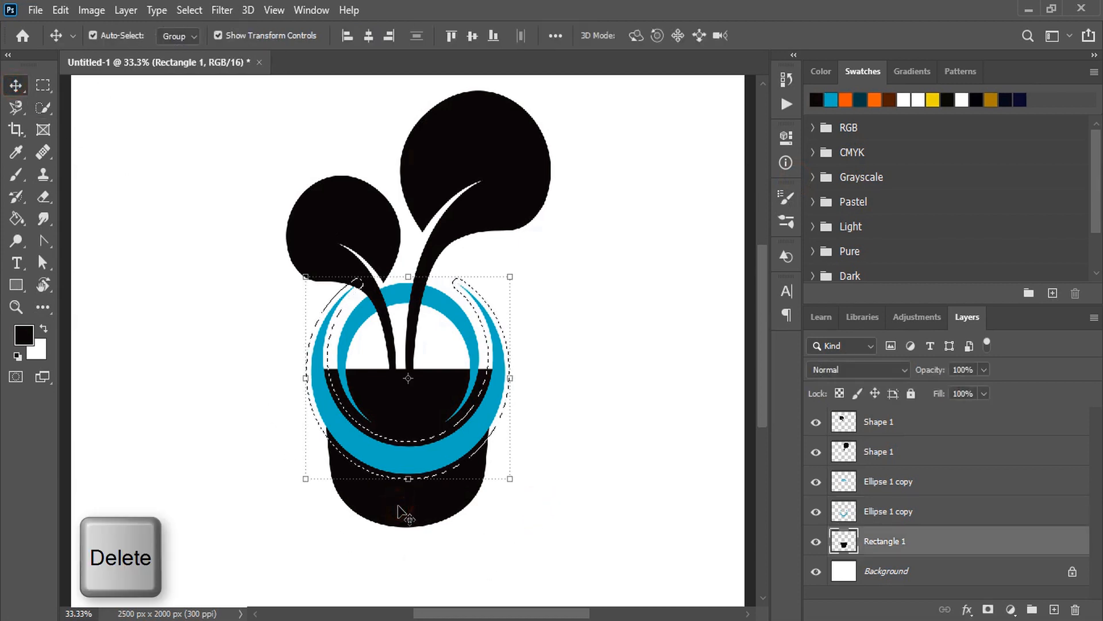
key("ctrl+d")
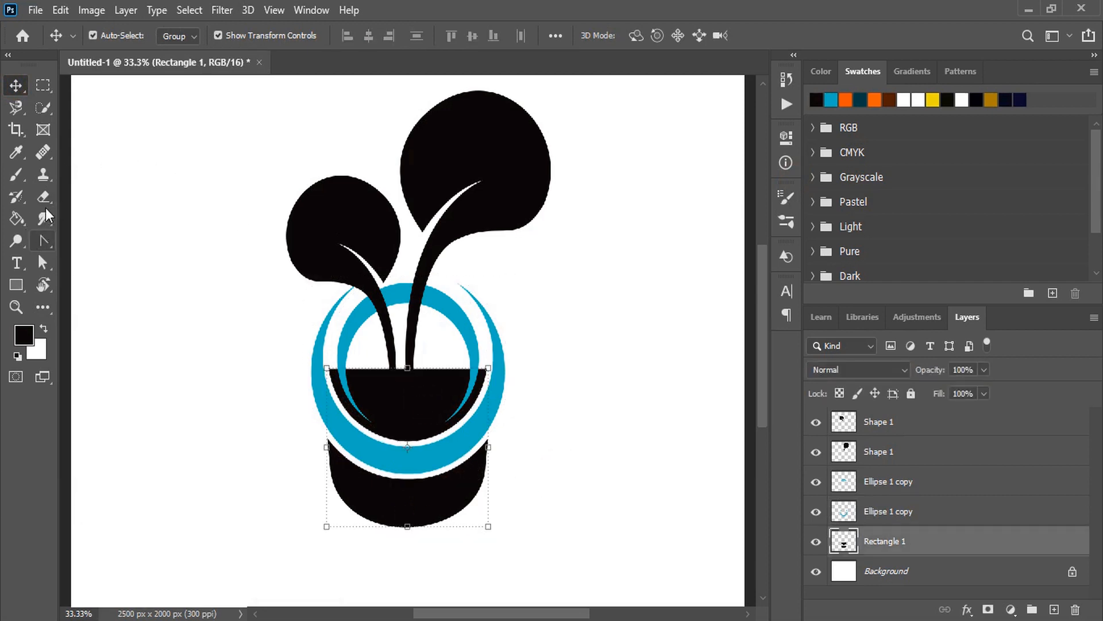
Erase the black half-fill inside the blue ring on Rectangle 1, leaving white behind the stems
left_click(15, 197)
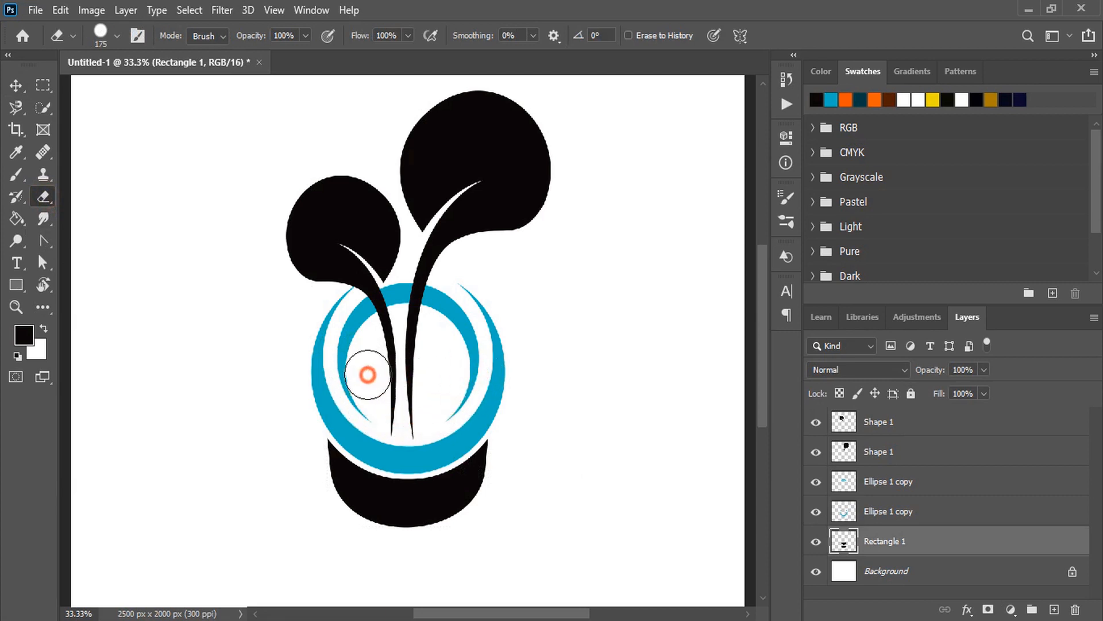
left_click(16, 85)
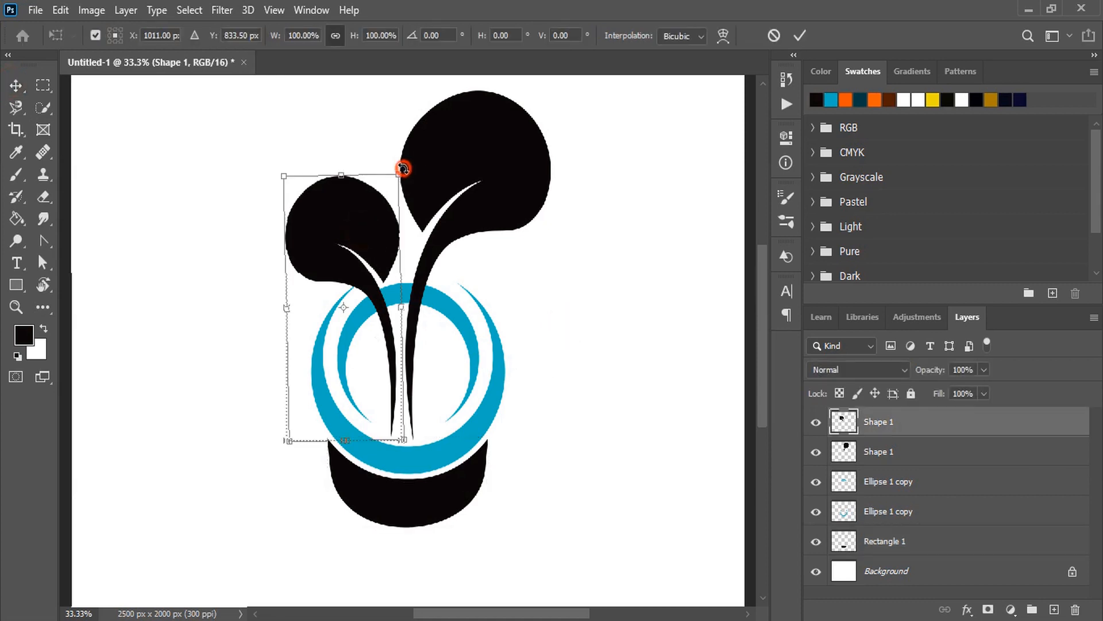
Rotate the small leaf counterclockwise, then tilt and shift the large leaf to the right
left_click_drag(403, 168, 395, 166)
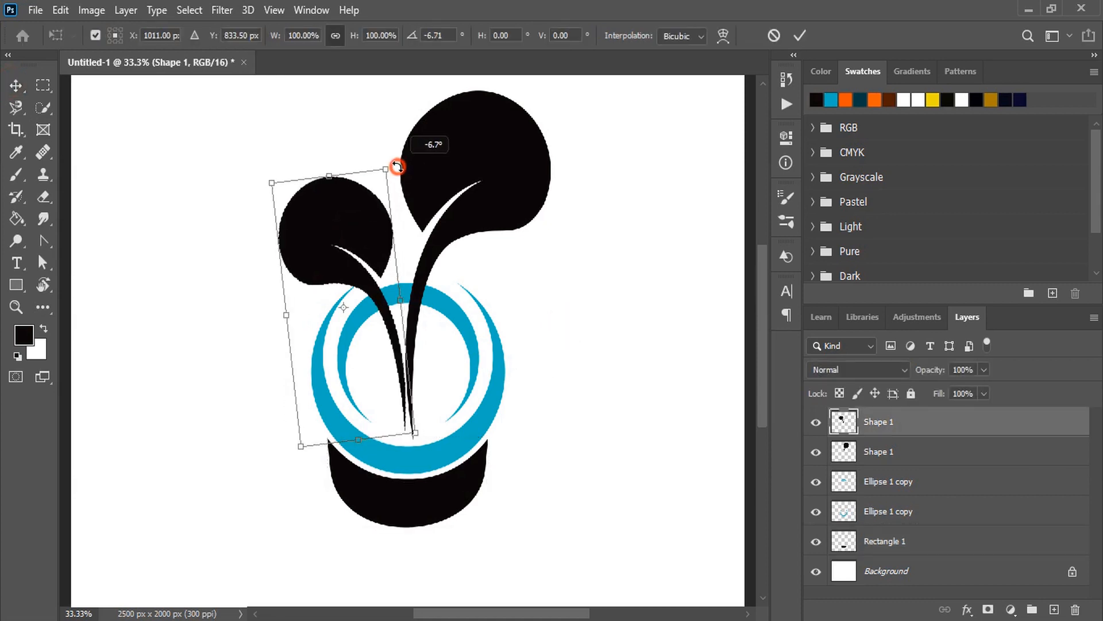
left_click(800, 35)
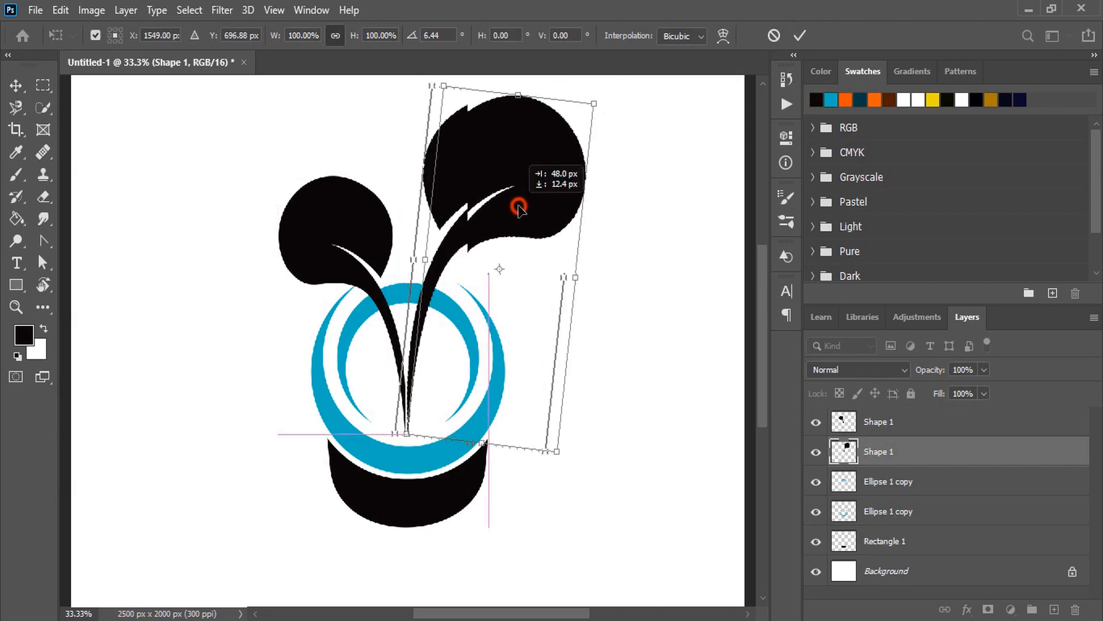
left_click_drag(519, 208, 519, 226)
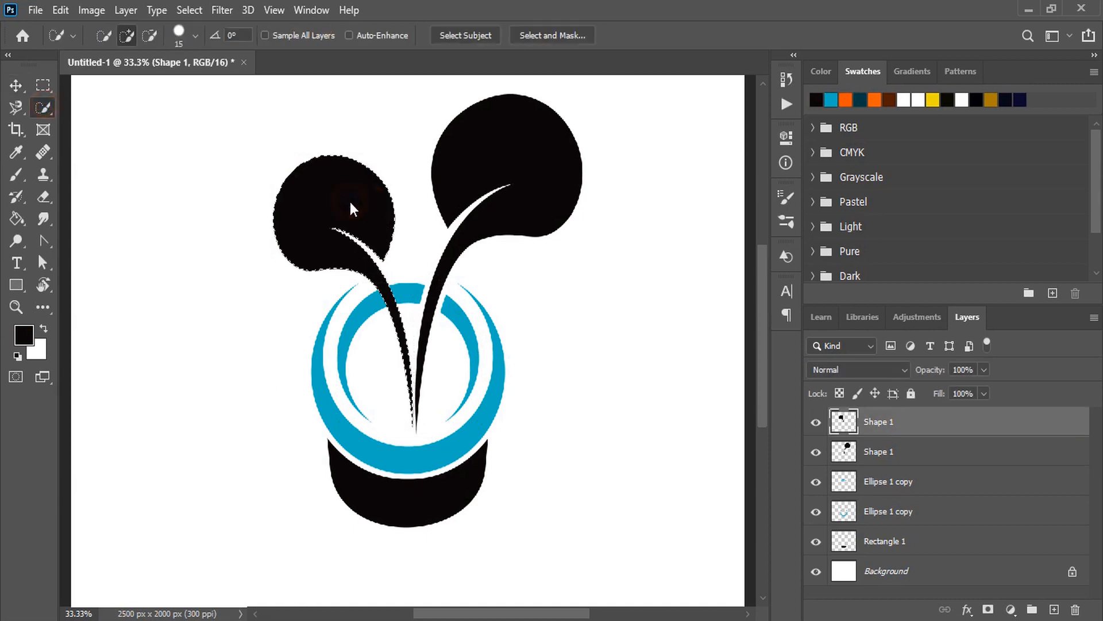
Load the sprout shape selection, delete it from the ring layer, deselect, and zoom out
left_click(189, 10)
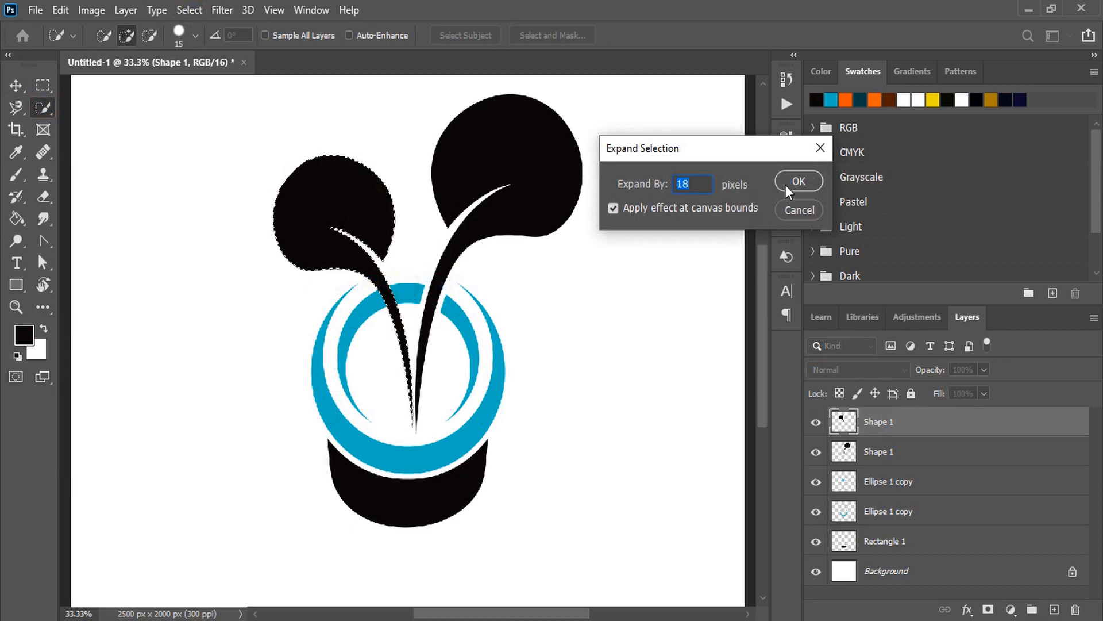
left_click(798, 181)
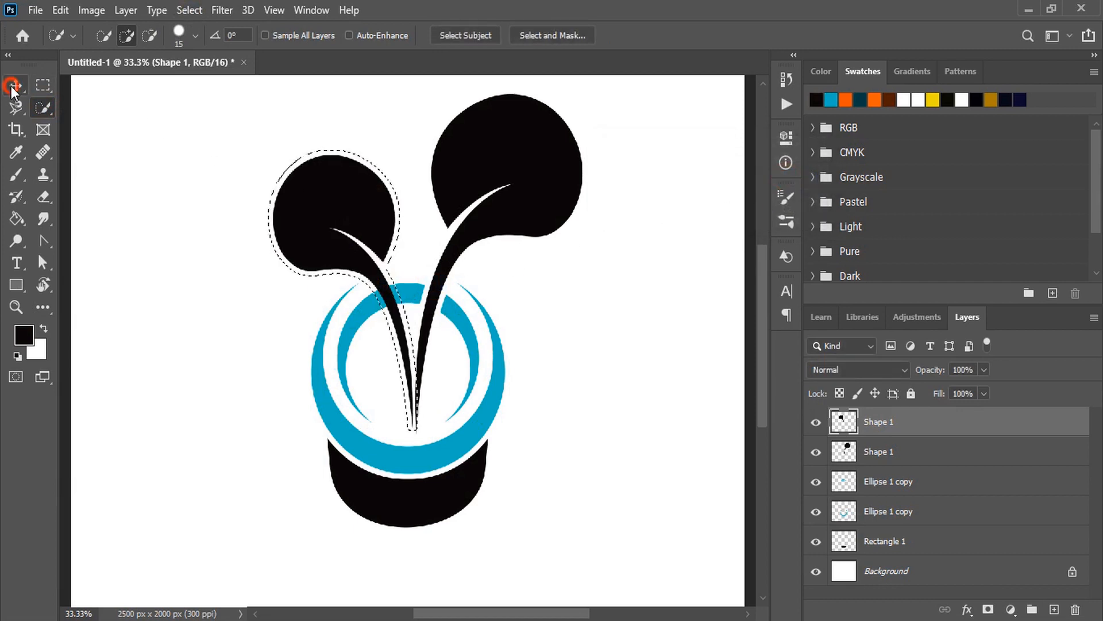
left_click(16, 85)
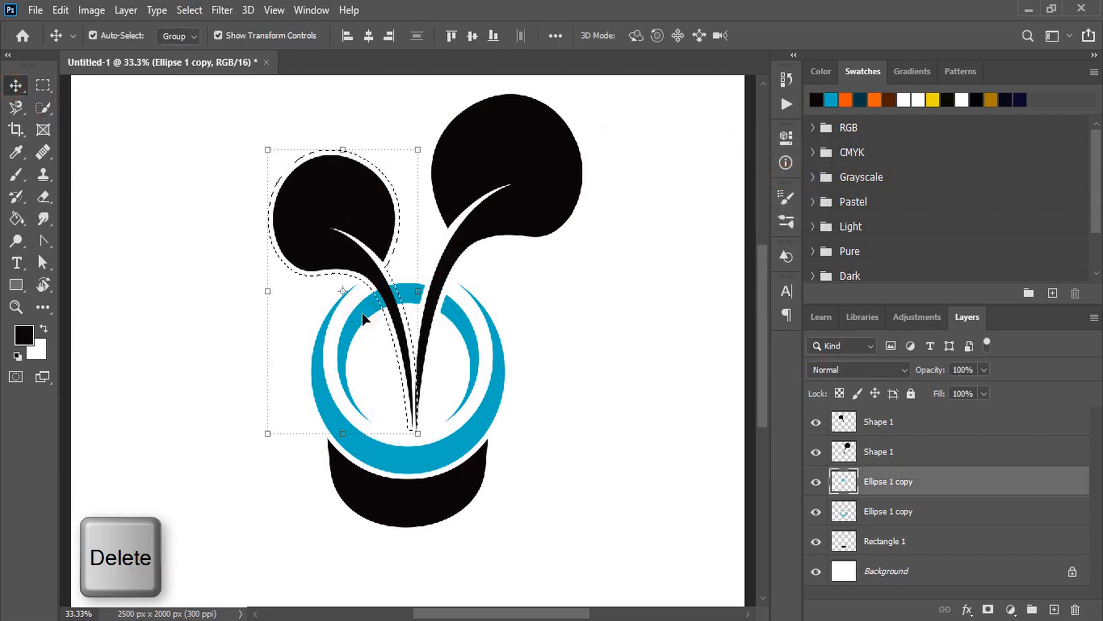
key("ctrl+d")
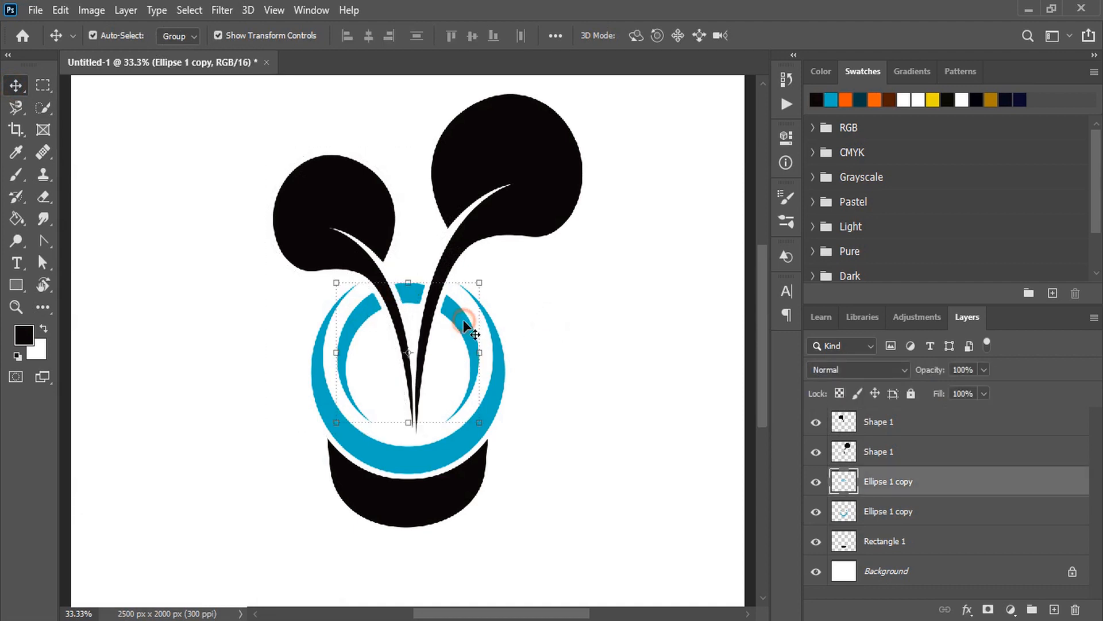
left_click(43, 197)
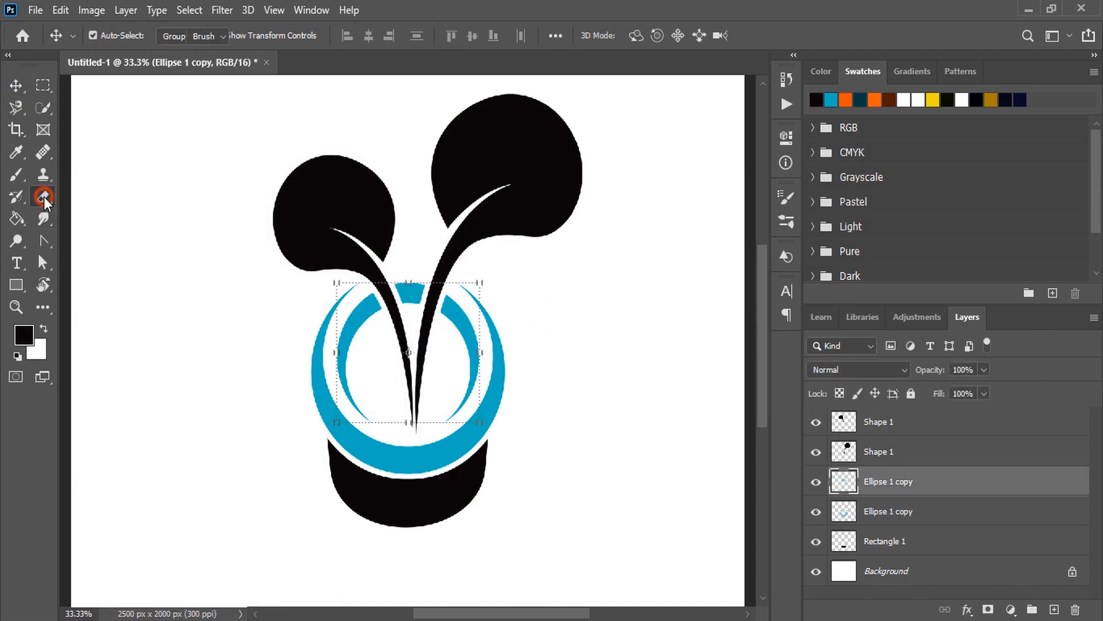
left_click(43, 198)
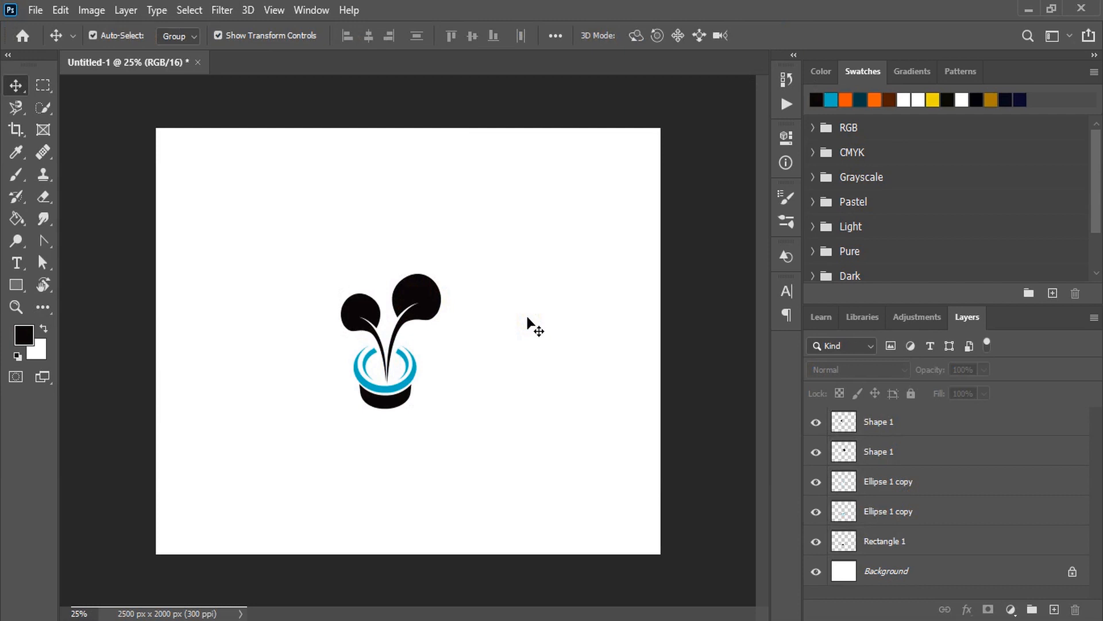
Type a bold black 'P', scale it up and place it left of the sprout
left_click(16, 262)
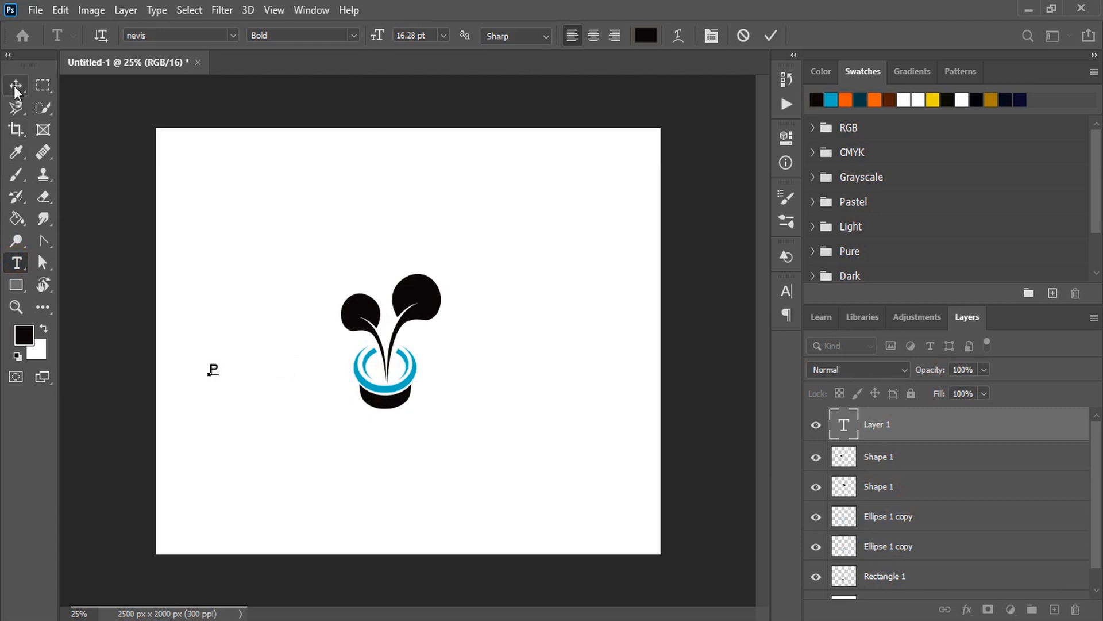
left_click(16, 84)
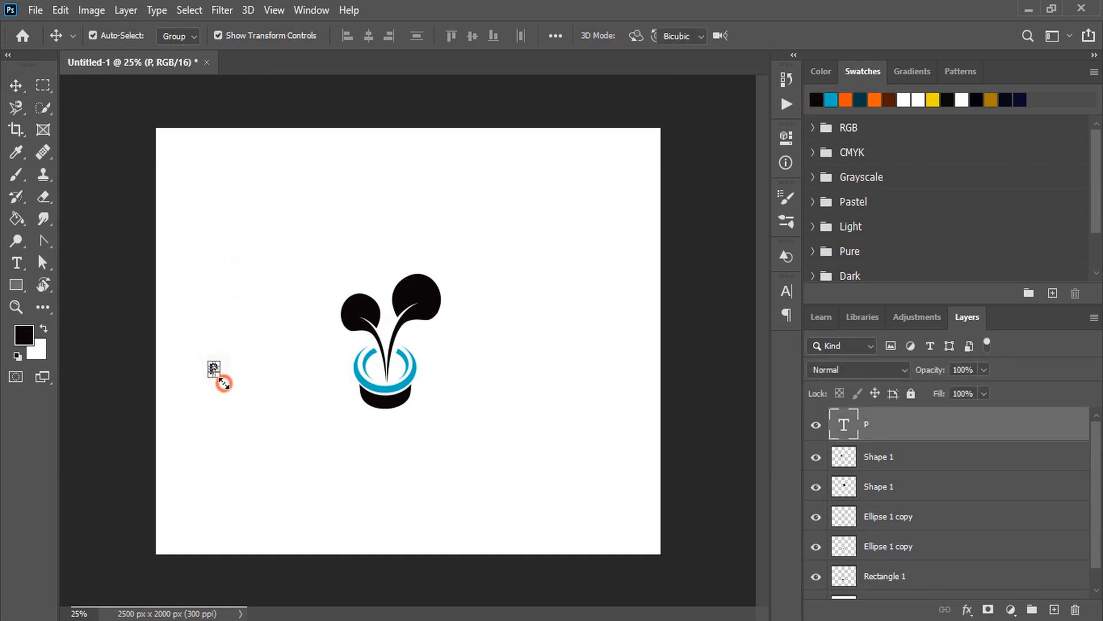
left_click_drag(214, 369, 311, 466)
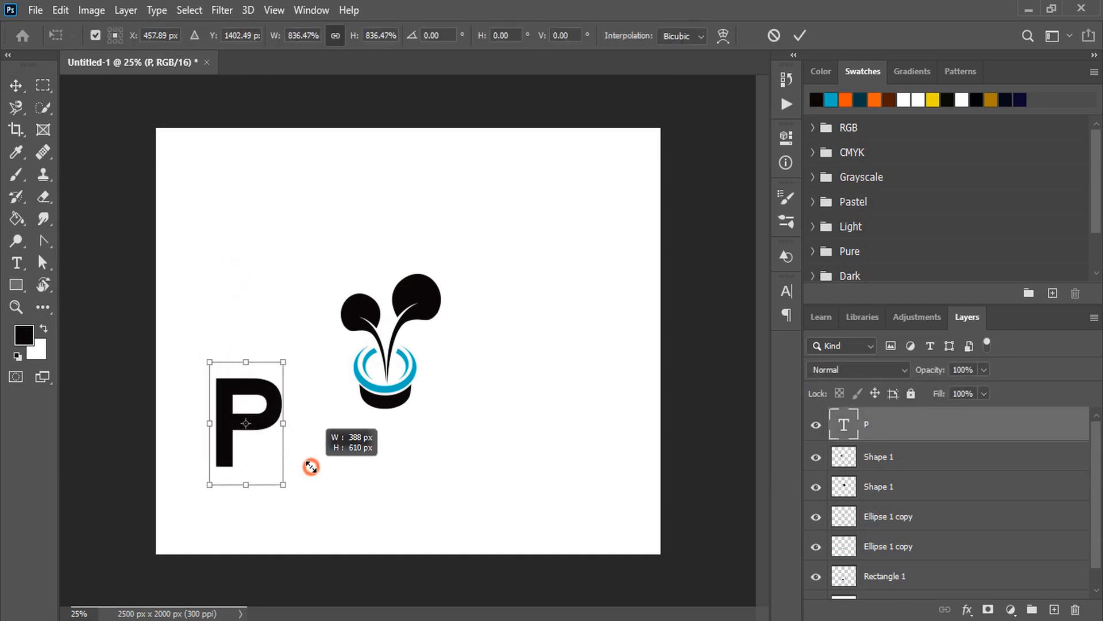
left_click_drag(308, 484, 294, 464)
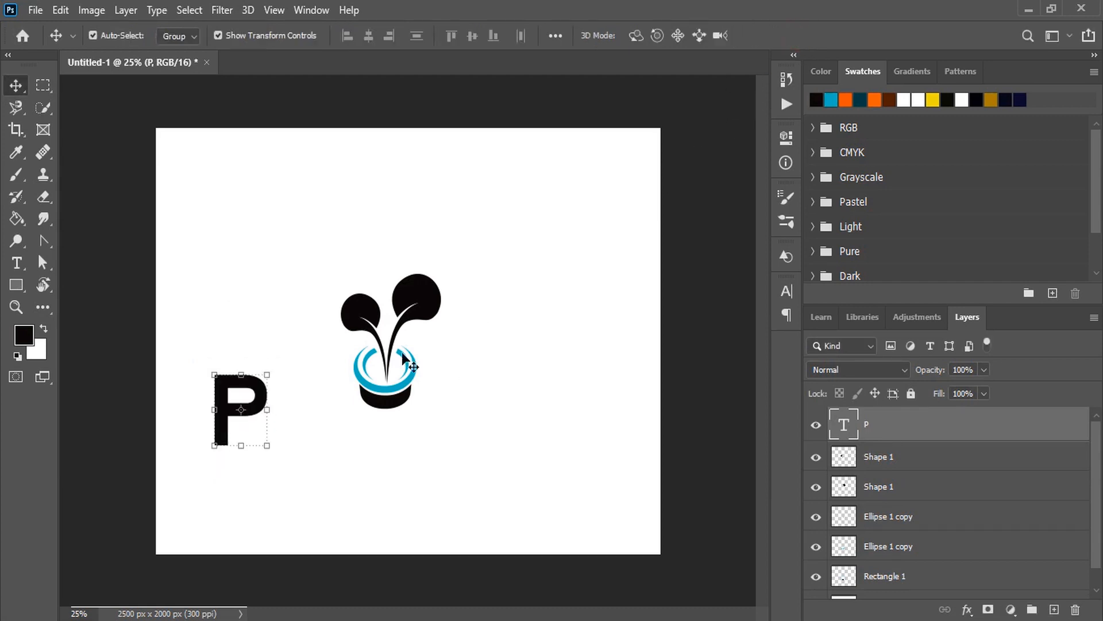
left_click_drag(239, 408, 358, 366)
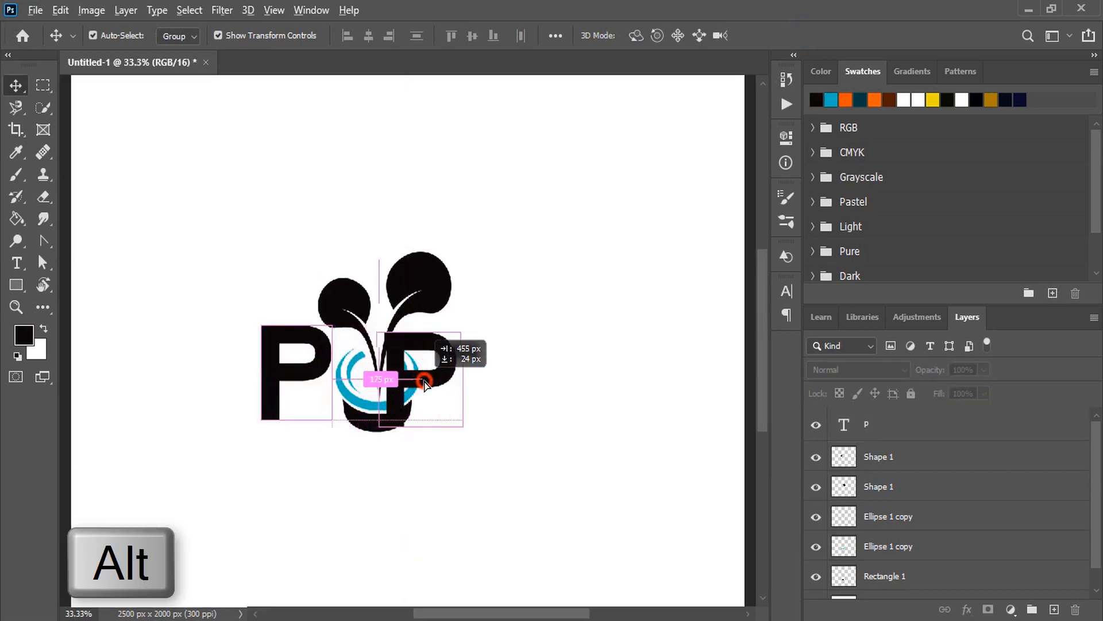
Duplicate the P right of the sprout, retype it as 'us', then duplicate it for 'Egal'
left_click_drag(422, 379, 461, 384)
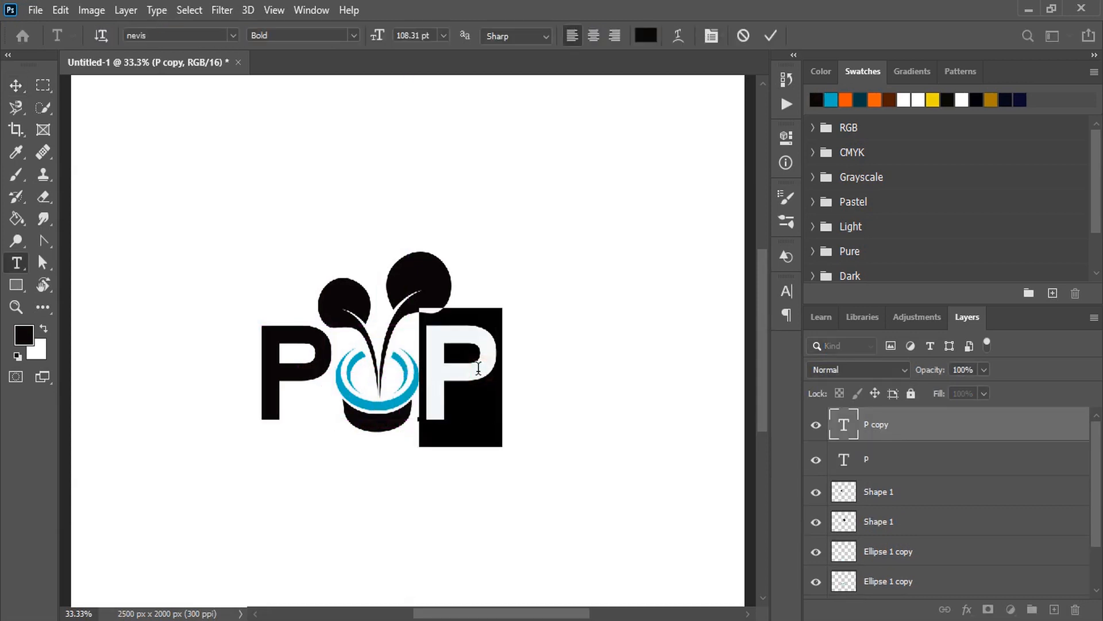
type("u")
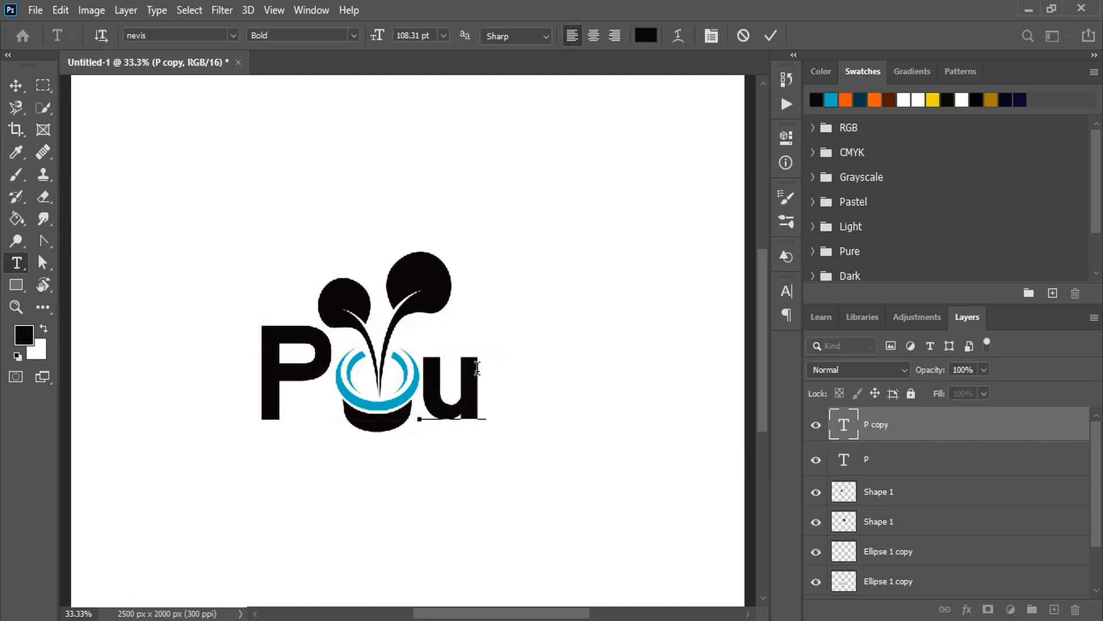
type("s")
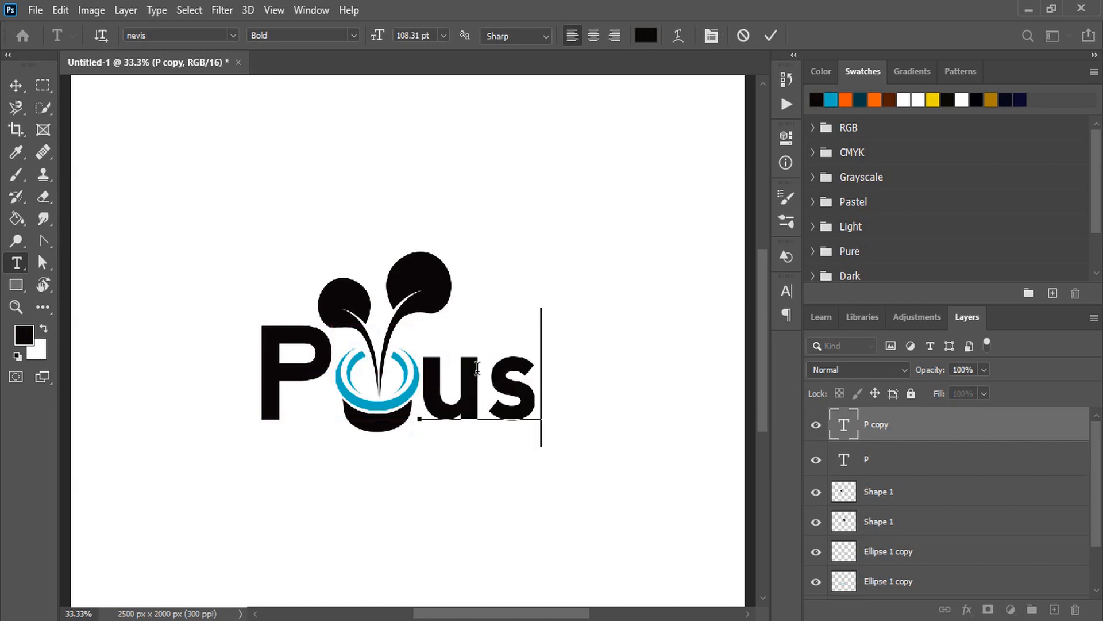
left_click(16, 84)
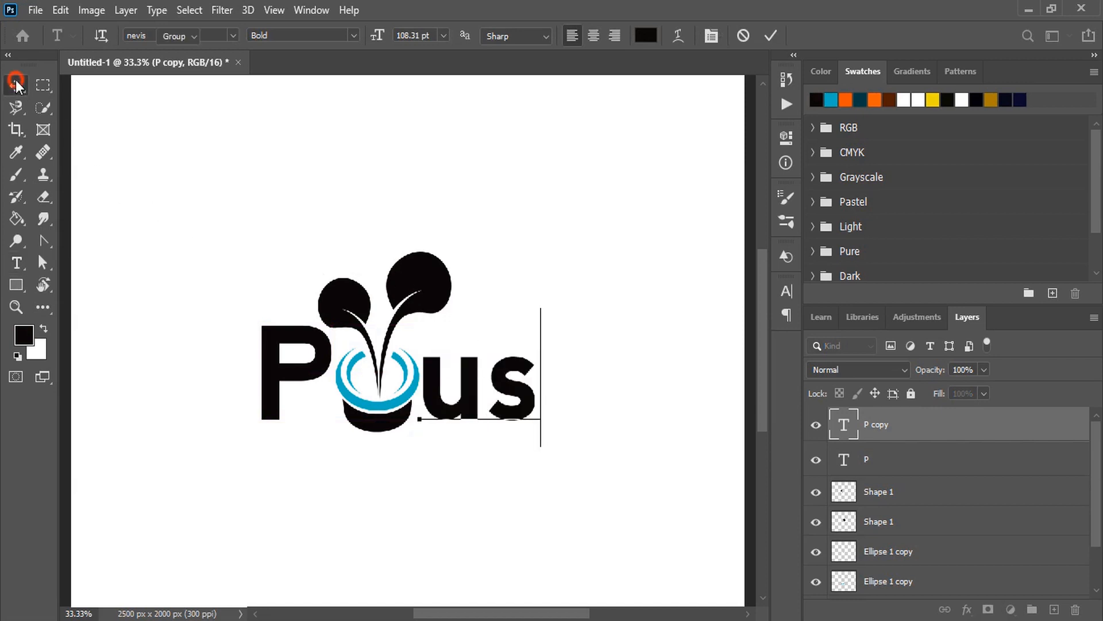
left_click(16, 85)
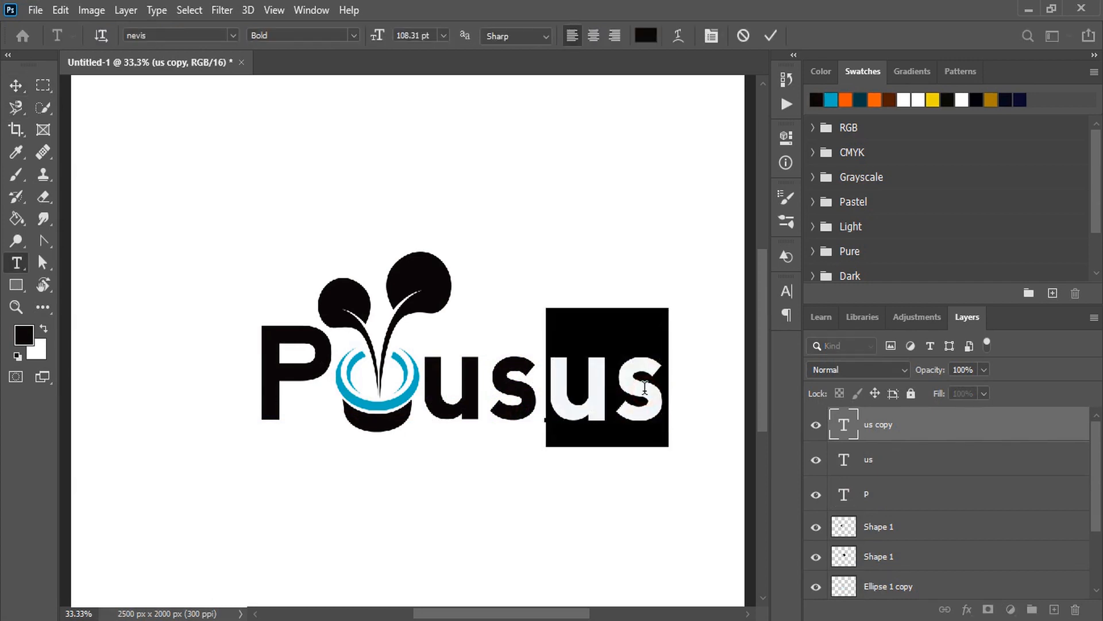
type("Egal")
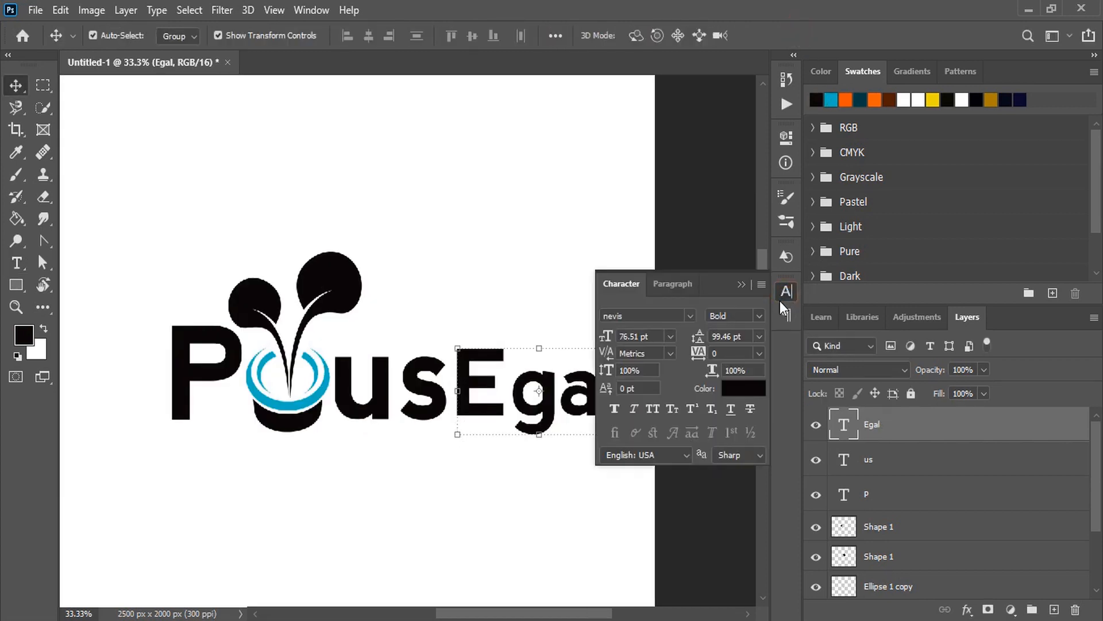
Set 'Egal' in Christmas Time Personal Use and start a Pen accent over the E
left_click(689, 315)
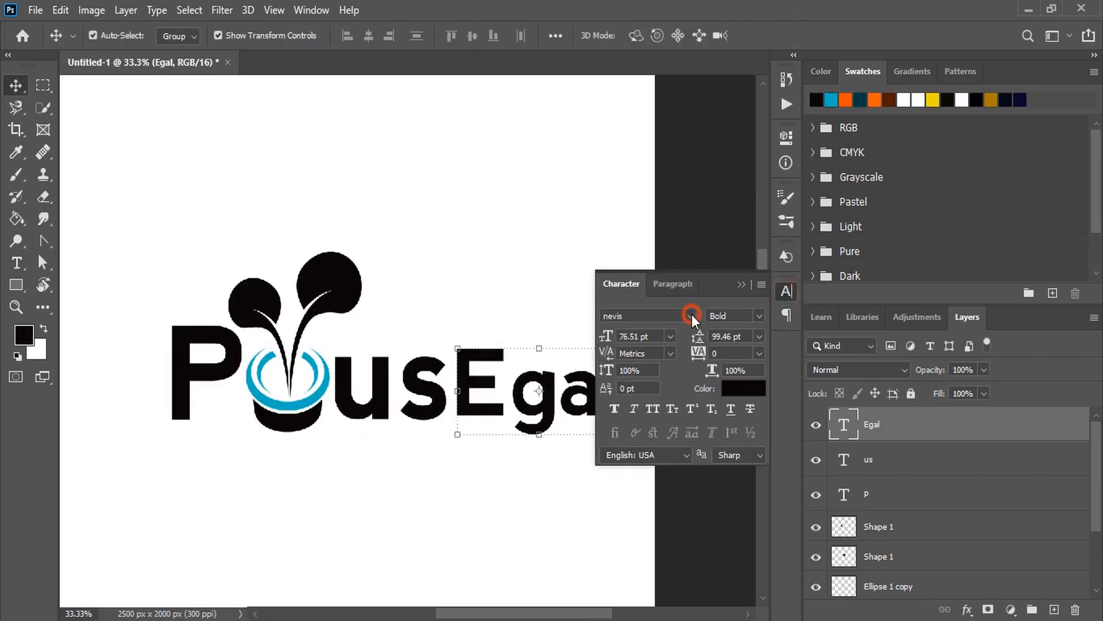
left_click(689, 315)
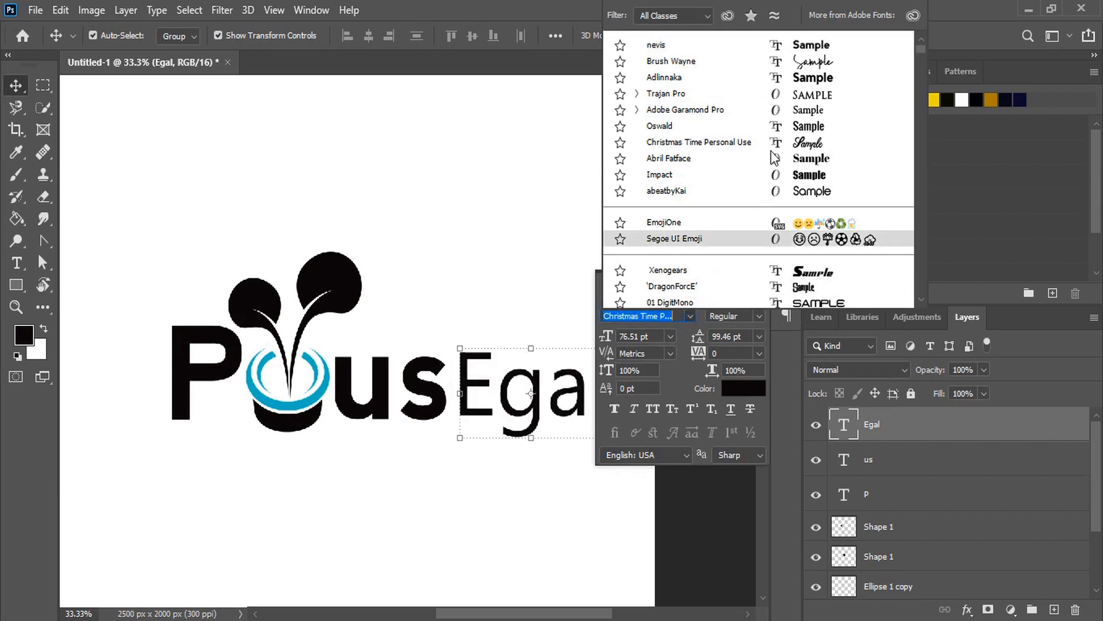
left_click(661, 204)
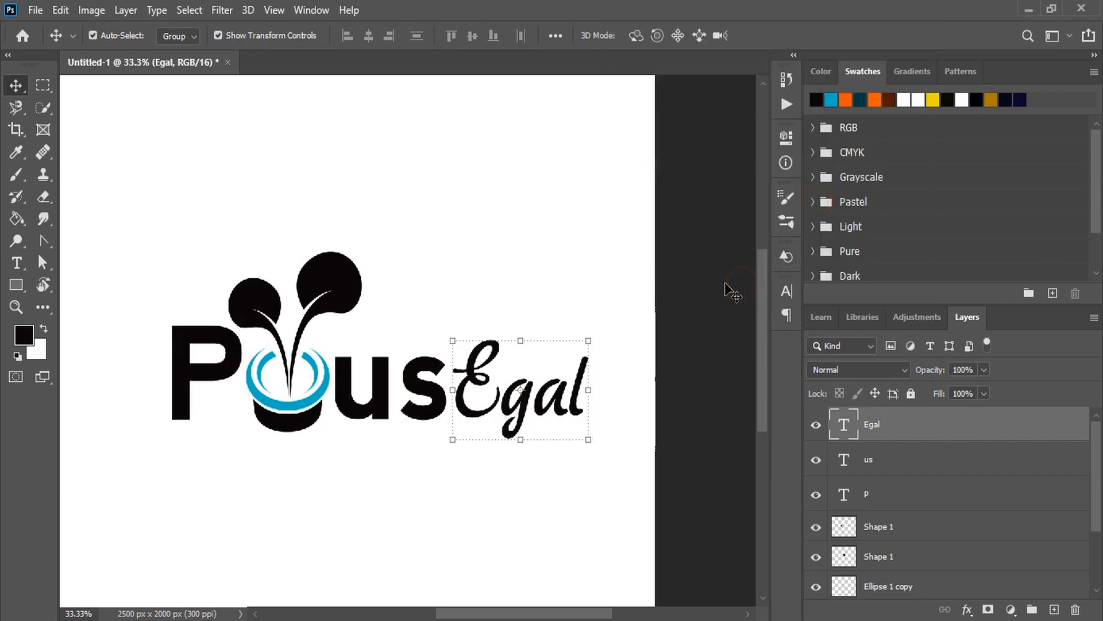
left_click(42, 241)
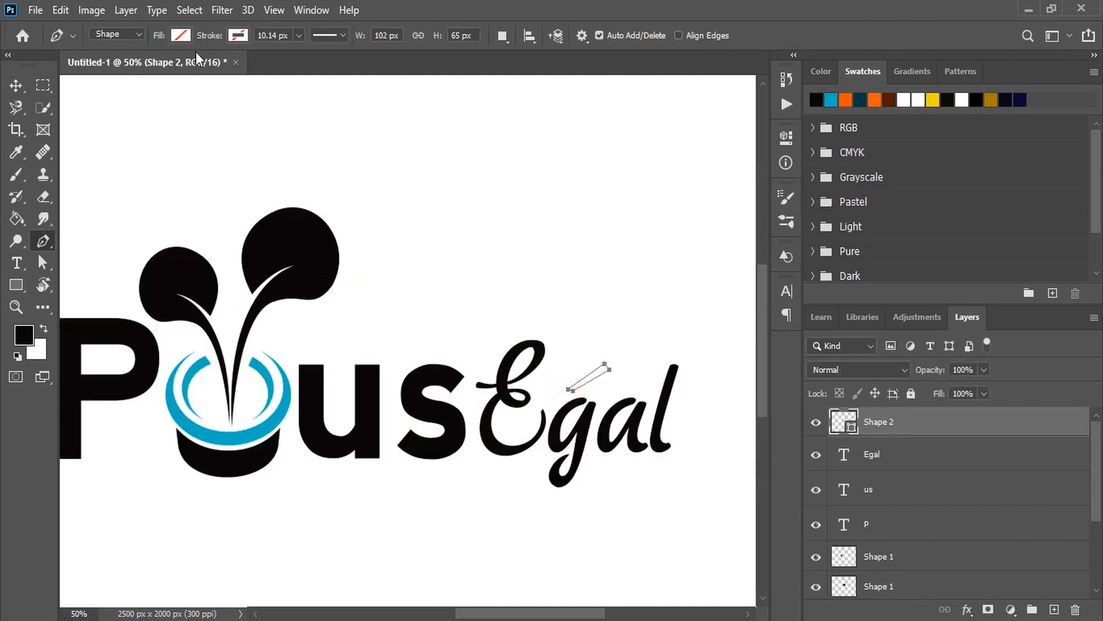
left_click(180, 35)
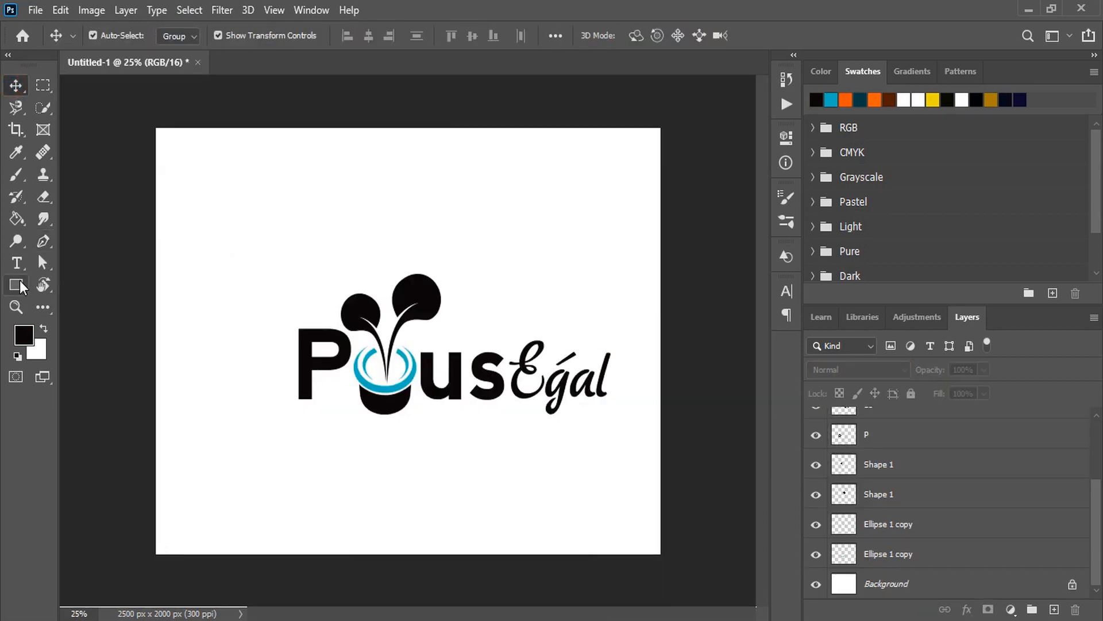
Draw an ellipse, duplicate and enlarge the copy, and combine them into an orange crescent
left_click(15, 284)
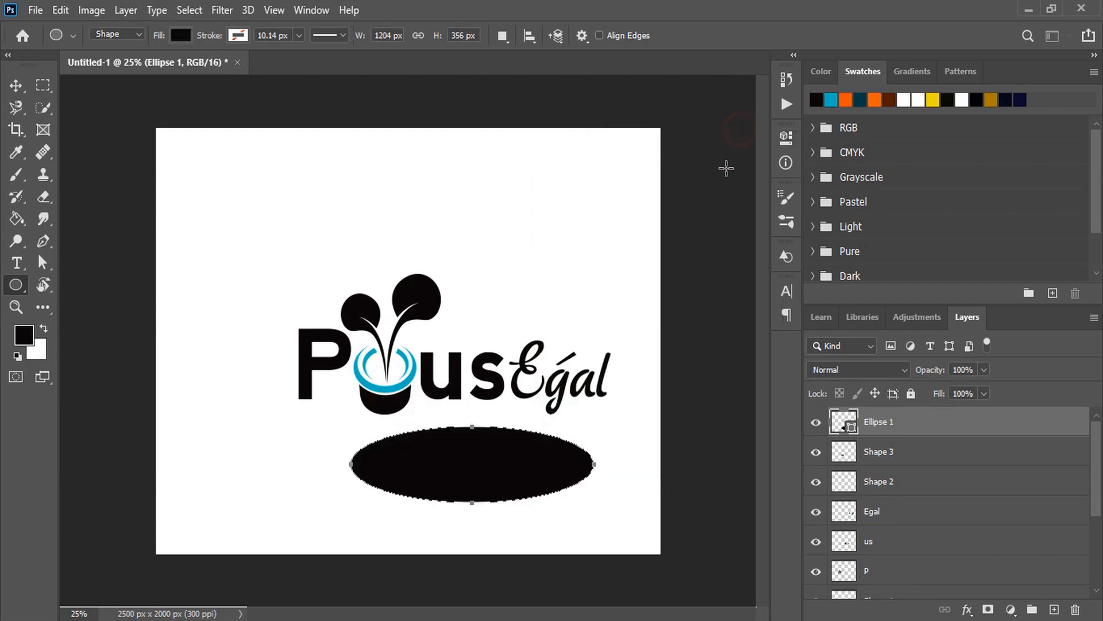
left_click(16, 84)
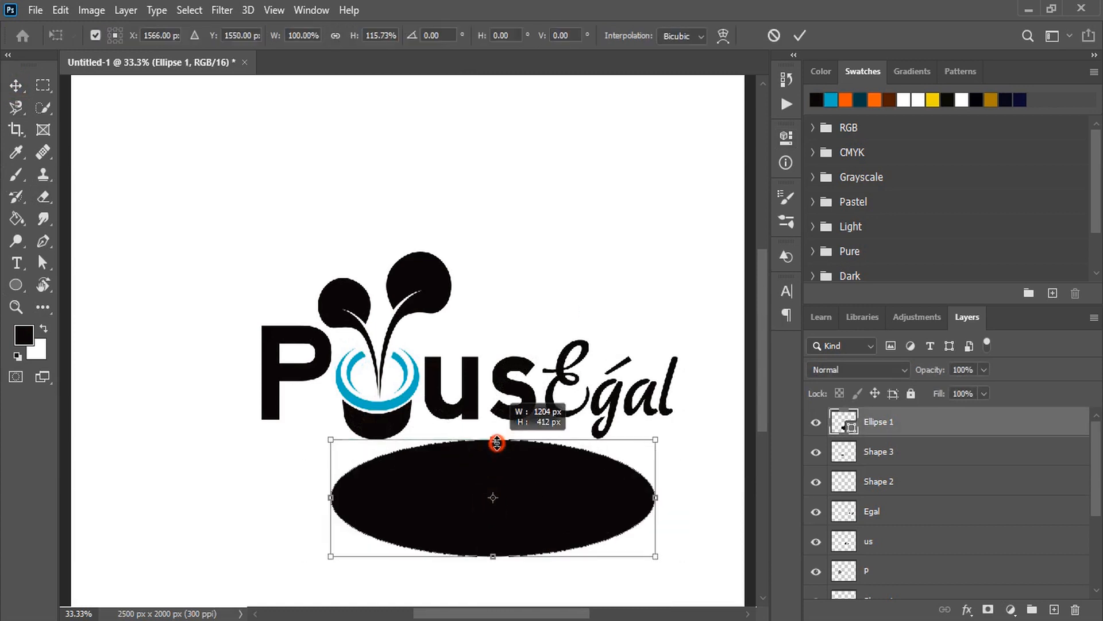
left_click_drag(496, 443, 500, 433)
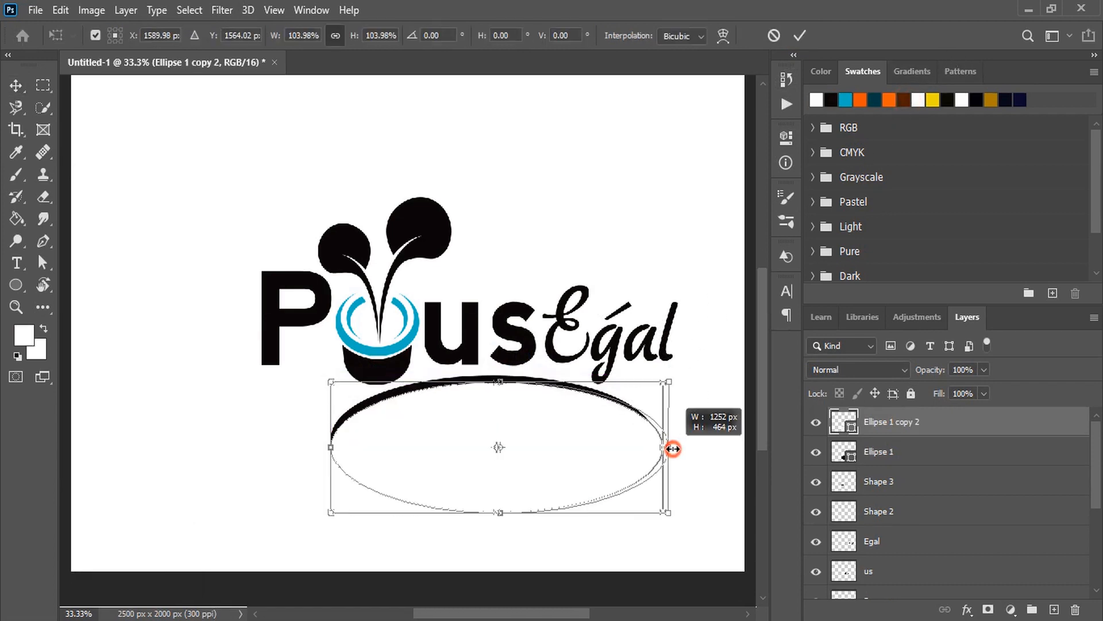
left_click_drag(672, 449, 694, 456)
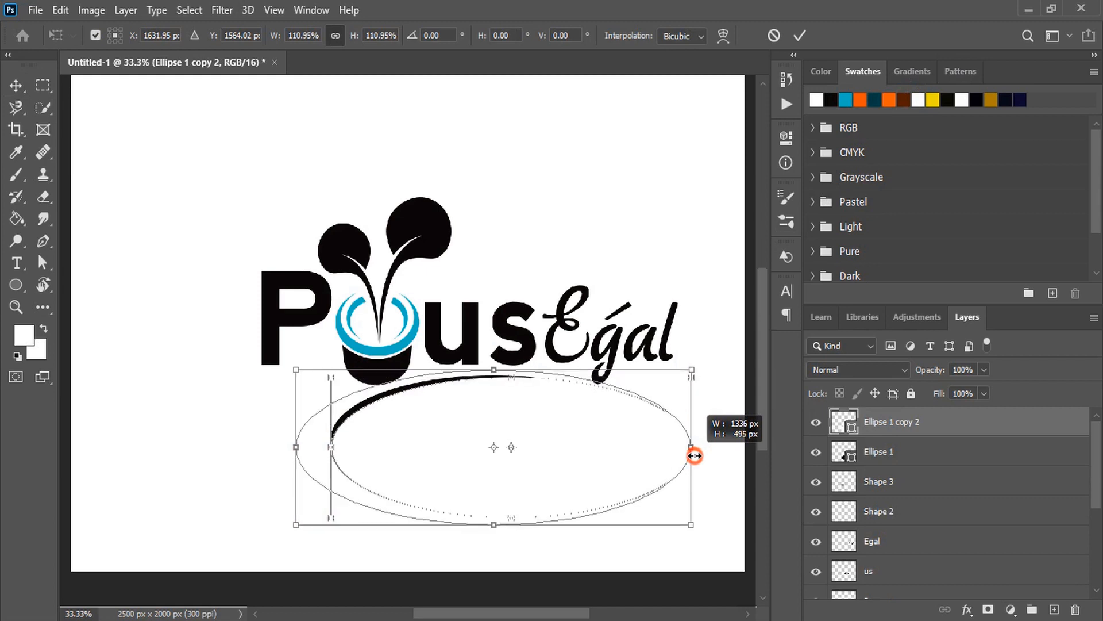
left_click_drag(693, 455, 552, 423)
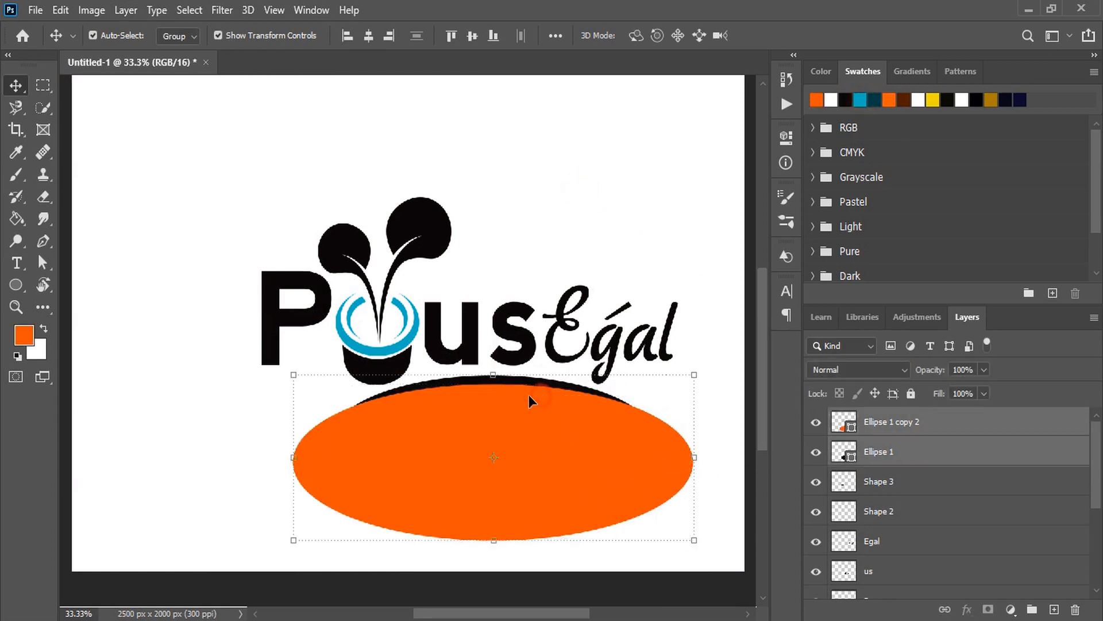
left_click(126, 10)
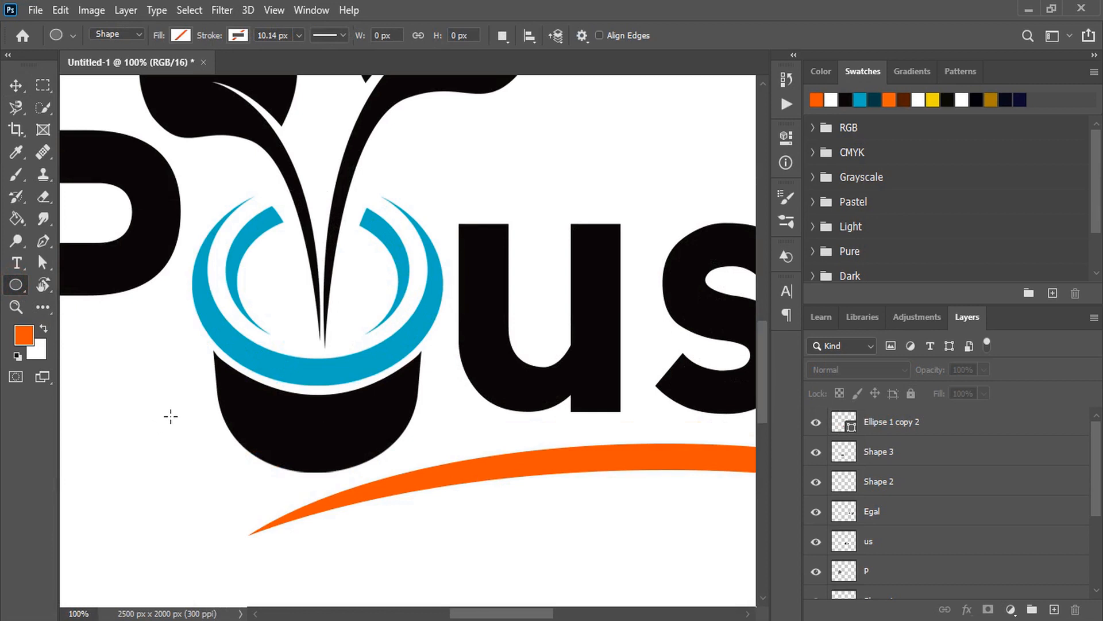
Draw an ellipse under the pot and delete the pot selection expanded by 8 px from it
left_click_drag(170, 416, 355, 481)
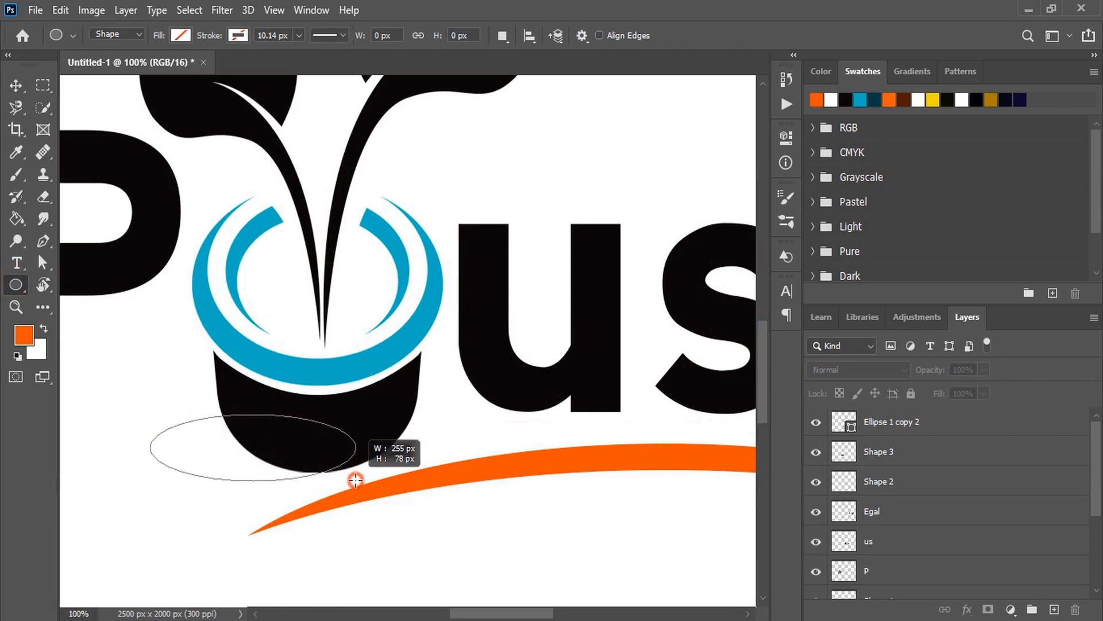
left_click_drag(355, 481, 378, 477)
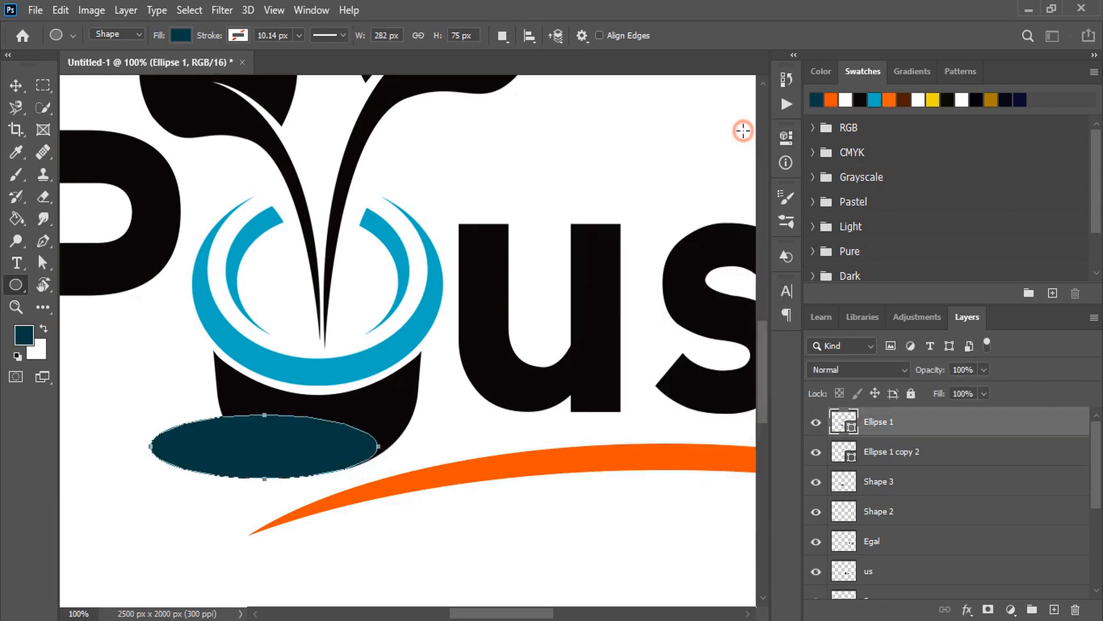
left_click(16, 85)
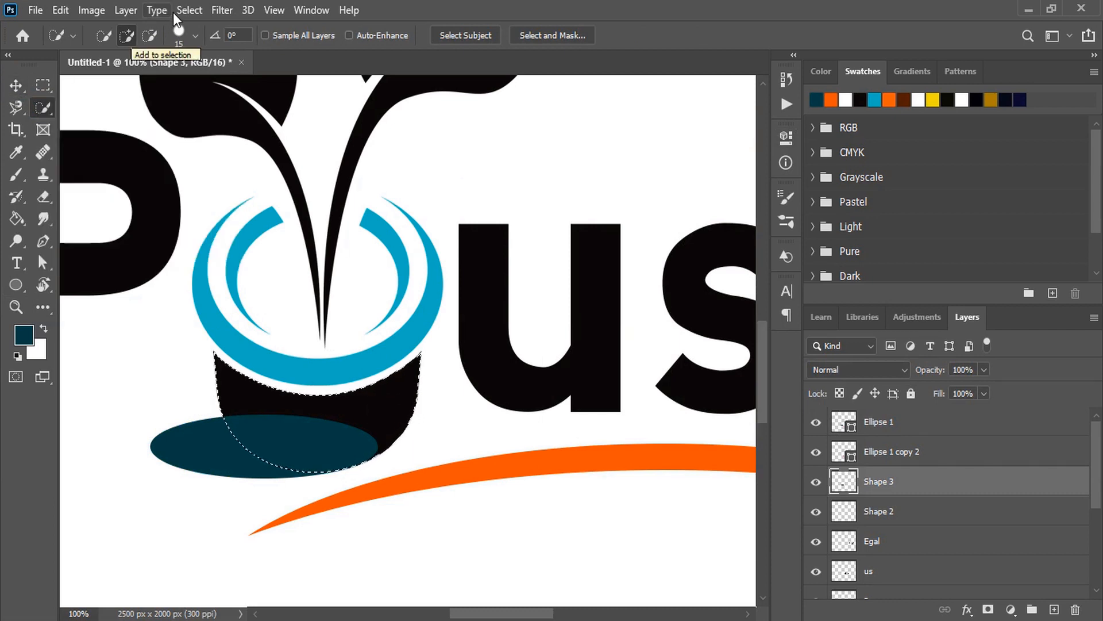
left_click(188, 10)
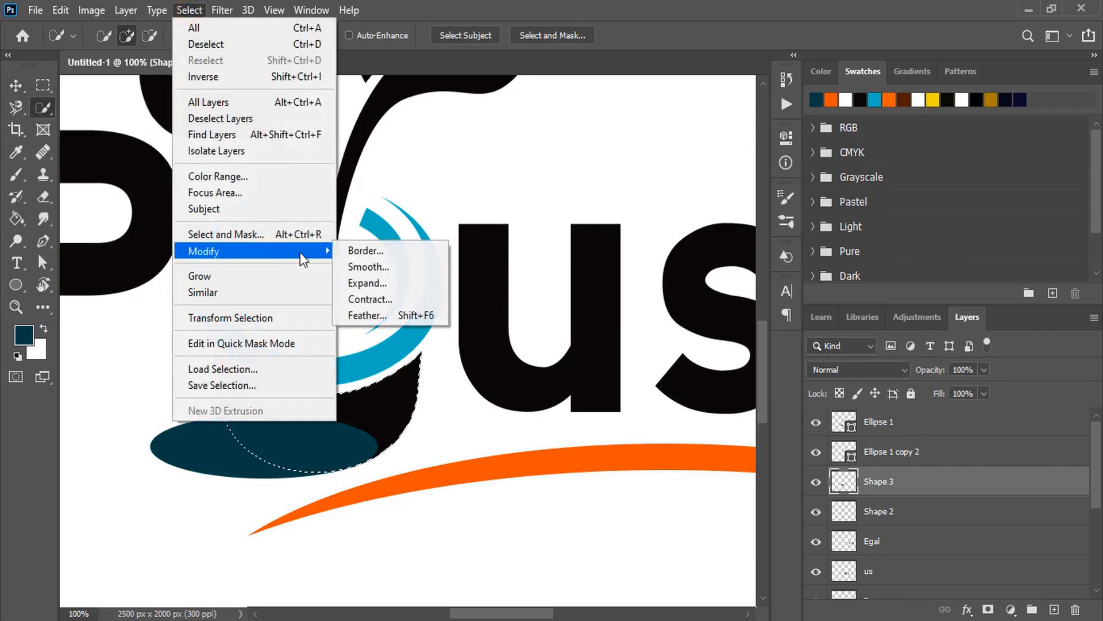
left_click(367, 283)
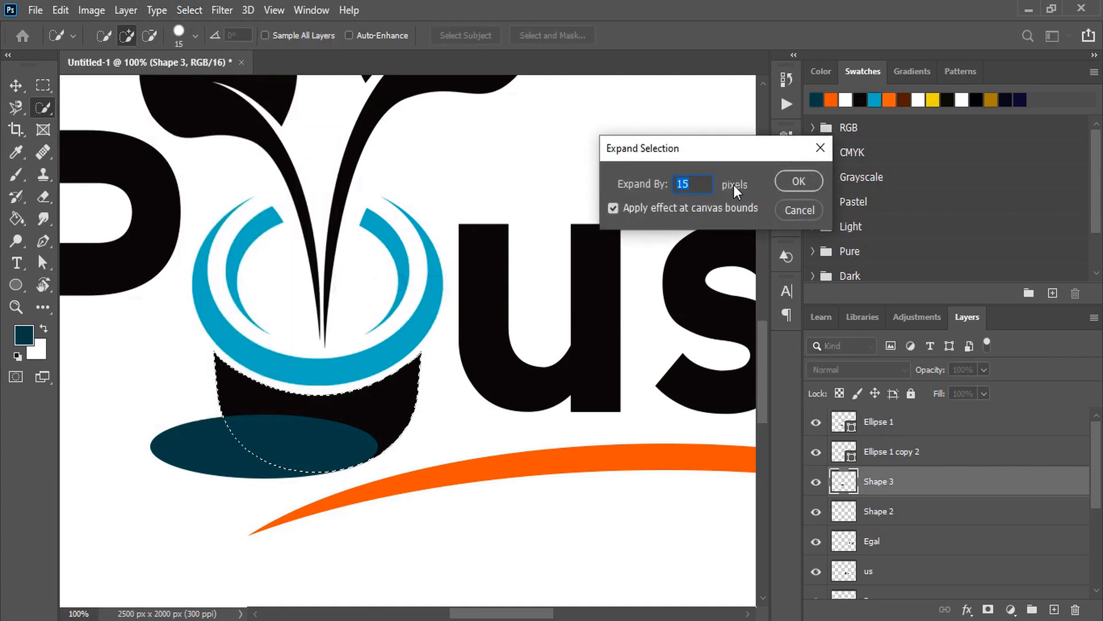
type("8")
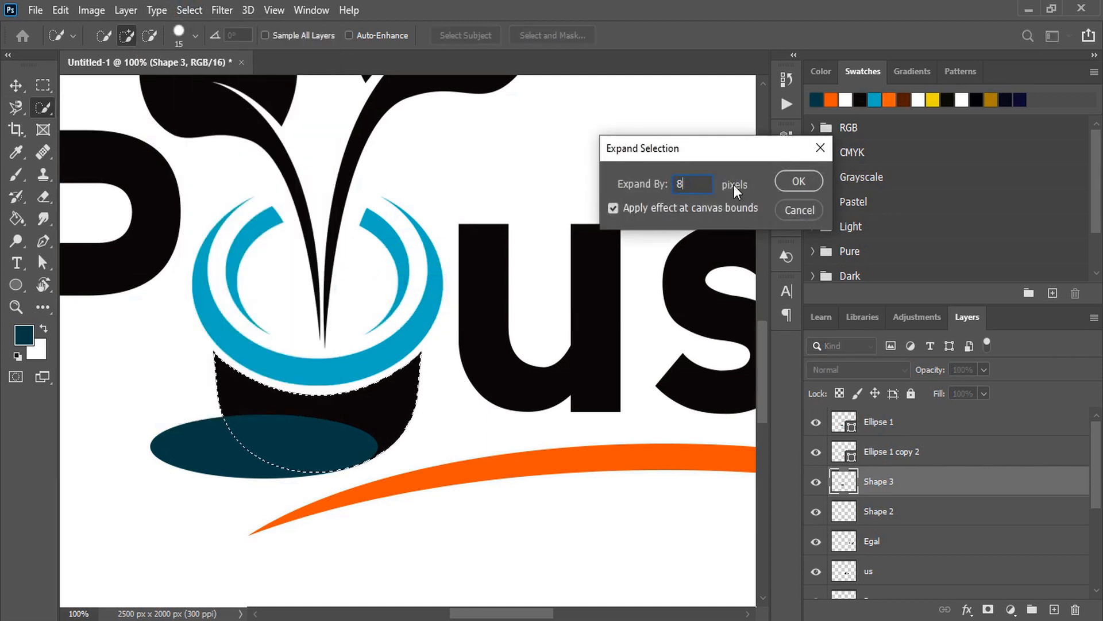
left_click(798, 181)
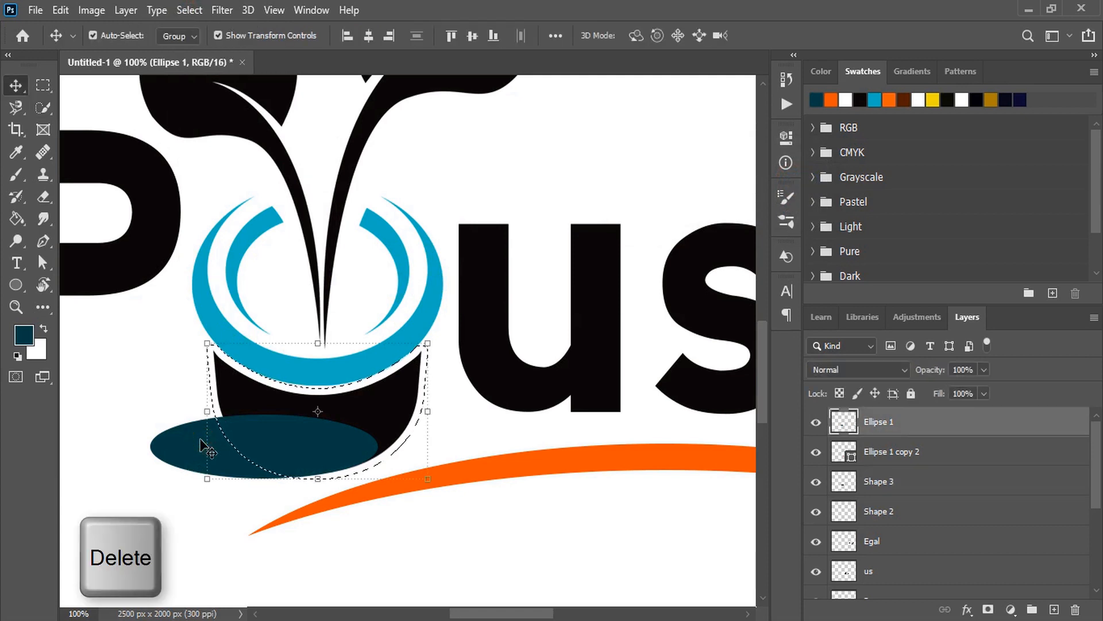
key("Delete")
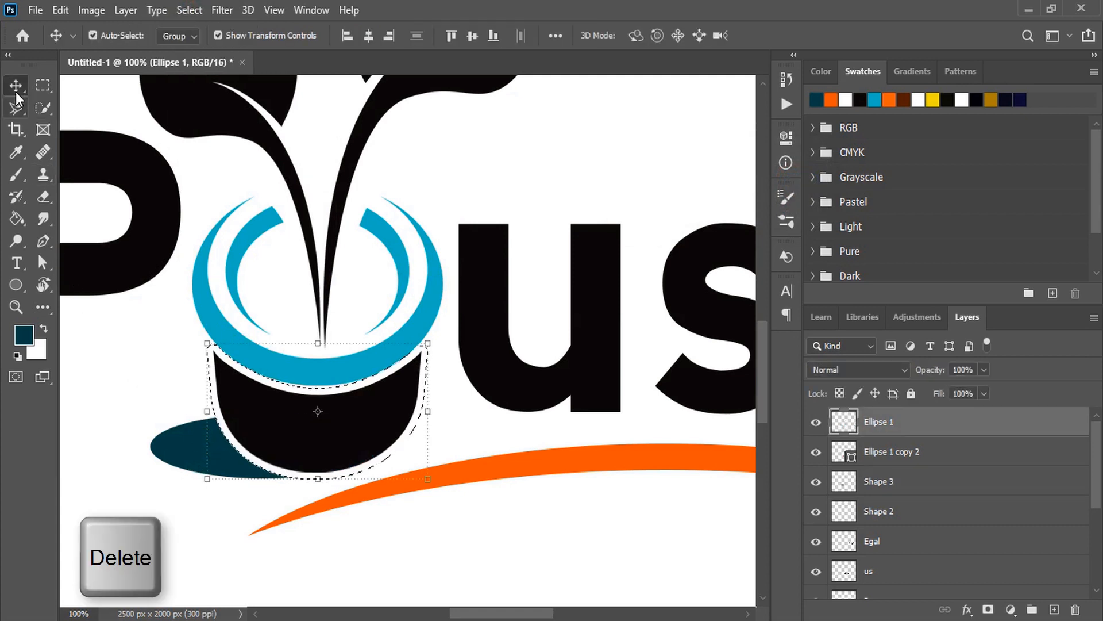
key("ctrl+d")
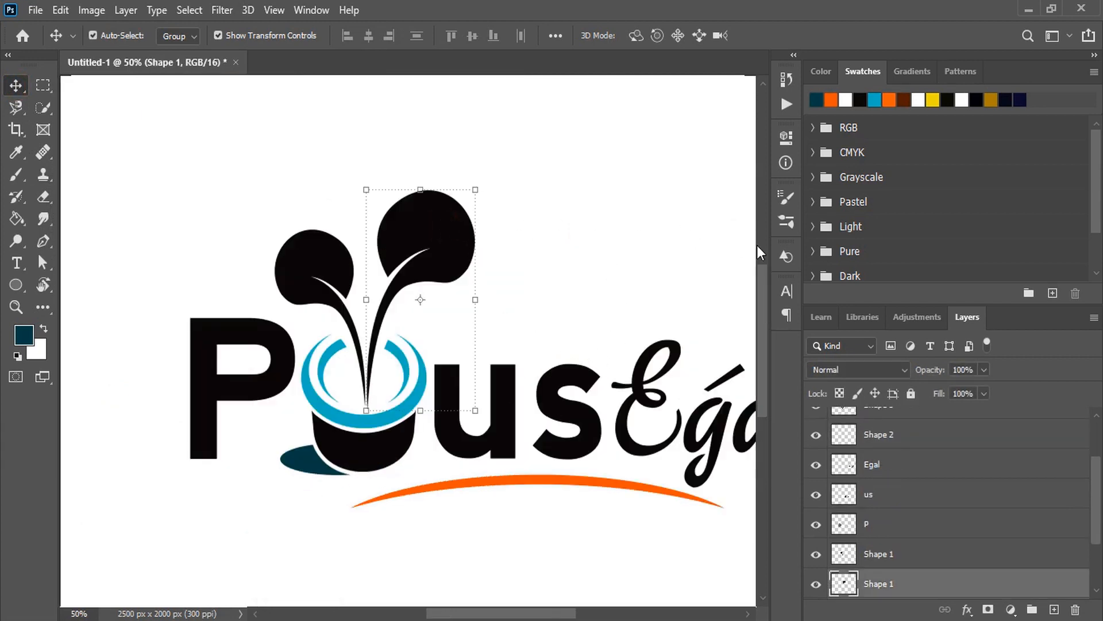
mouse_move(974, 583)
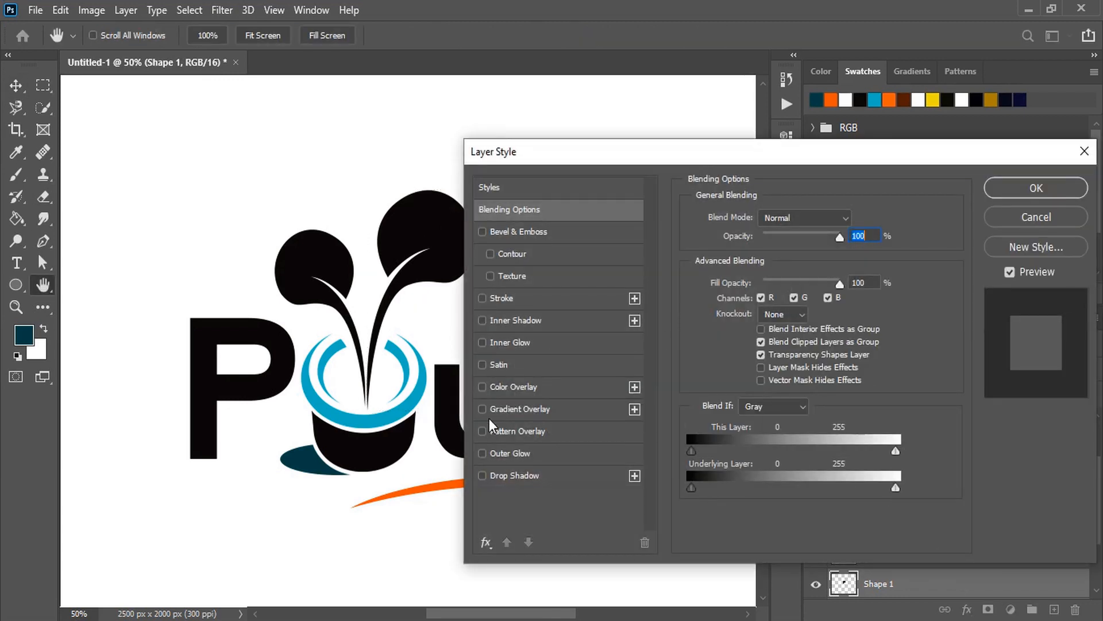
Apply green Gradient Overlays to sprout, pot and Égal, orange to the letters, grey to the ring
left_click(482, 408)
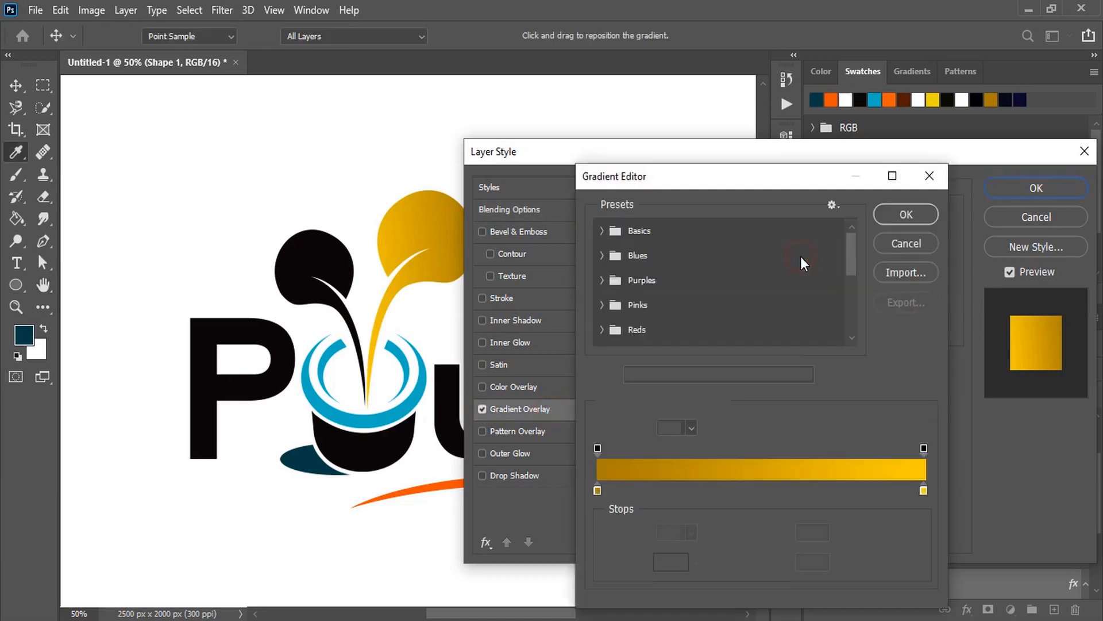
left_click(598, 490)
type("0cf516")
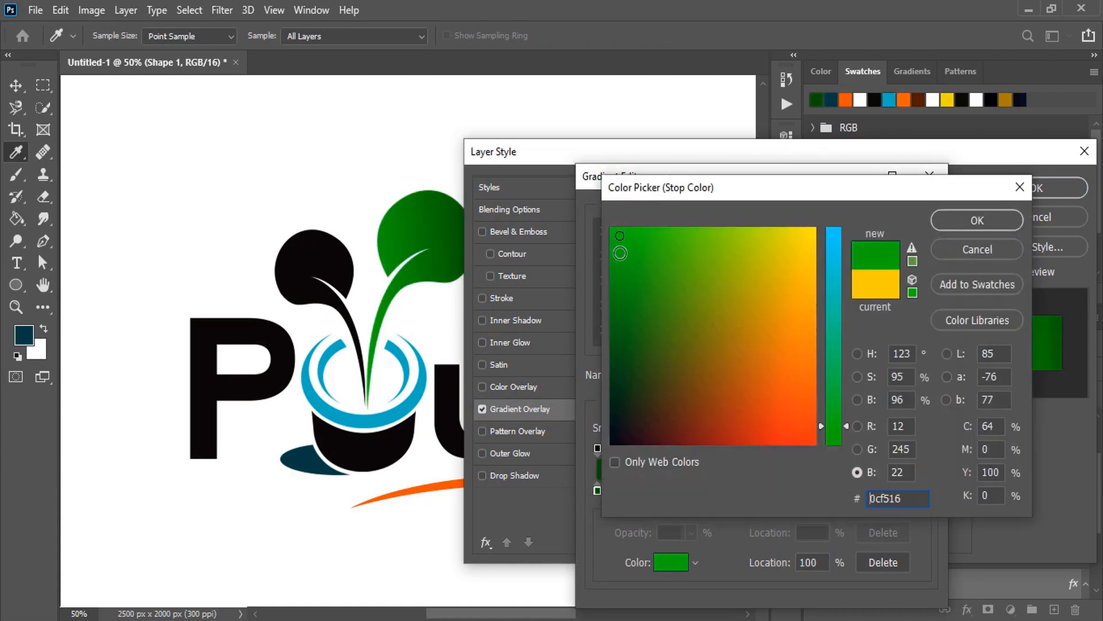
left_click(644, 236)
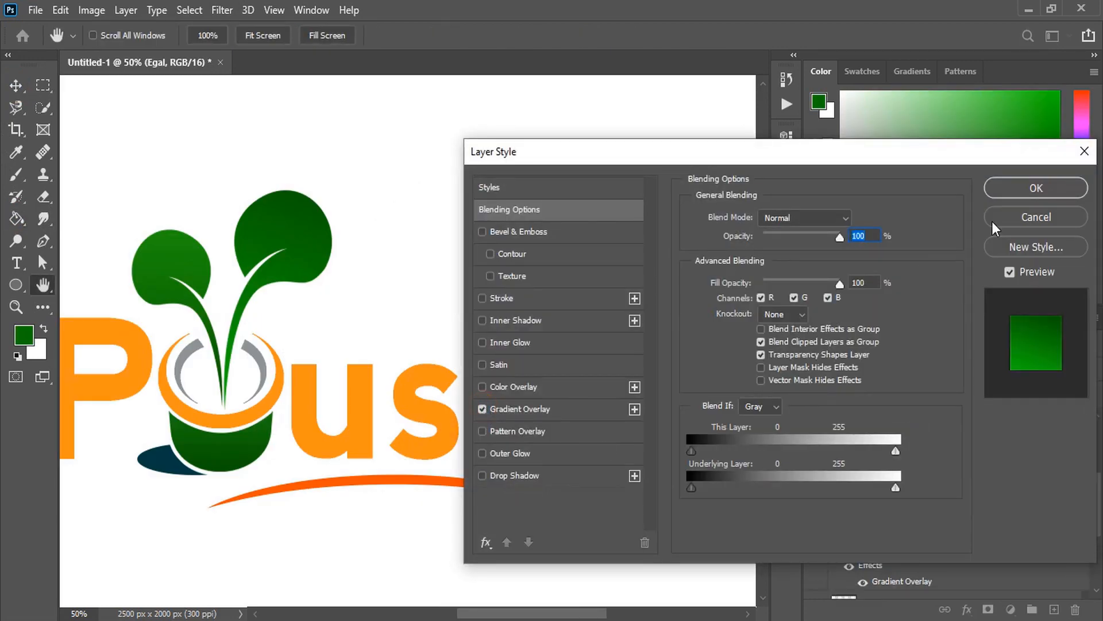
left_click(1035, 188)
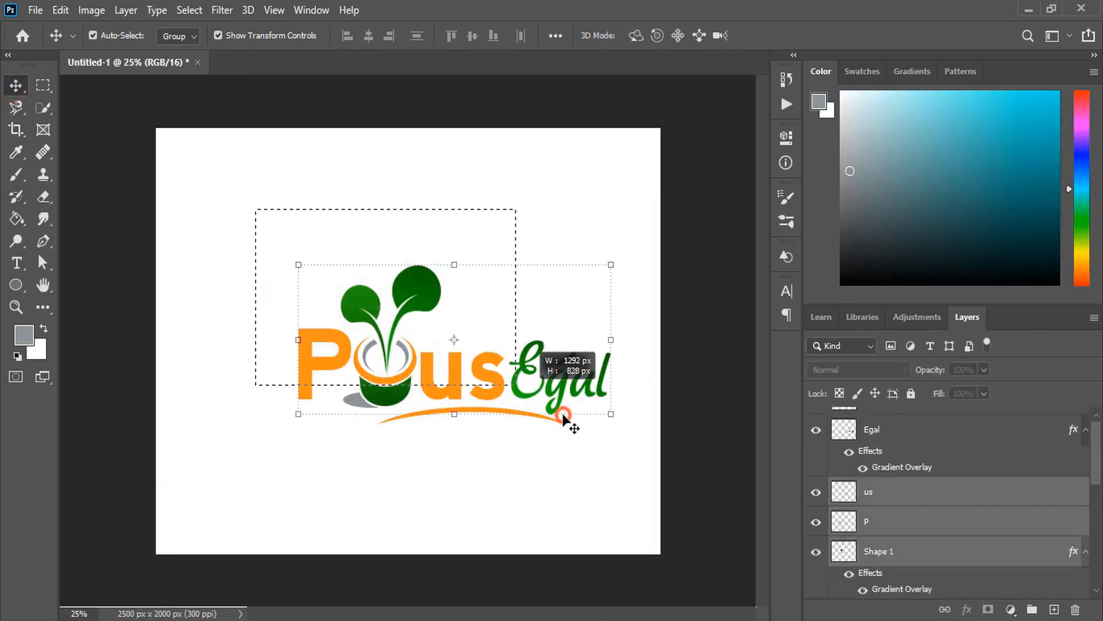
Marquee-select all logo layers into one group and hide the Background layer
left_click_drag(563, 415, 458, 345)
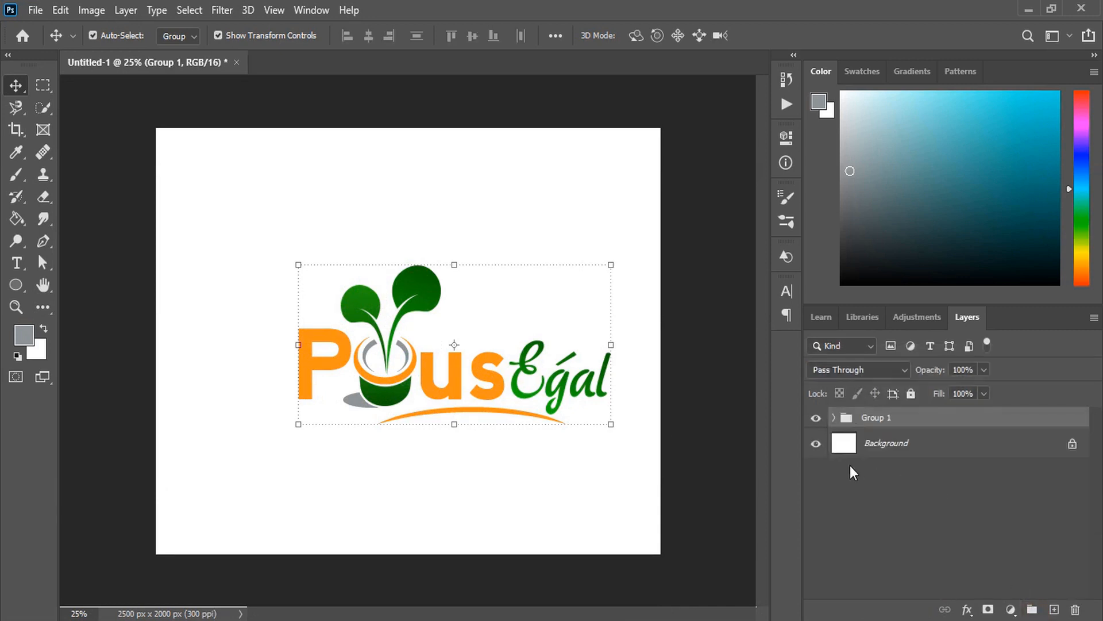
left_click(815, 443)
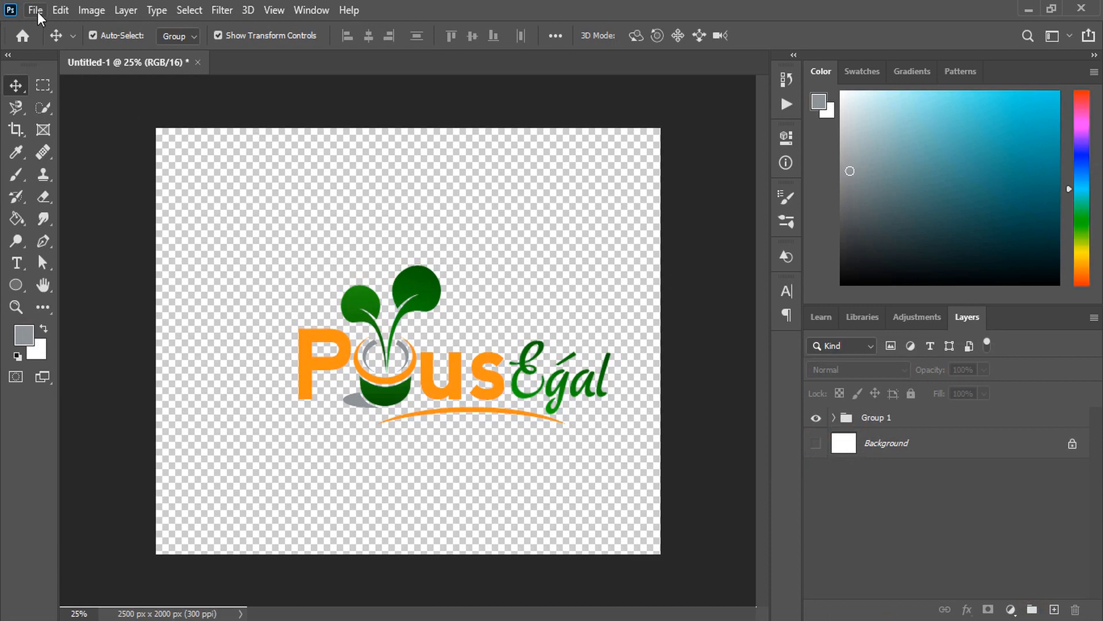
Open Glass mockup.psd and drag the logo Group 1 into its placeholder, accepting the bit-depth warning
left_click(34, 10)
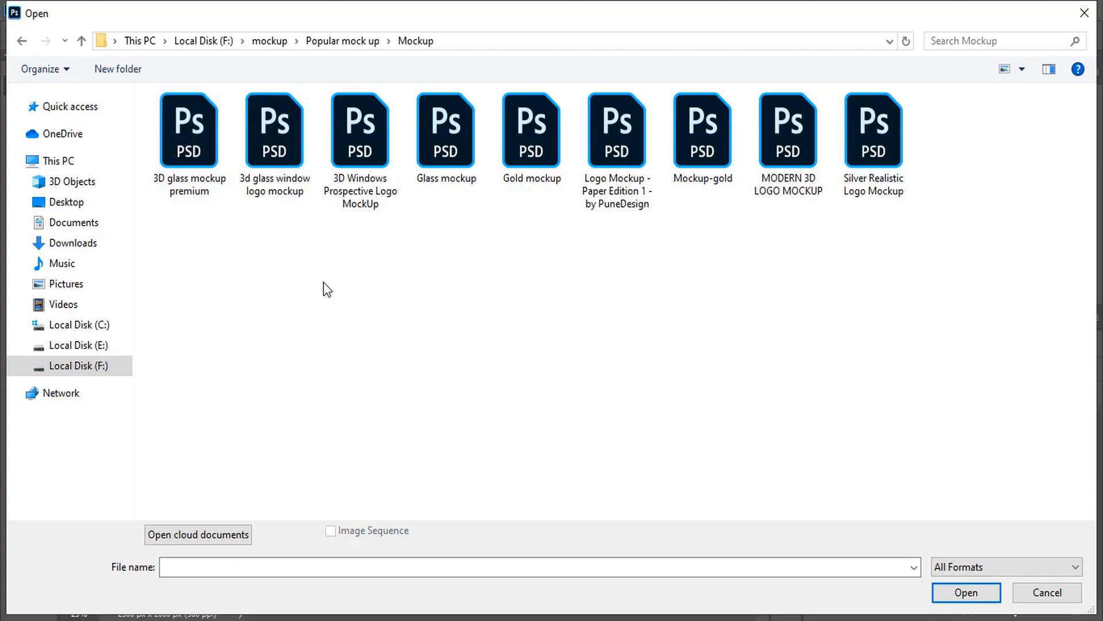
left_click(445, 130)
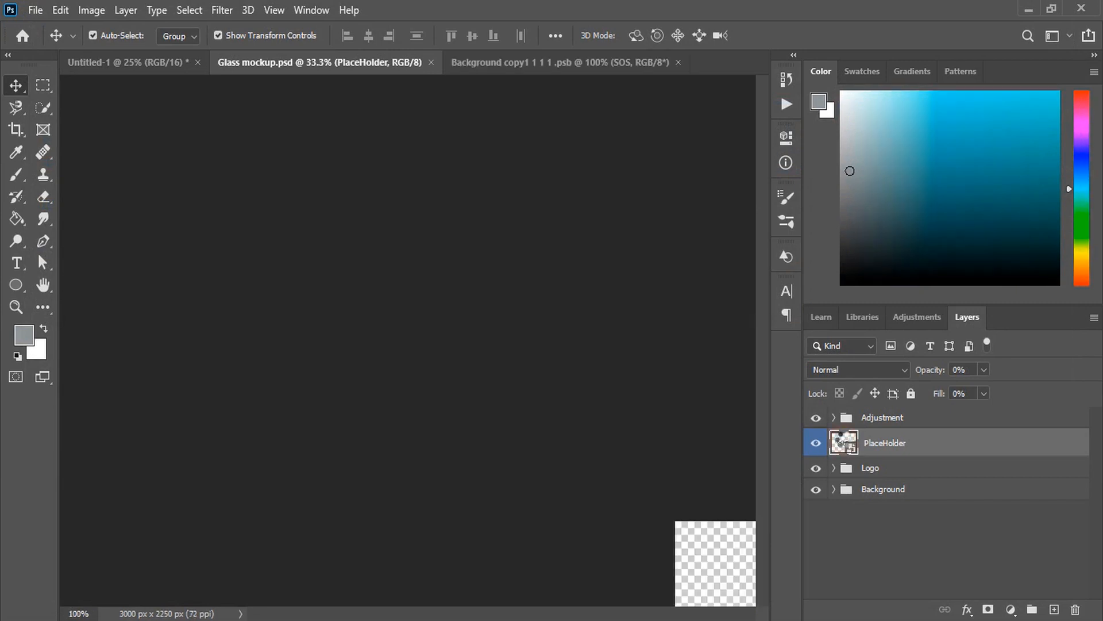
left_click(127, 62)
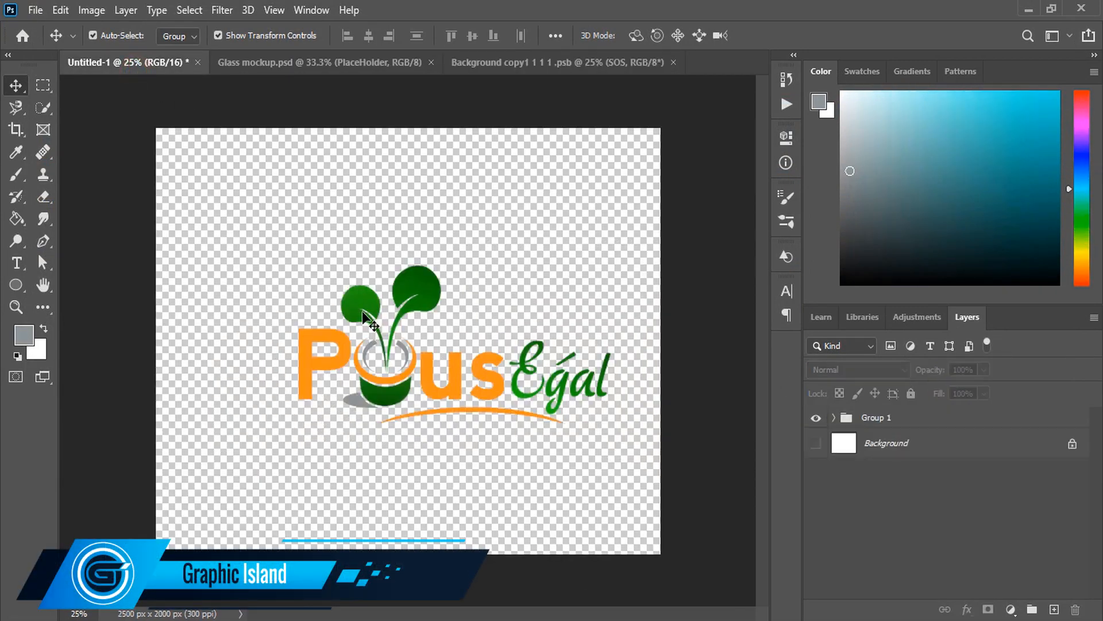
left_click(492, 63)
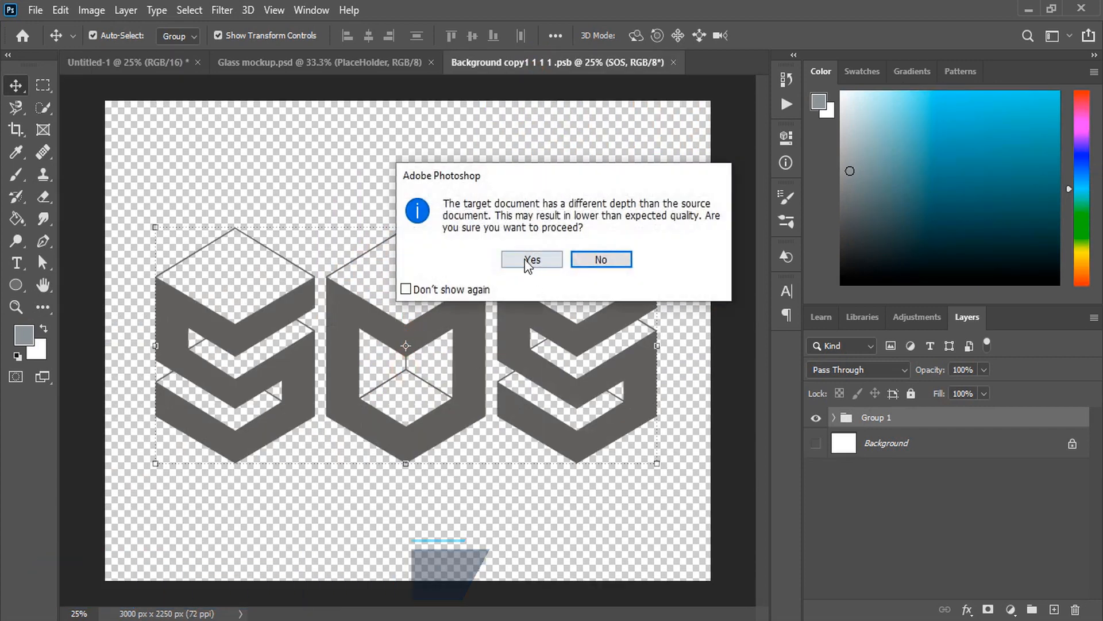
left_click(531, 259)
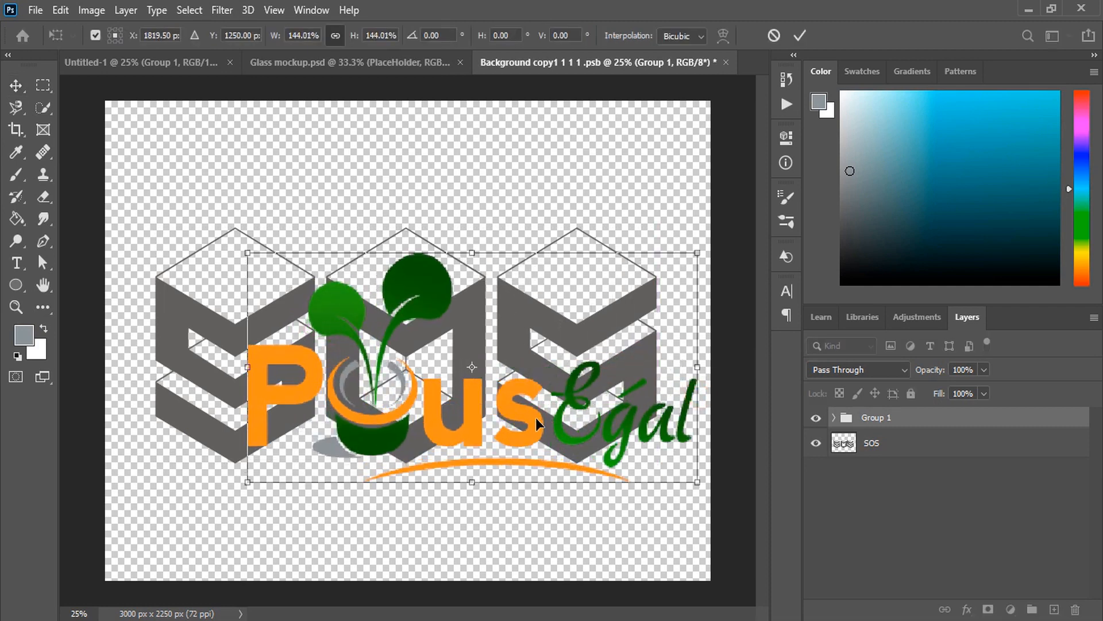
Reposition and enlarge the logo over the placeholder, and hide the sample SOS layer
left_click_drag(472, 366, 423, 324)
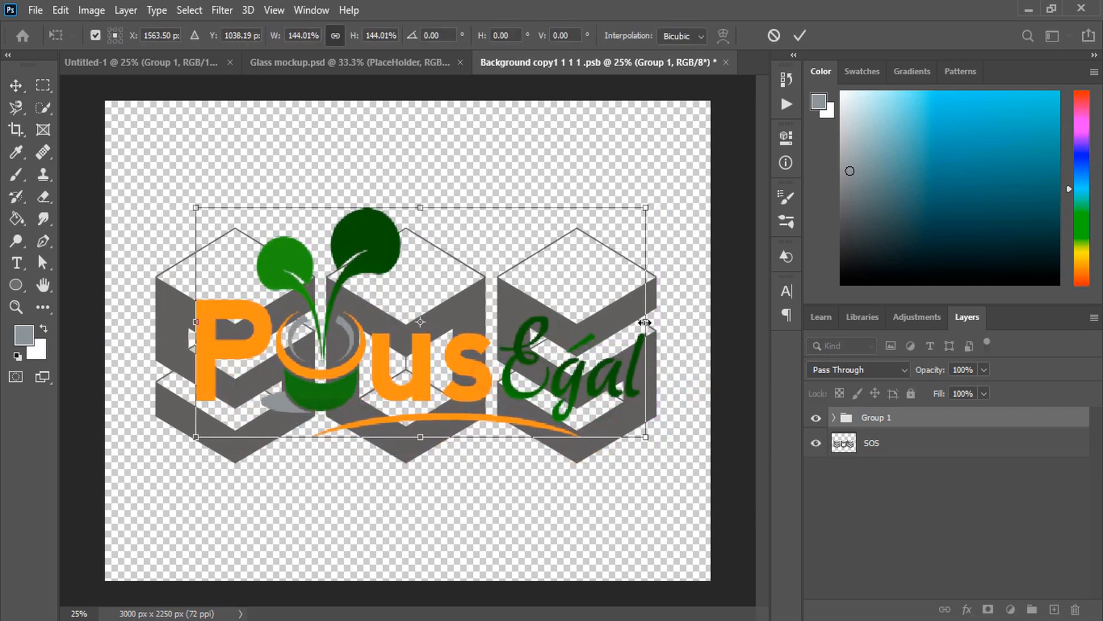
left_click_drag(645, 322, 678, 323)
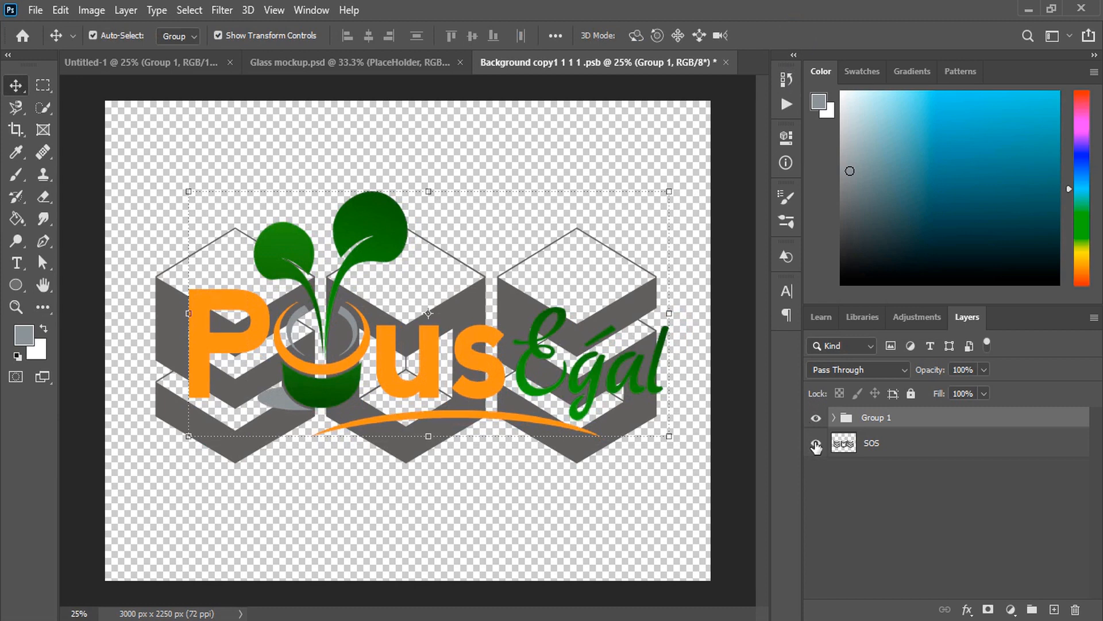
left_click(725, 63)
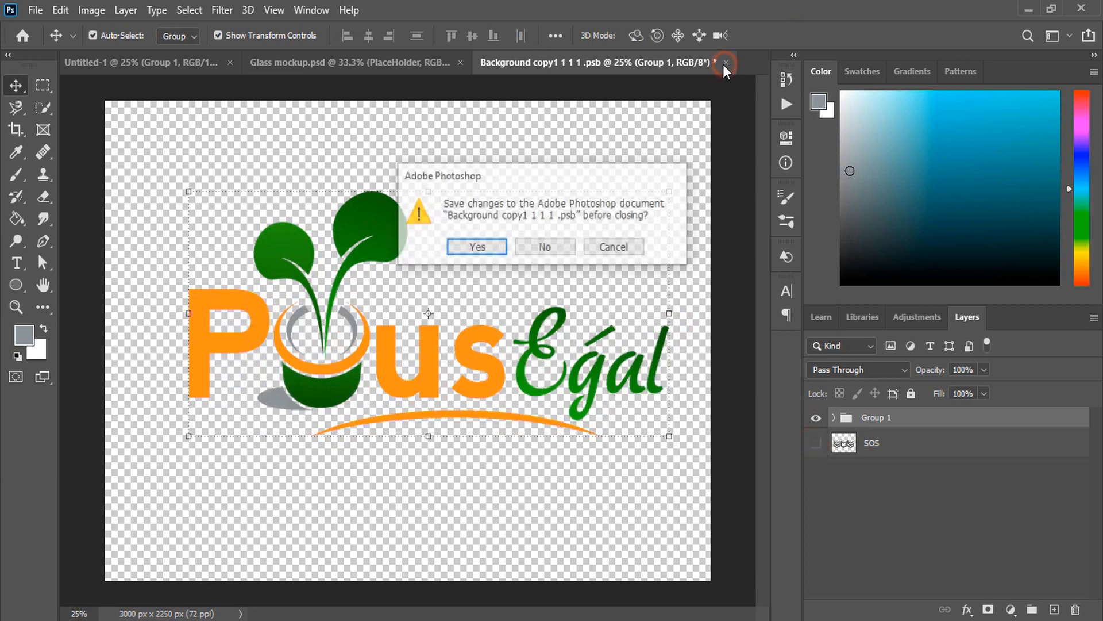
Save changes to the .psb placeholder, close it, and return to Glass mockup.psd
left_click(477, 246)
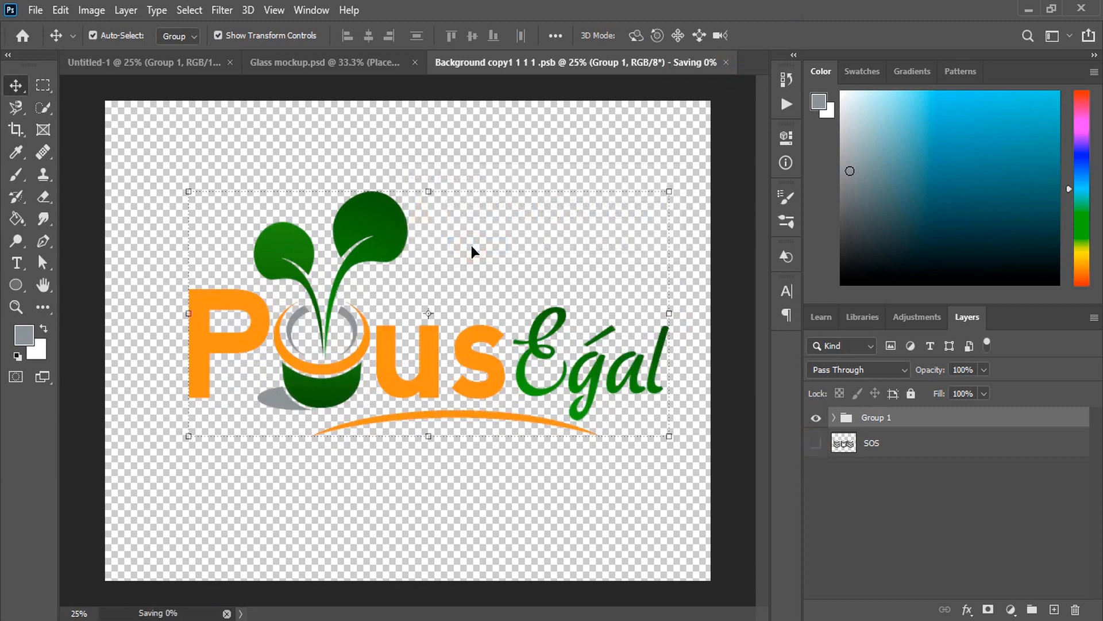
left_click(324, 62)
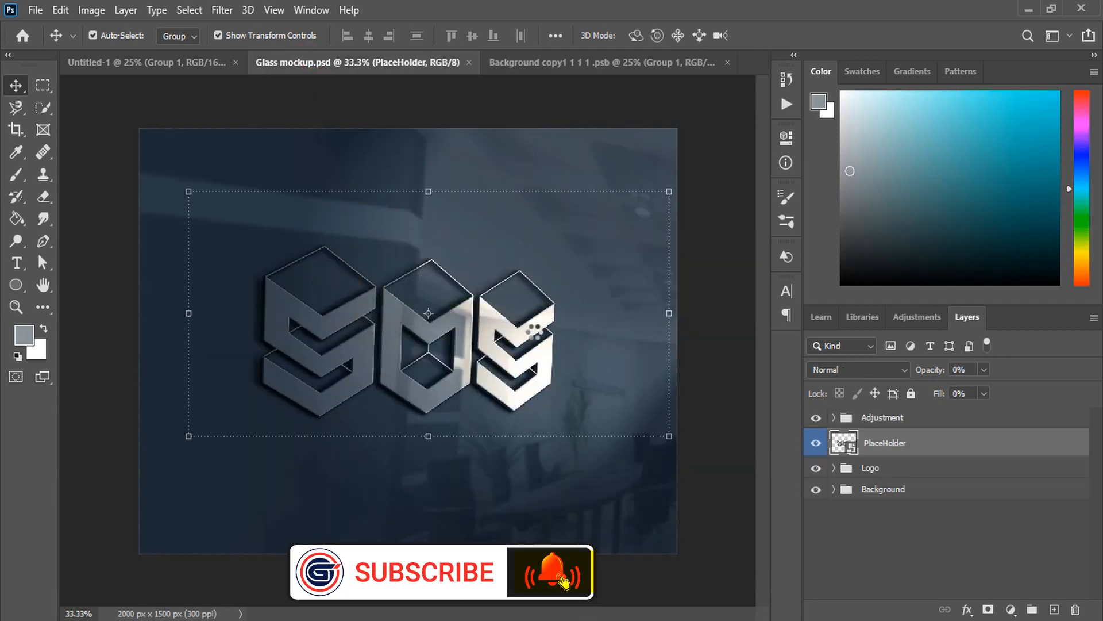
left_click(726, 62)
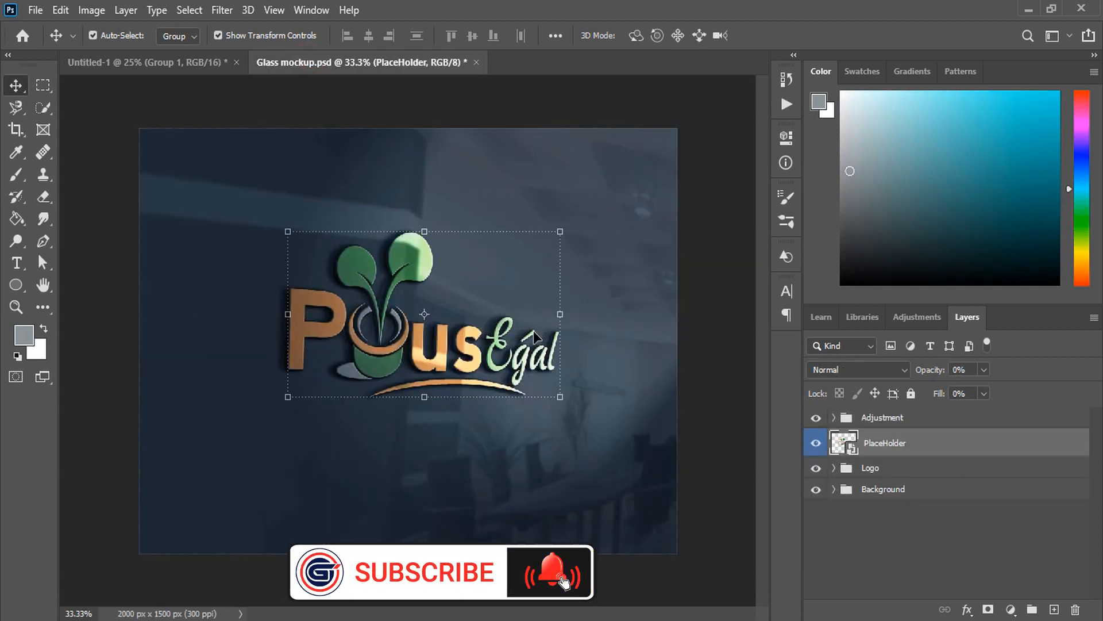